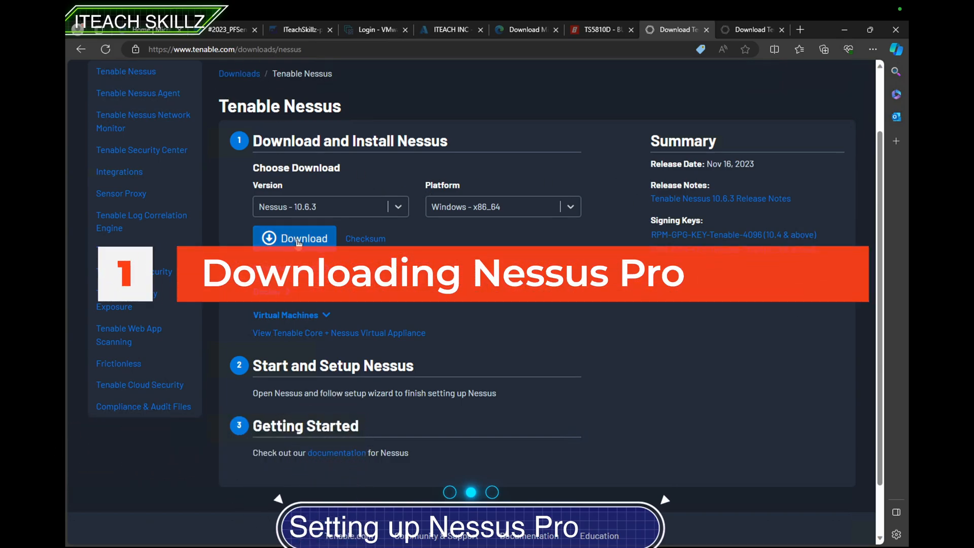
{"action": "mouse_move", "coordinate": [193, 96]}
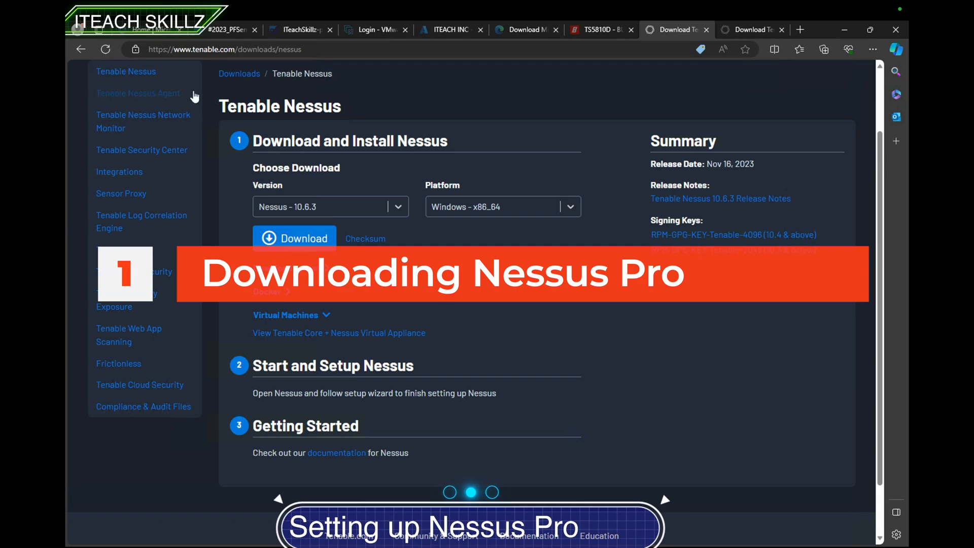
Step: Go to the main Tenable Downloads catalogue and scroll down through the product list
{"action": "left_click", "coordinate": [240, 73]}
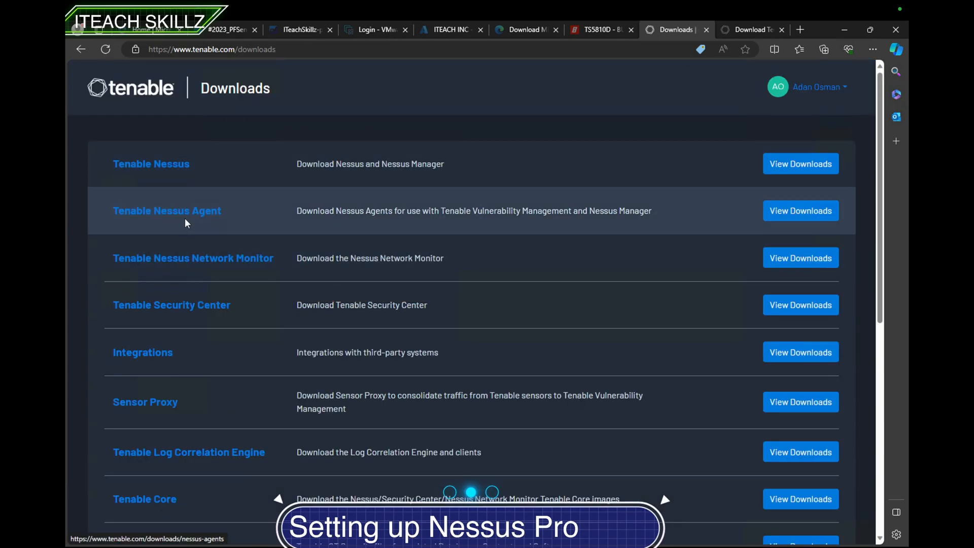
{"action": "mouse_move", "coordinate": [180, 217]}
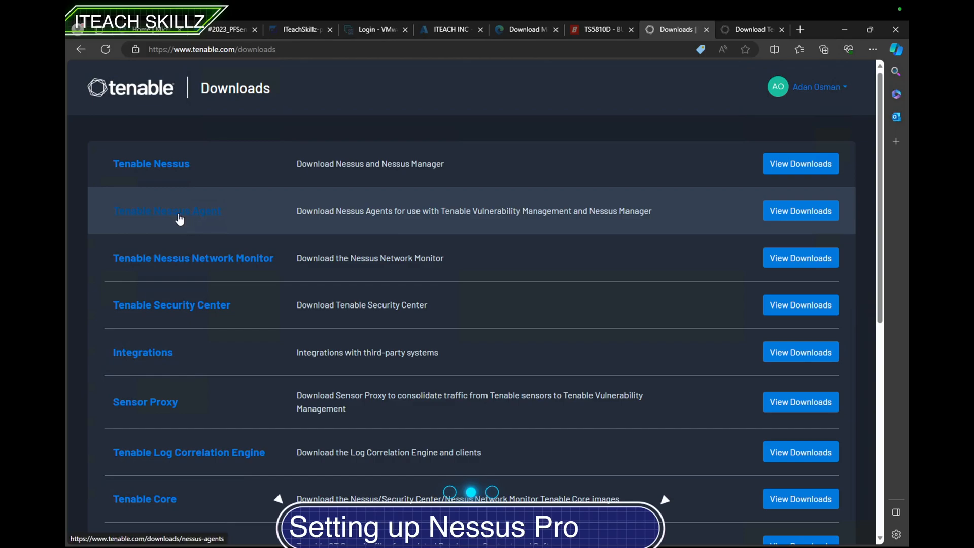
{"action": "mouse_move", "coordinate": [187, 260]}
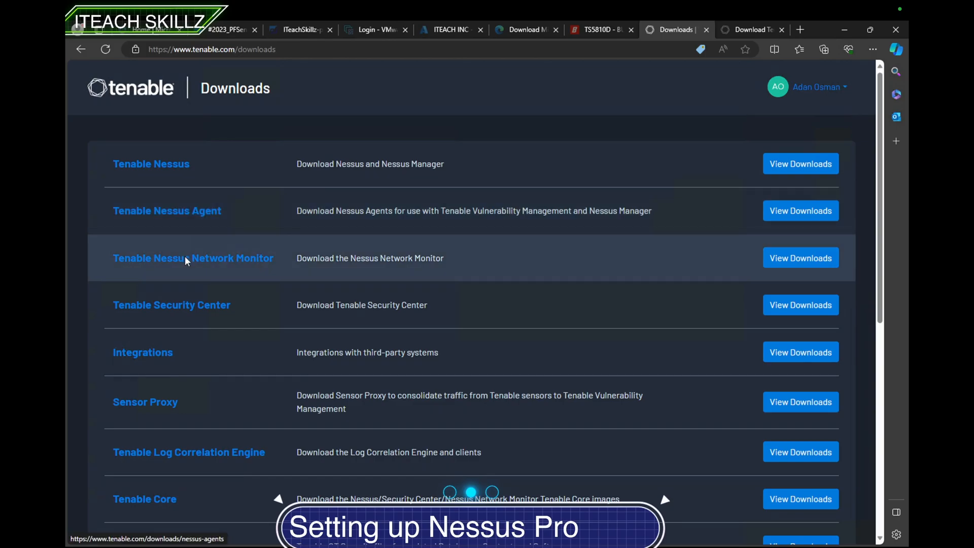
{"action": "mouse_move", "coordinate": [157, 439]}
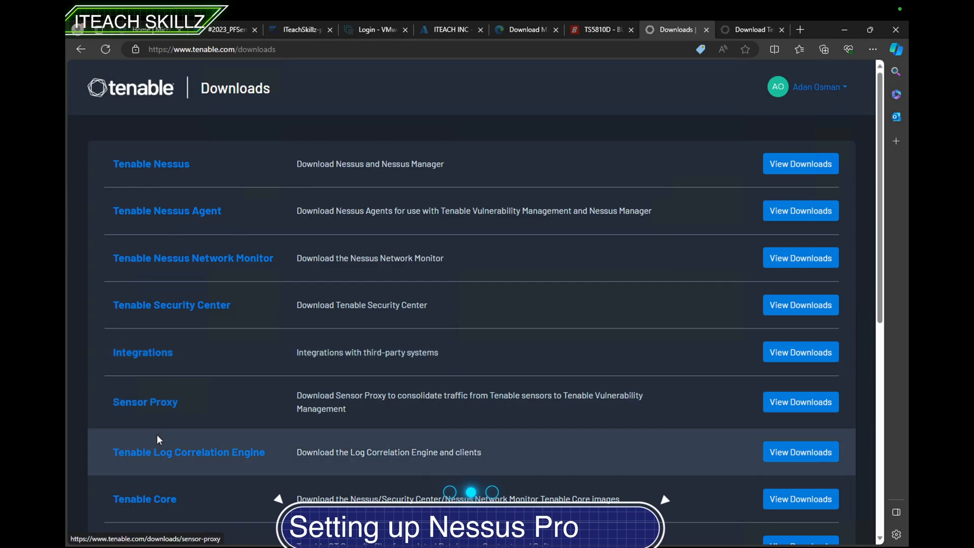
{"action": "scroll", "scroll_direction": "down", "scroll_amount": 3}
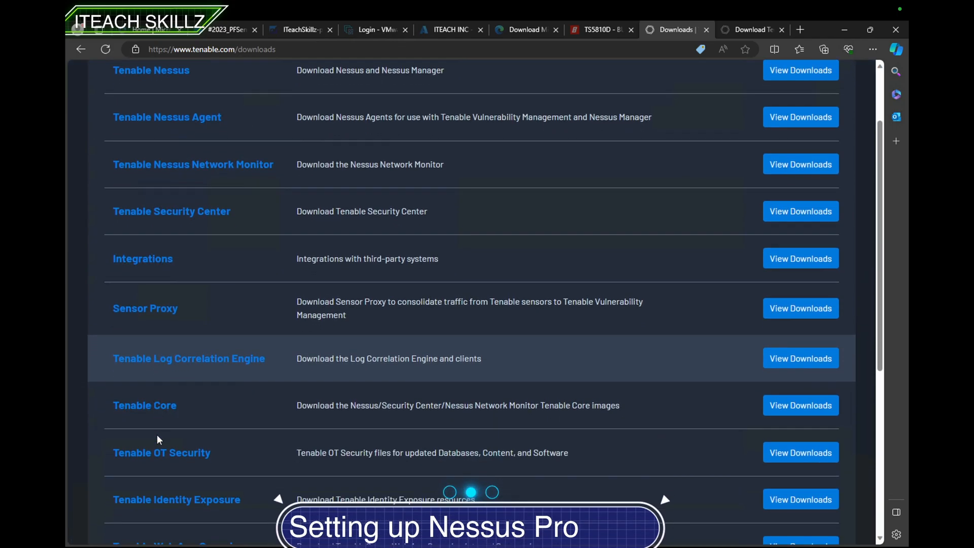
{"action": "scroll", "scroll_direction": "down", "scroll_amount": 3}
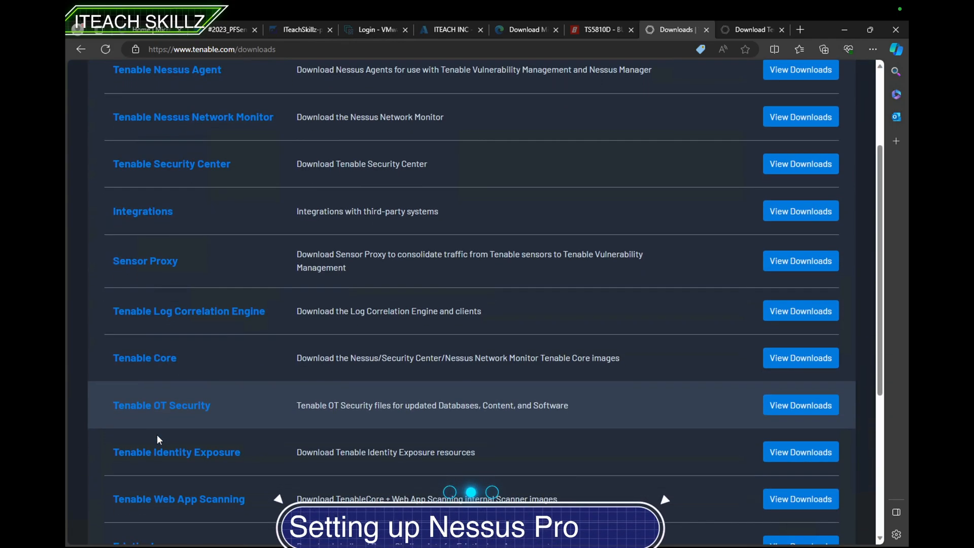
{"action": "scroll", "scroll_direction": "down", "scroll_amount": 3}
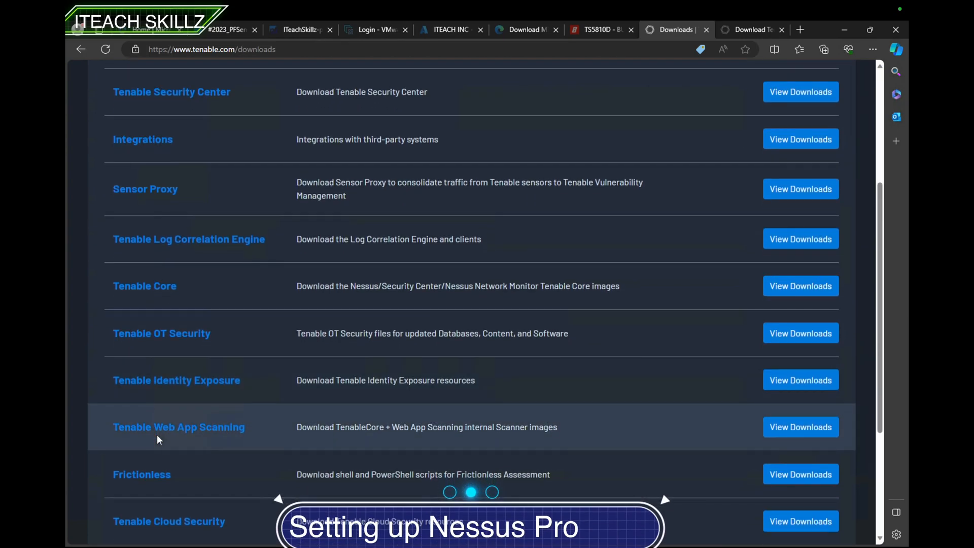
{"action": "scroll", "scroll_direction": "down", "scroll_amount": 3}
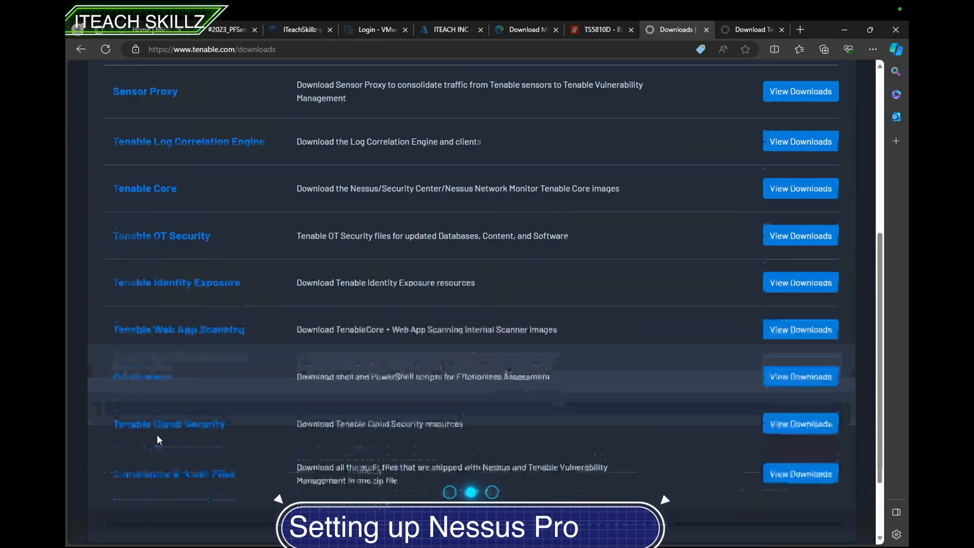
{"action": "scroll", "scroll_direction": "down", "scroll_amount": 3}
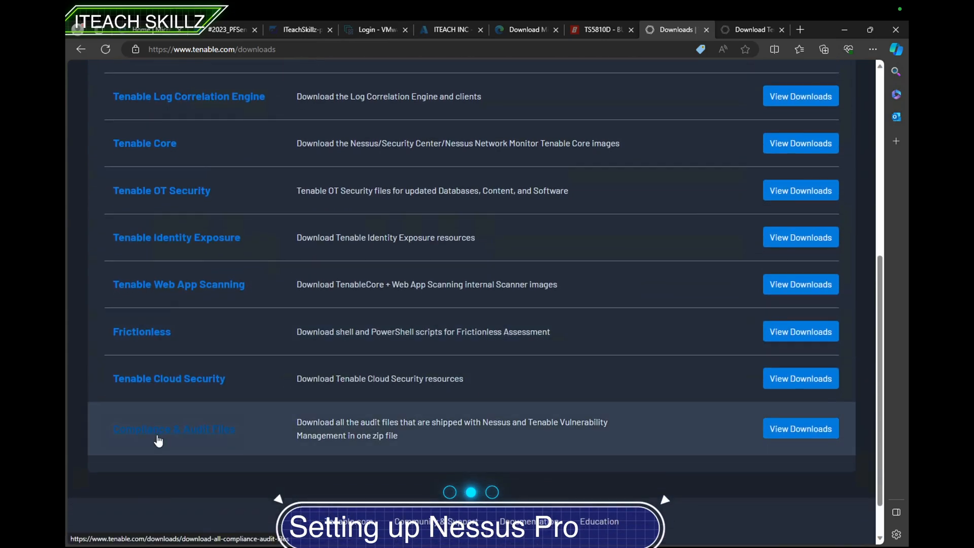
{"action": "mouse_move", "coordinate": [175, 404]}
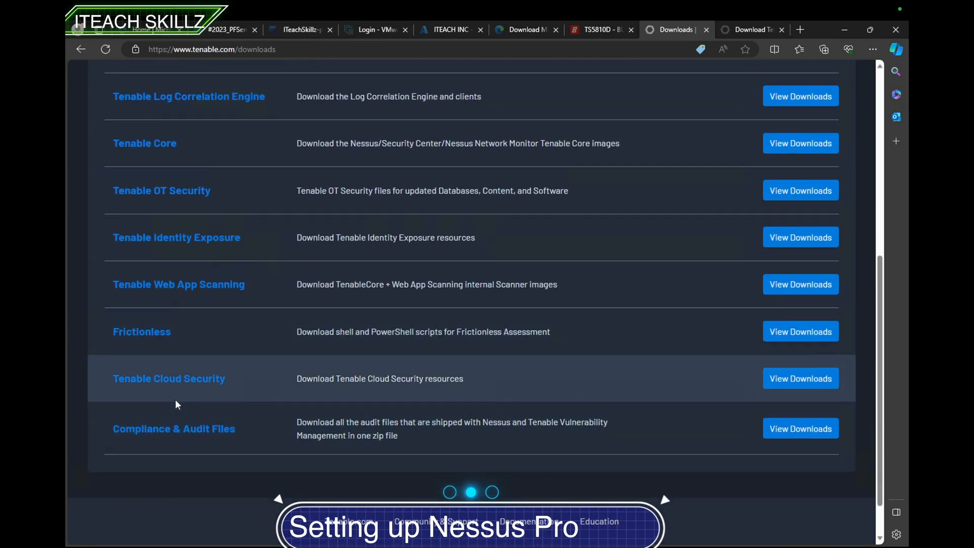
Step: Scroll back up, view the Tenable Nessus Agent downloads page, then return to the previous page
{"action": "scroll", "scroll_direction": "up", "scroll_amount": 3}
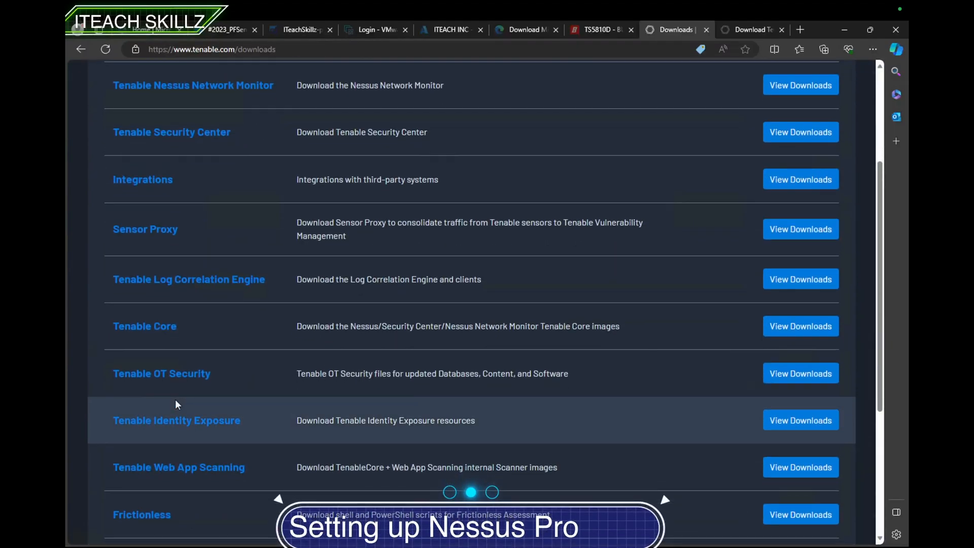
{"action": "scroll", "scroll_direction": "up", "scroll_amount": 3}
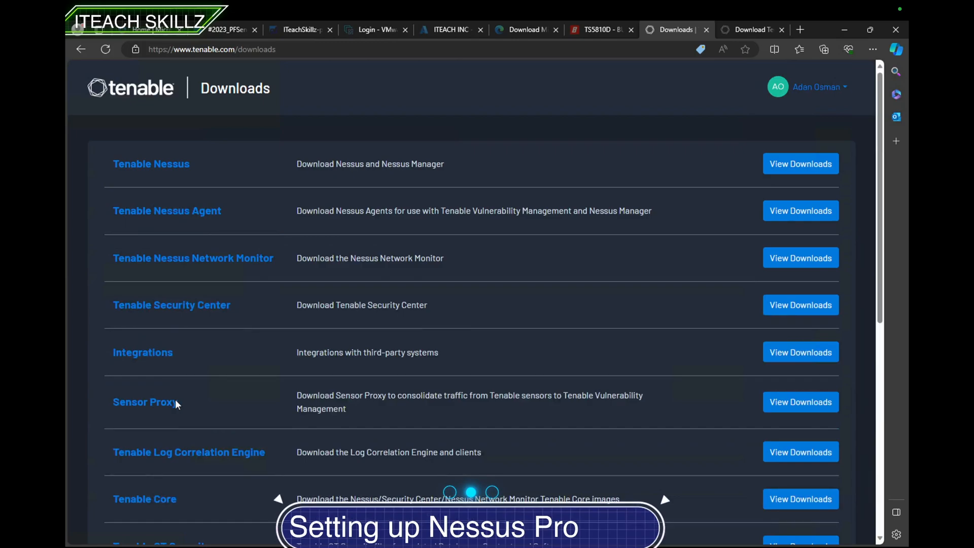
{"action": "mouse_move", "coordinate": [721, 222]}
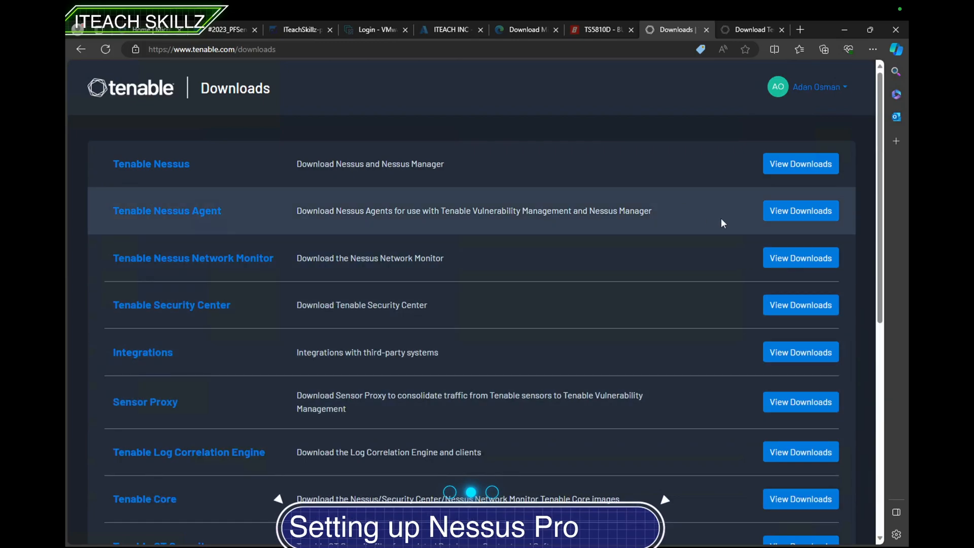
{"action": "mouse_move", "coordinate": [800, 211]}
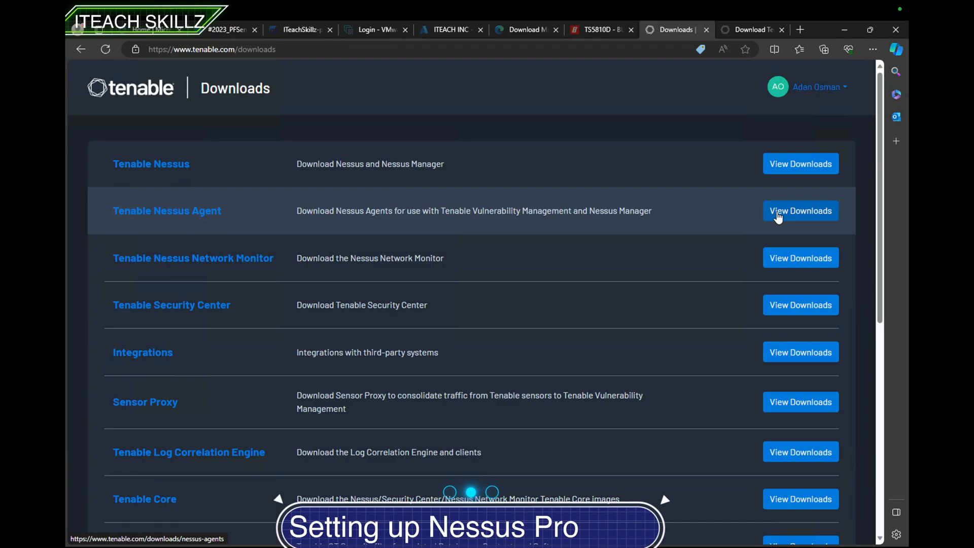
{"action": "left_click", "coordinate": [800, 210]}
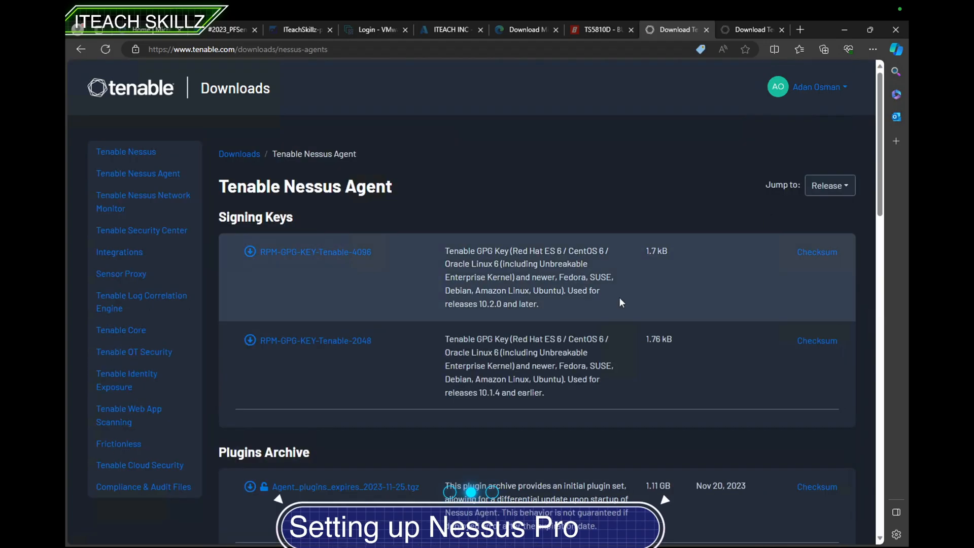
{"action": "mouse_move", "coordinate": [299, 342]}
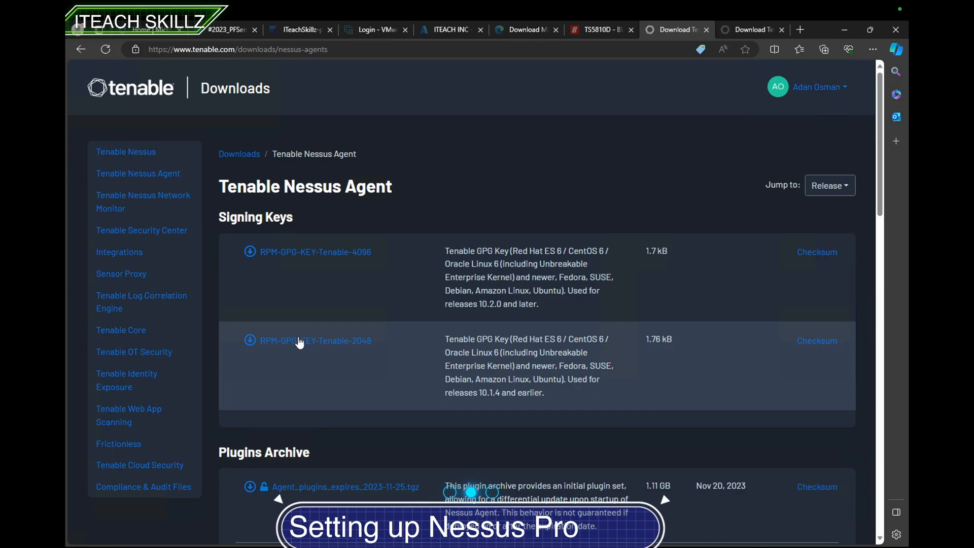
{"action": "mouse_move", "coordinate": [292, 376]}
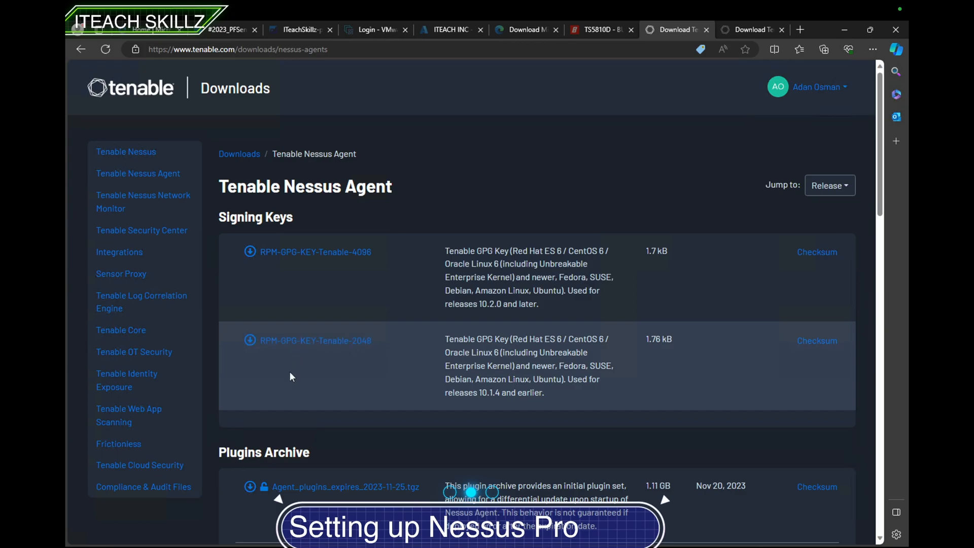
{"action": "mouse_move", "coordinate": [270, 367]}
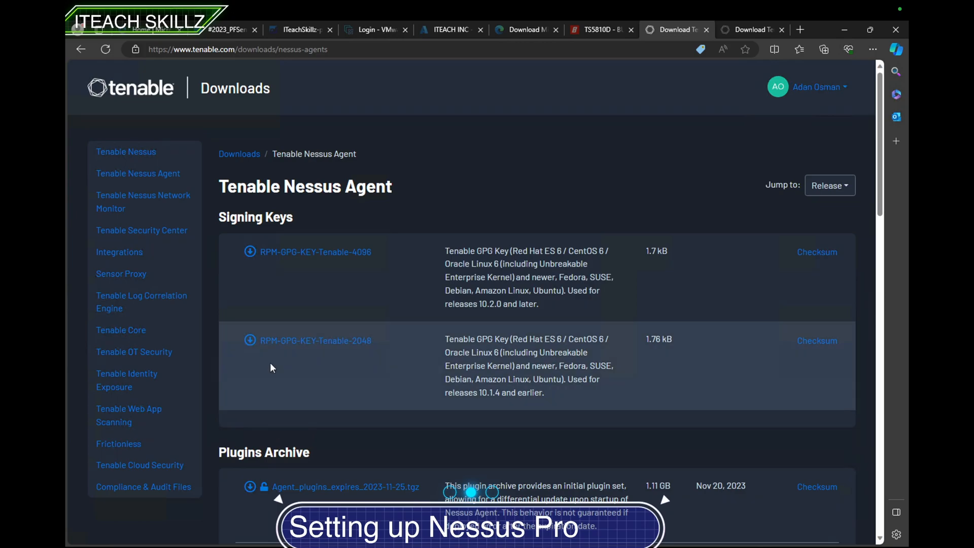
{"action": "left_click", "coordinate": [80, 49]}
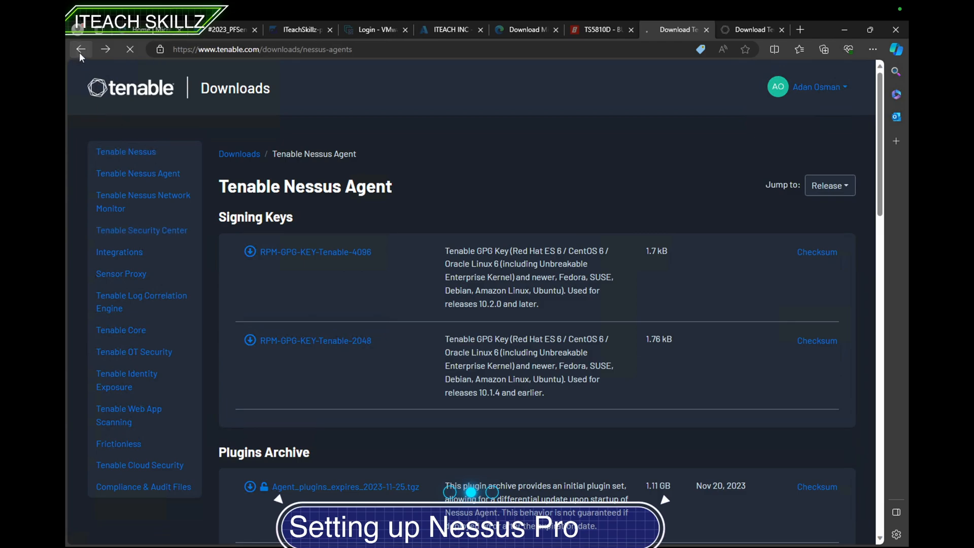
Step: Mount the Tenable-Core ISO, copy Nessus-10.6.3-x64.msi into the server's Downloads folder and launch it
{"action": "left_click", "coordinate": [81, 49]}
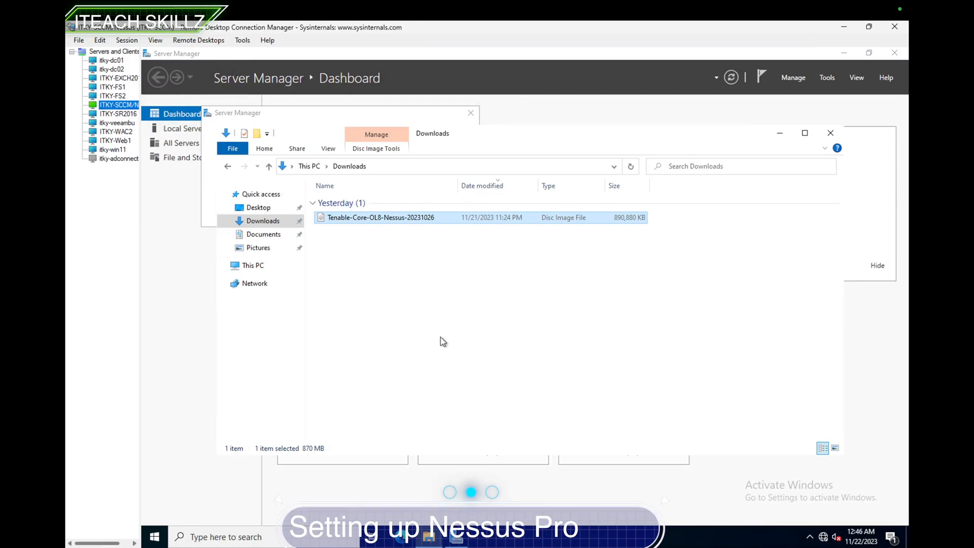
{"action": "mouse_move", "coordinate": [432, 325]}
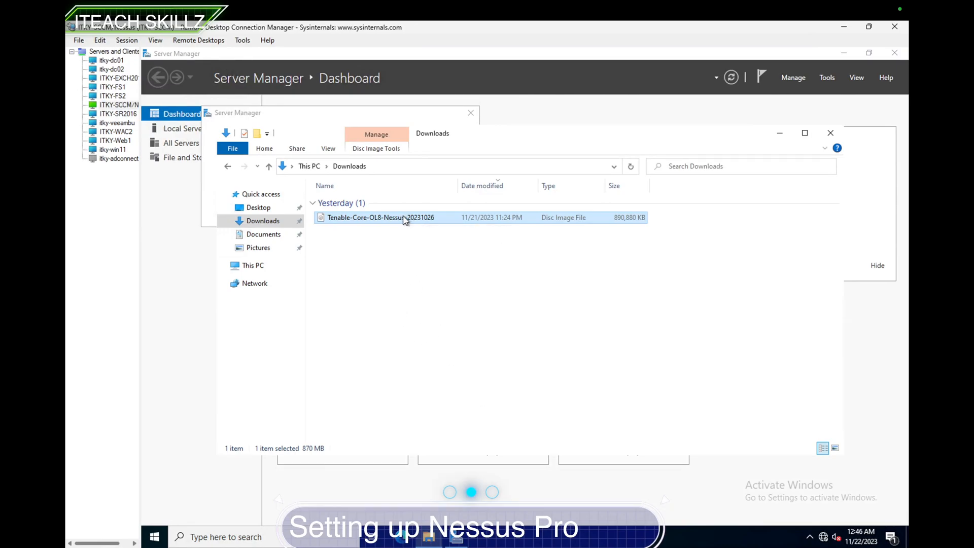
{"action": "double_click", "coordinate": [381, 217]}
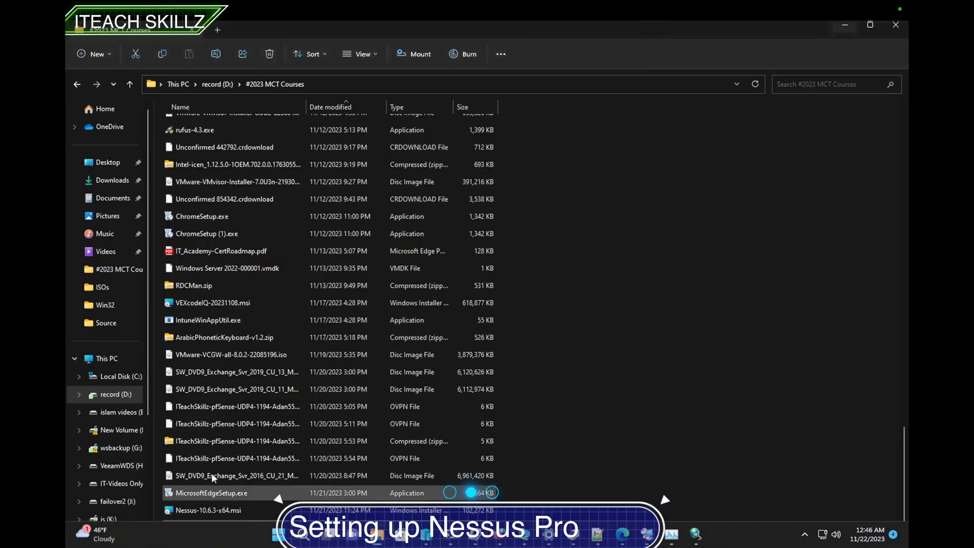
{"action": "left_click", "coordinate": [224, 511]}
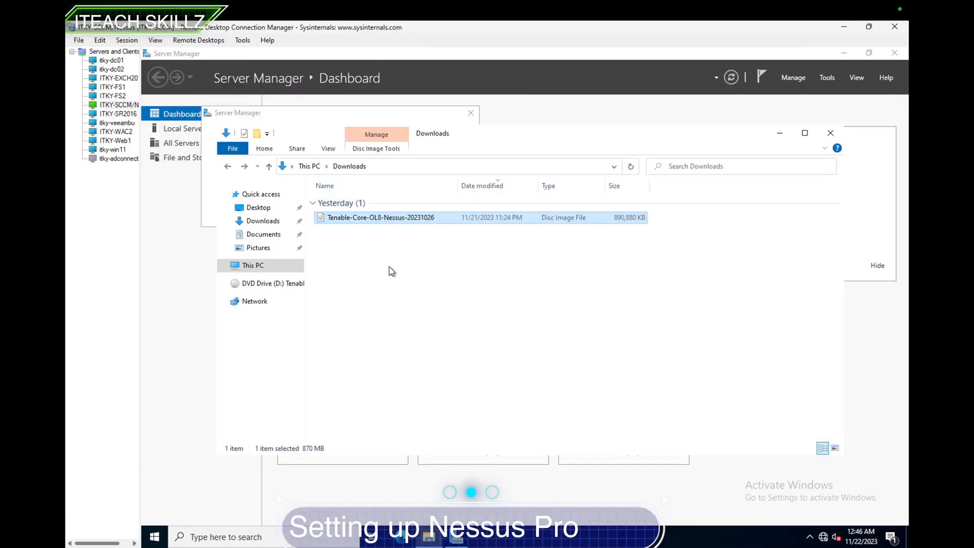
{"action": "left_click", "coordinate": [420, 346]}
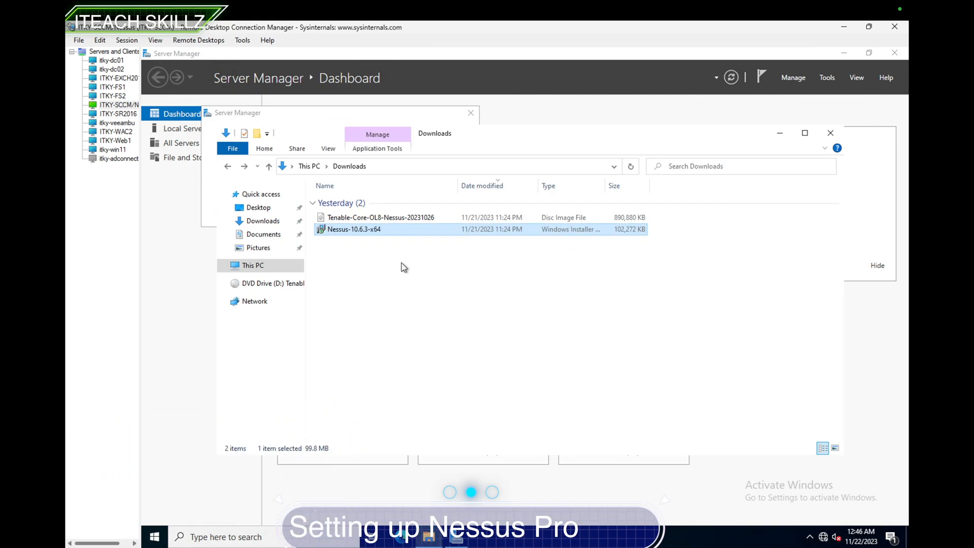
{"action": "double_click", "coordinate": [352, 229]}
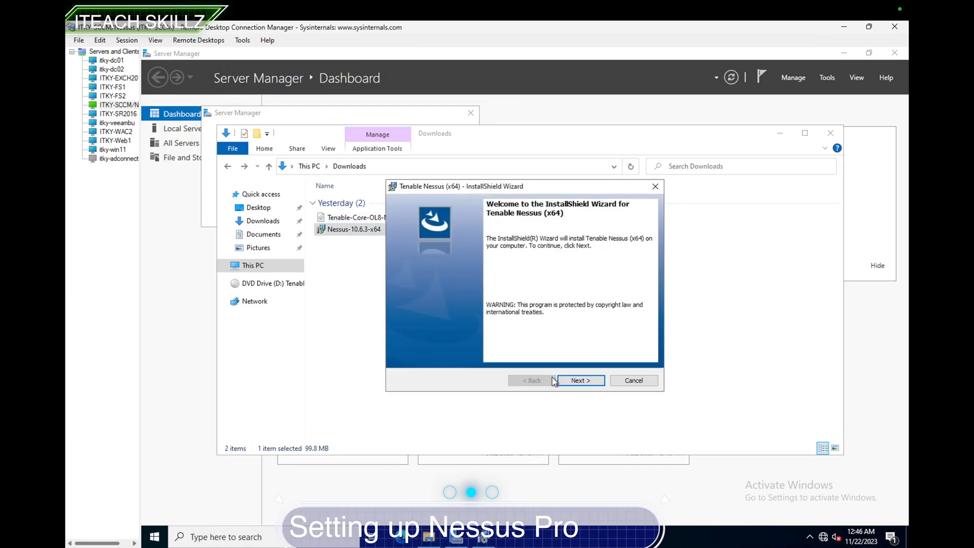
Step: Accept the license and install Tenable Nessus to the default folder, then check the taskbar network status
{"action": "left_click", "coordinate": [579, 381]}
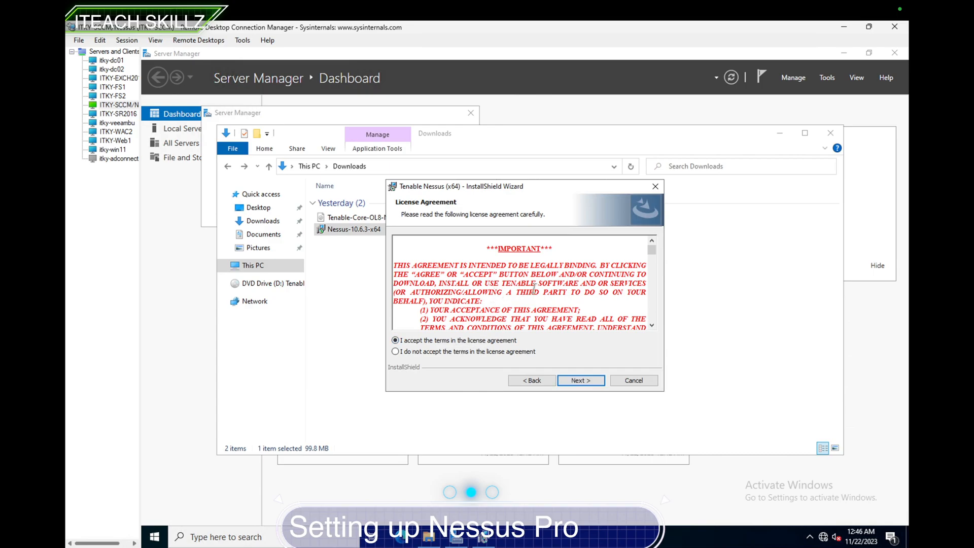
{"action": "scroll", "scroll_direction": "down", "scroll_amount": 3}
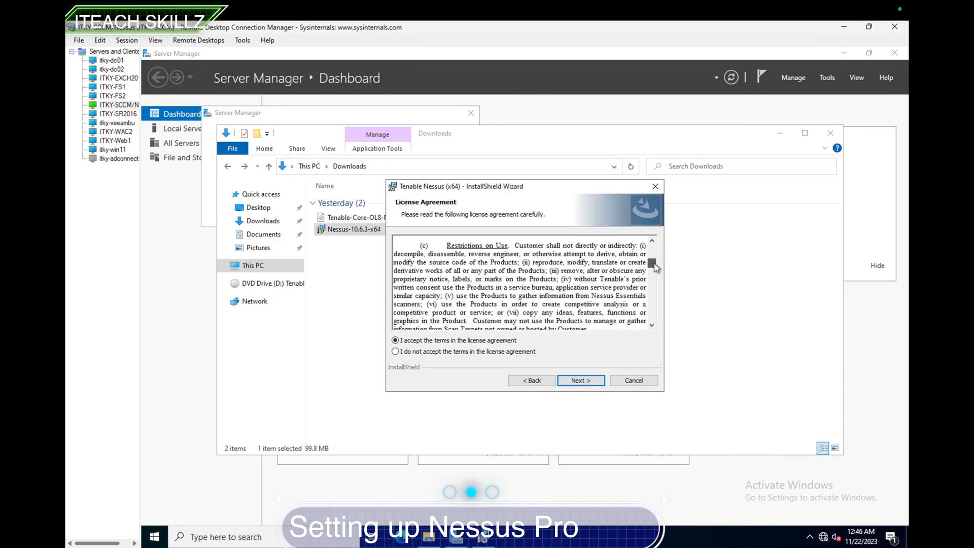
{"action": "scroll", "scroll_direction": "up", "scroll_amount": 3}
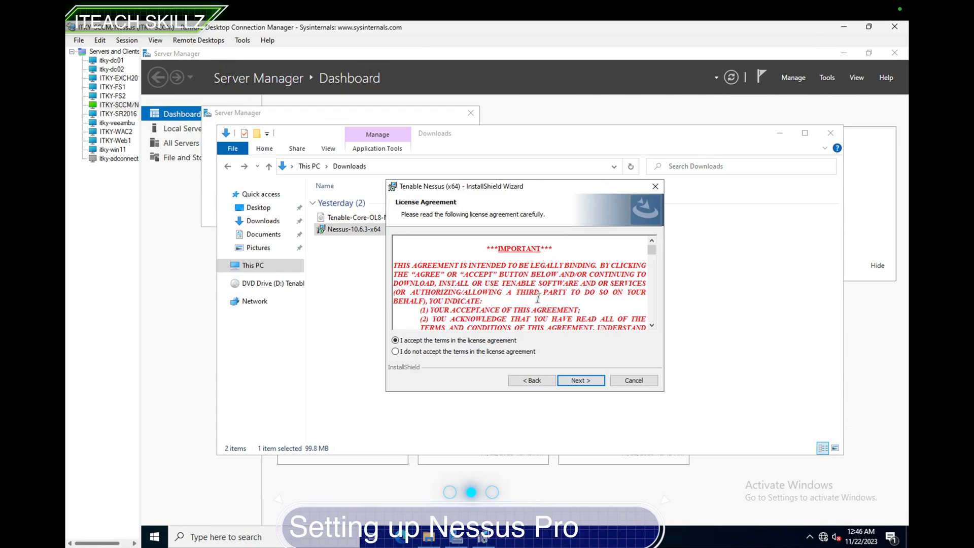
{"action": "left_click", "coordinate": [579, 381]}
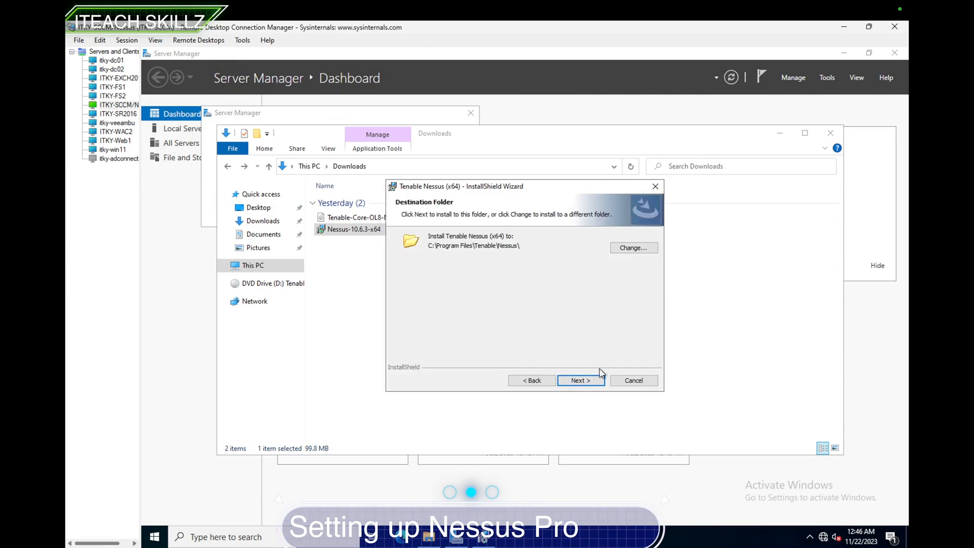
{"action": "left_click", "coordinate": [580, 381]}
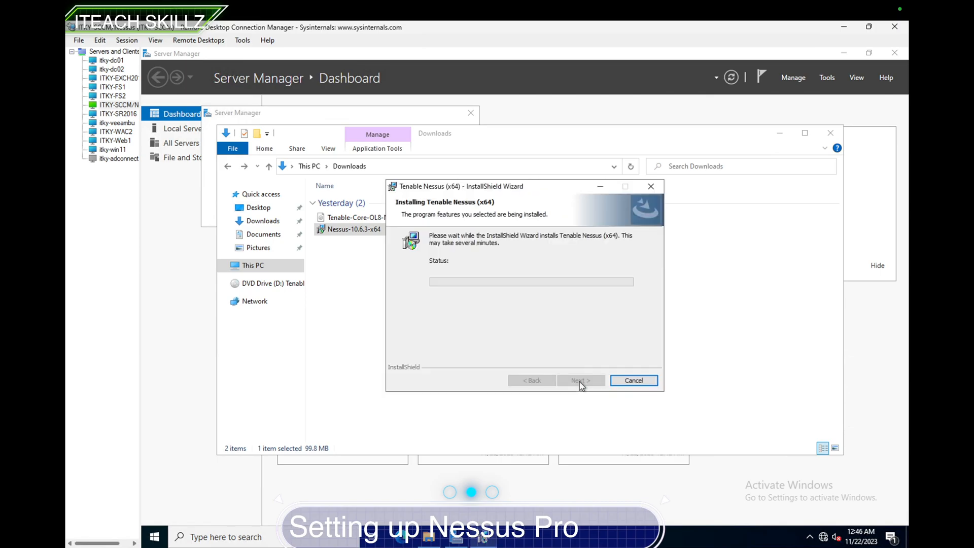
{"action": "mouse_move", "coordinate": [505, 376]}
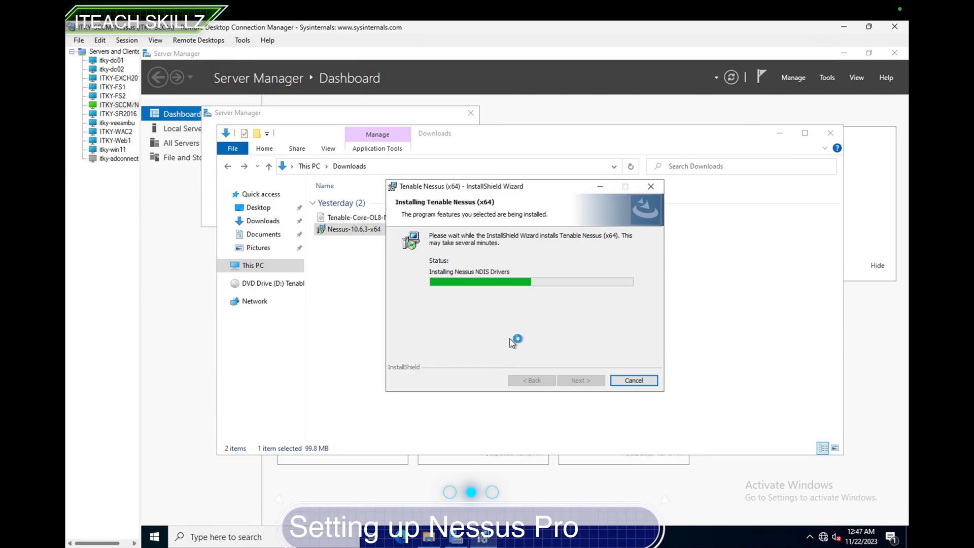
{"action": "mouse_move", "coordinate": [514, 345]}
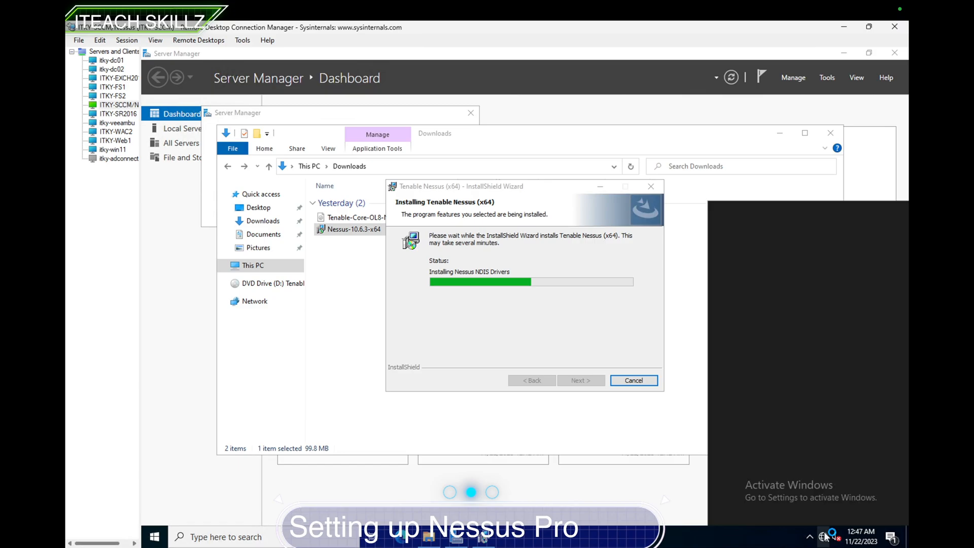
{"action": "left_click", "coordinate": [824, 537]}
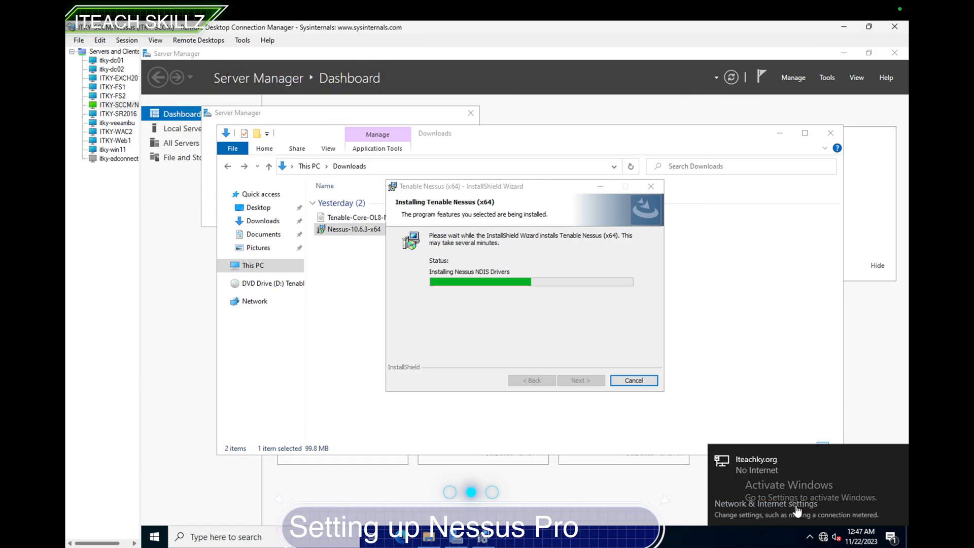
{"action": "left_click", "coordinate": [765, 505]}
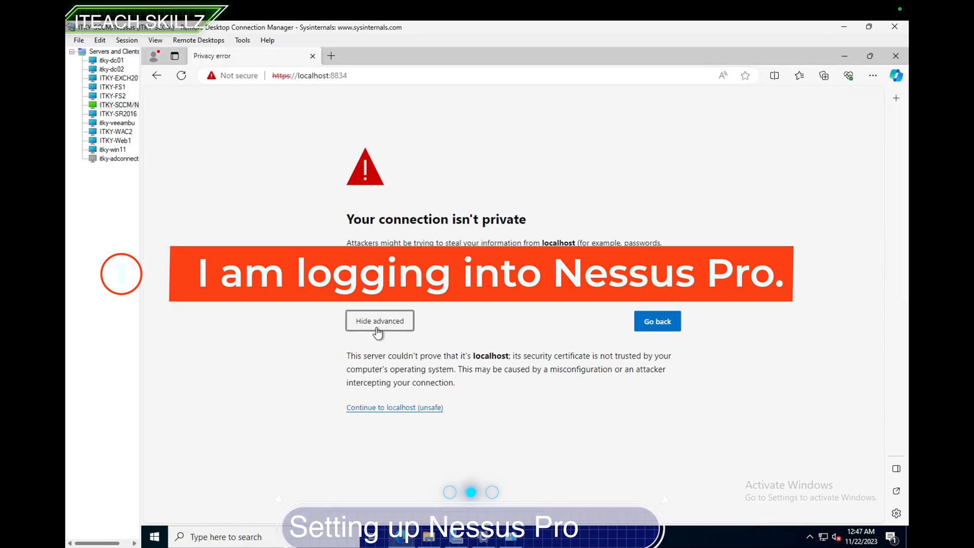
Step: Continue to localhost (unsafe) past the certificate warning to reach the Nessus welcome page
{"action": "left_click", "coordinate": [394, 408]}
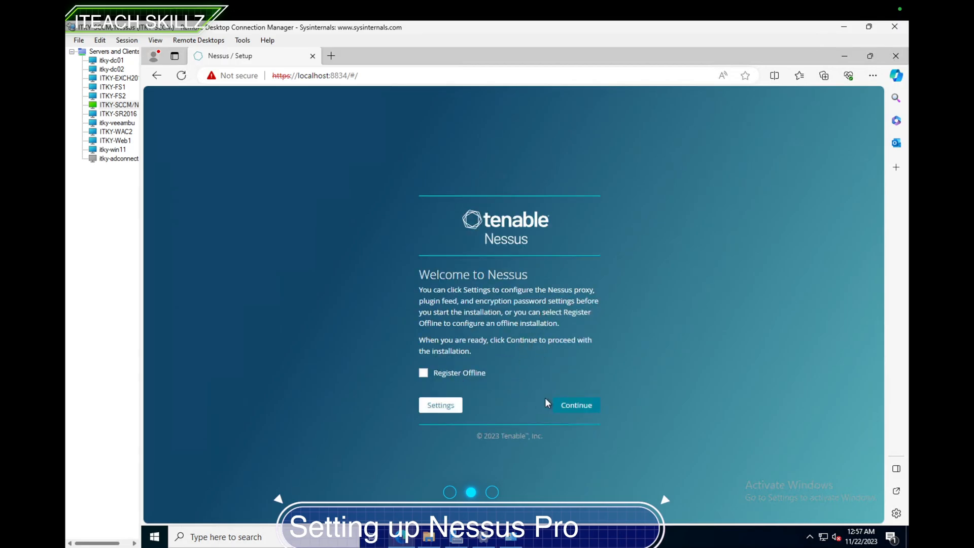
Step: Choose the Nessus Professional deployment type and proceed to the activation code entry
{"action": "left_click", "coordinate": [576, 405]}
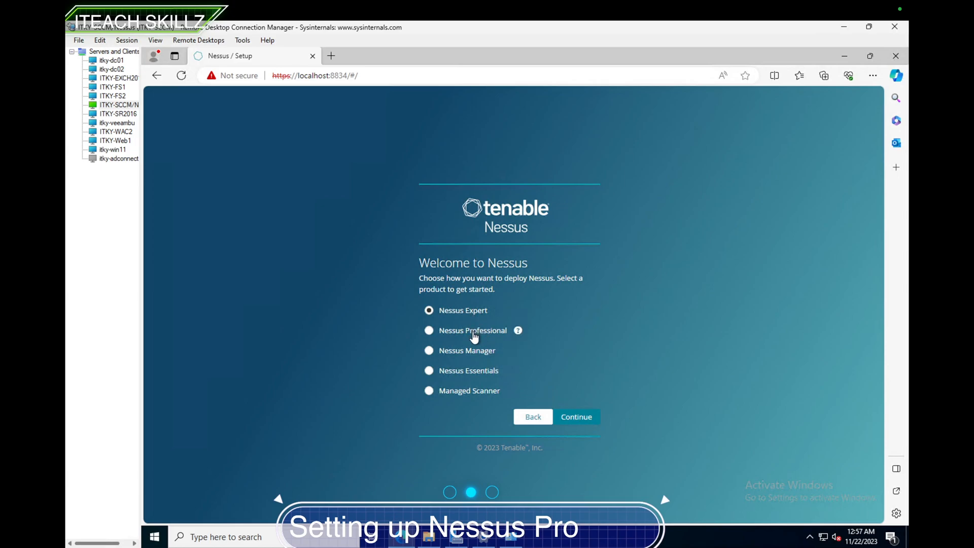
{"action": "left_click", "coordinate": [575, 416]}
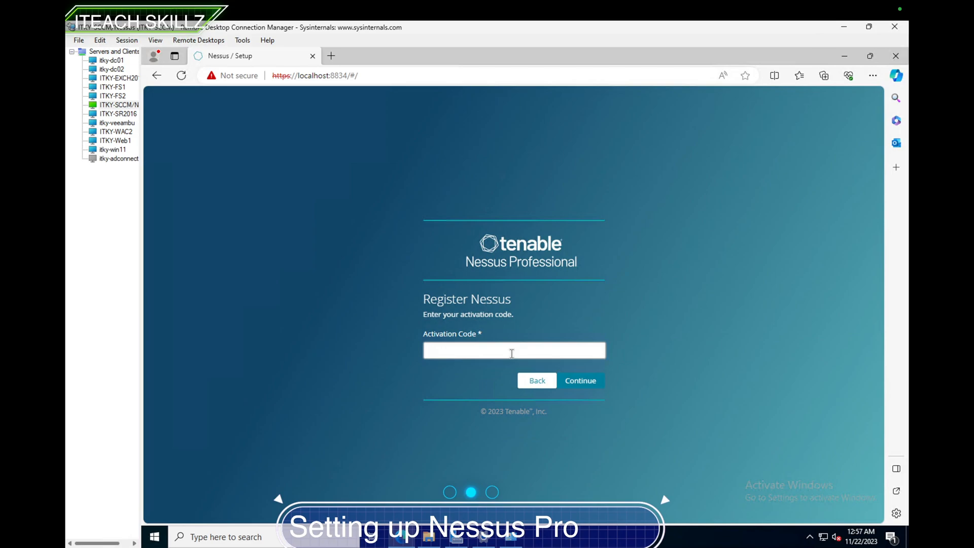
{"action": "left_click", "coordinate": [579, 381]}
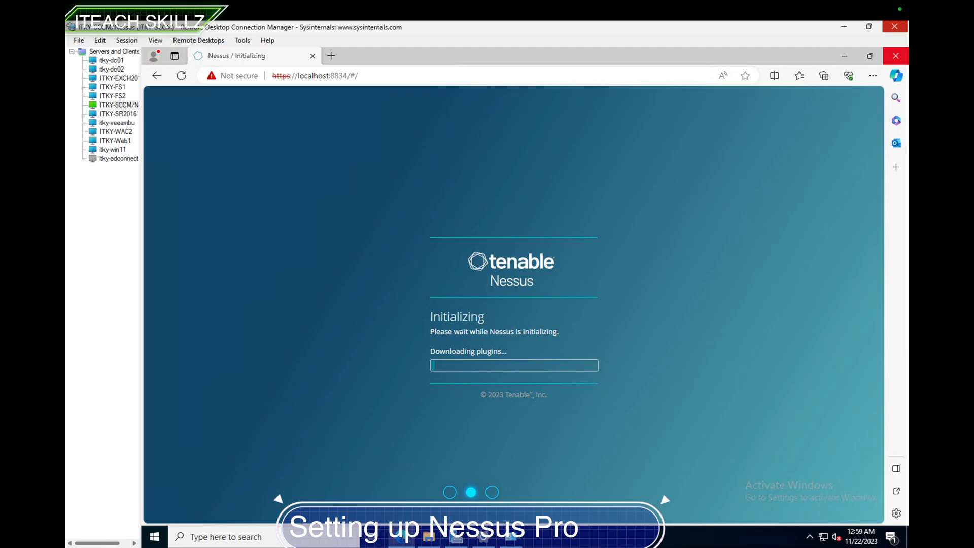
{"action": "mouse_move", "coordinate": [589, 426]}
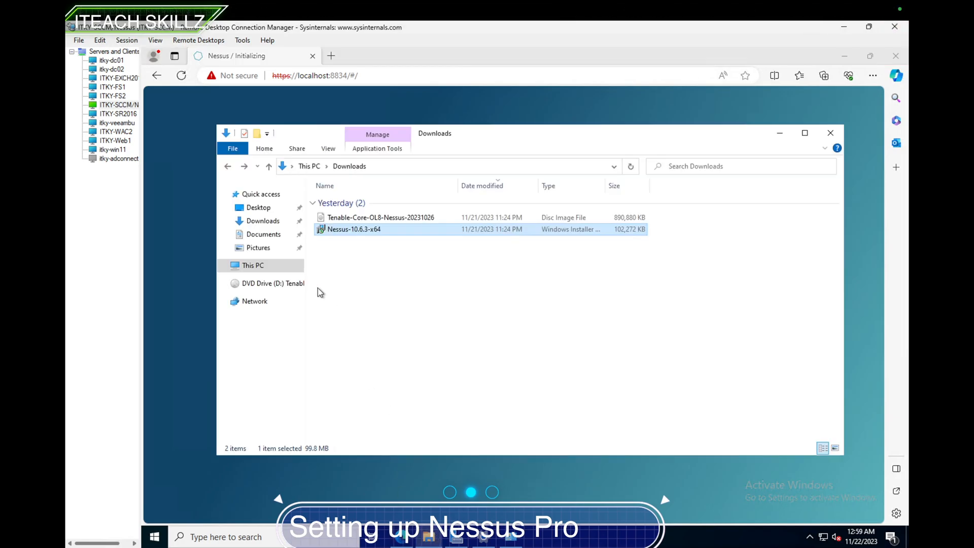
Step: Sign in after initialization to reach the empty My Scans page while plugins compile
{"action": "left_click", "coordinate": [253, 264]}
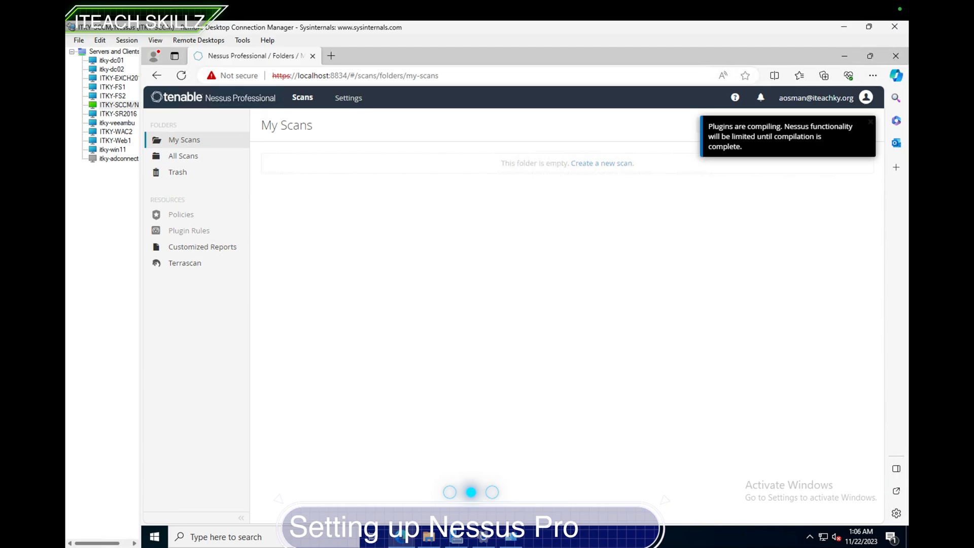
Step: Try the Nessus Settings page, reload the forbidden page and return to the scans home
{"action": "left_click", "coordinate": [348, 97]}
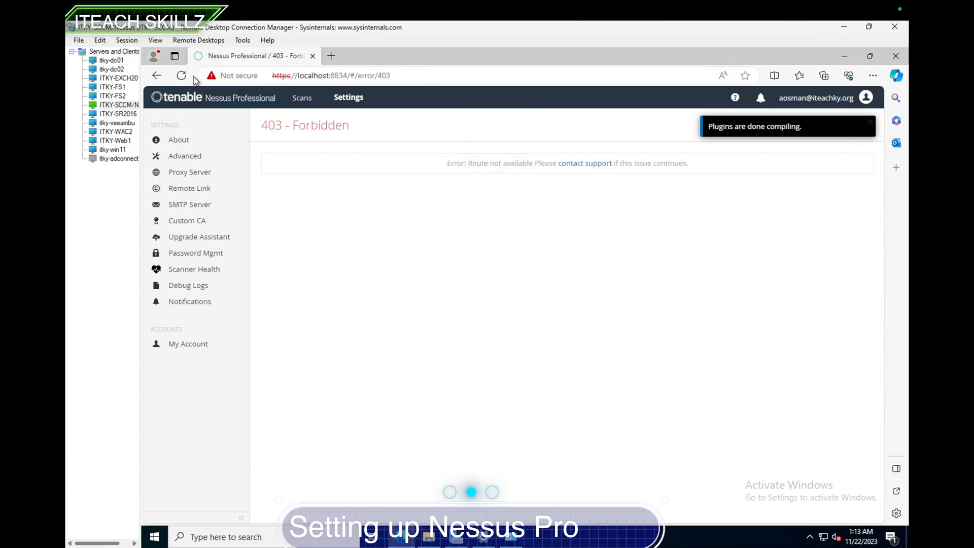
{"action": "left_click", "coordinate": [181, 76]}
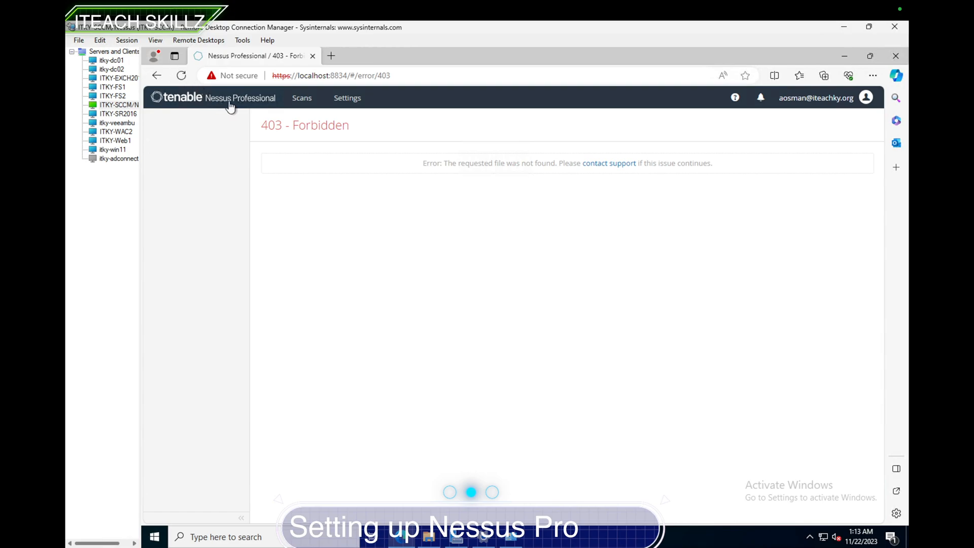
{"action": "left_click", "coordinate": [302, 97]}
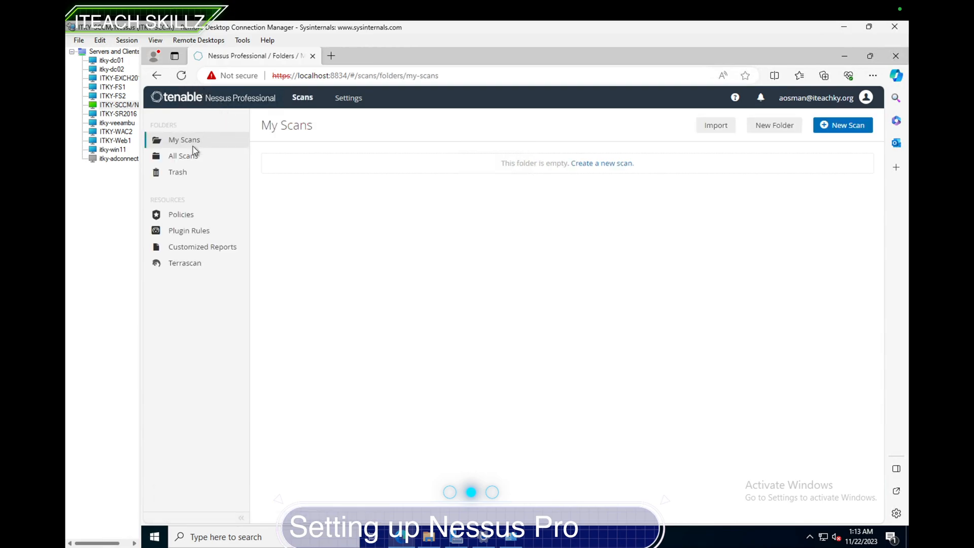
Step: View the Policies, Plugin Rules and Customized Reports pages, ending on Terrascan
{"action": "left_click", "coordinate": [181, 214]}
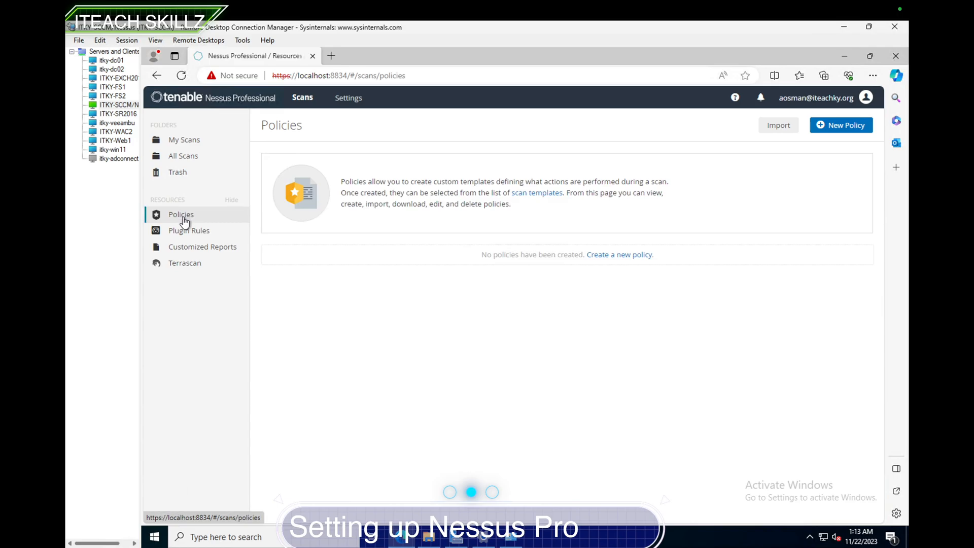
{"action": "left_click", "coordinate": [189, 230]}
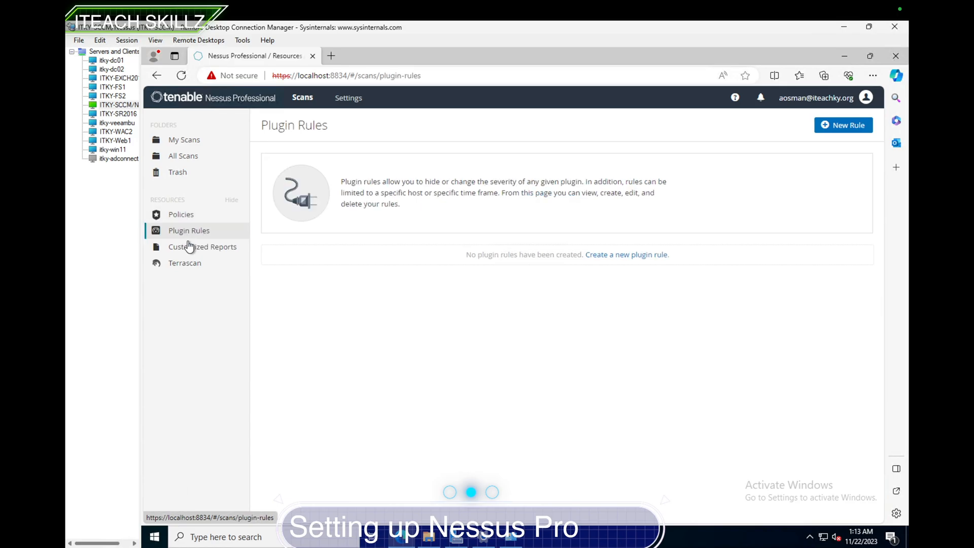
{"action": "left_click", "coordinate": [202, 246]}
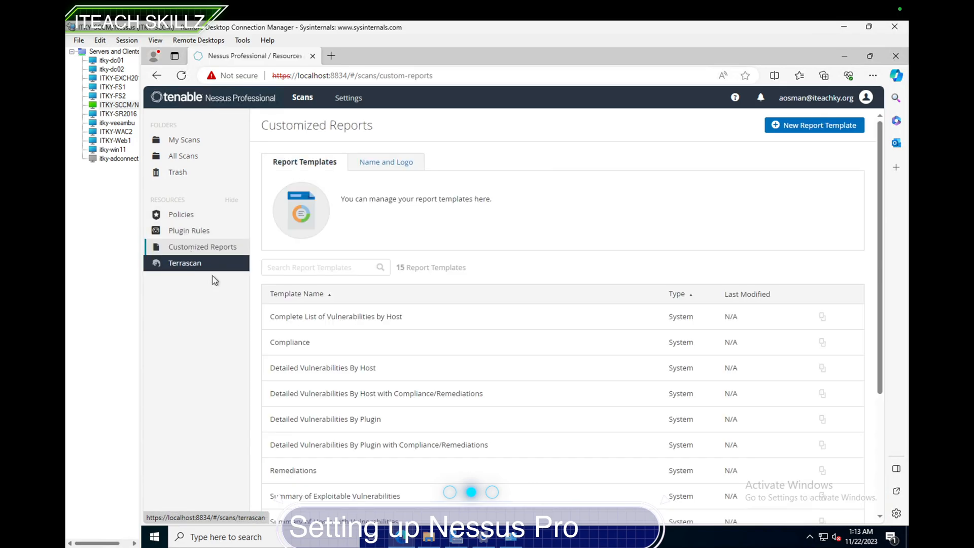
{"action": "scroll", "scroll_direction": "down", "scroll_amount": 3}
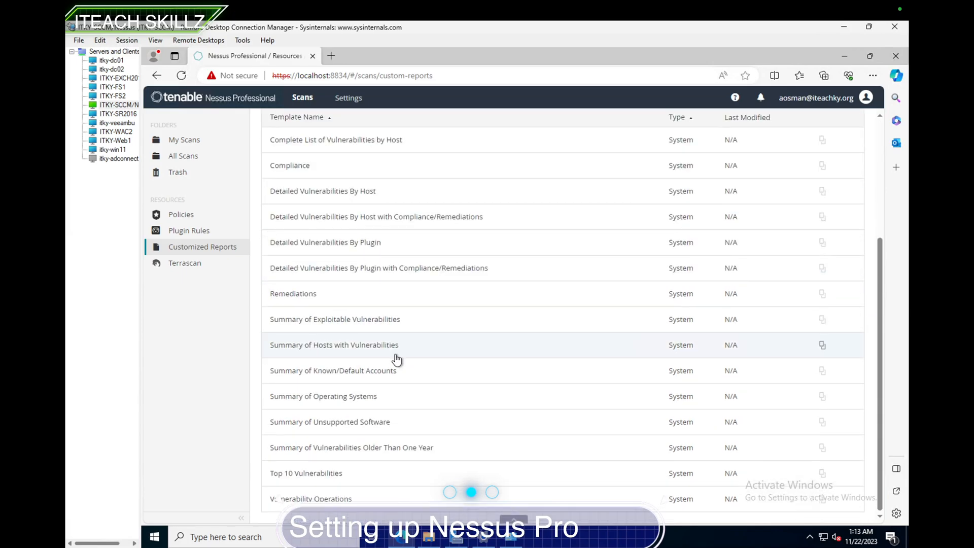
{"action": "scroll", "scroll_direction": "up", "scroll_amount": 3}
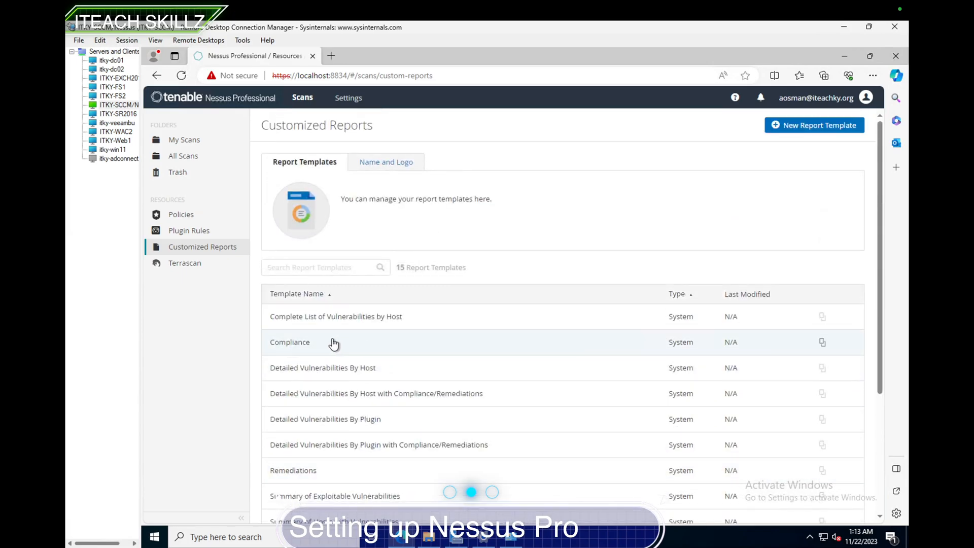
{"action": "left_click", "coordinate": [185, 261]}
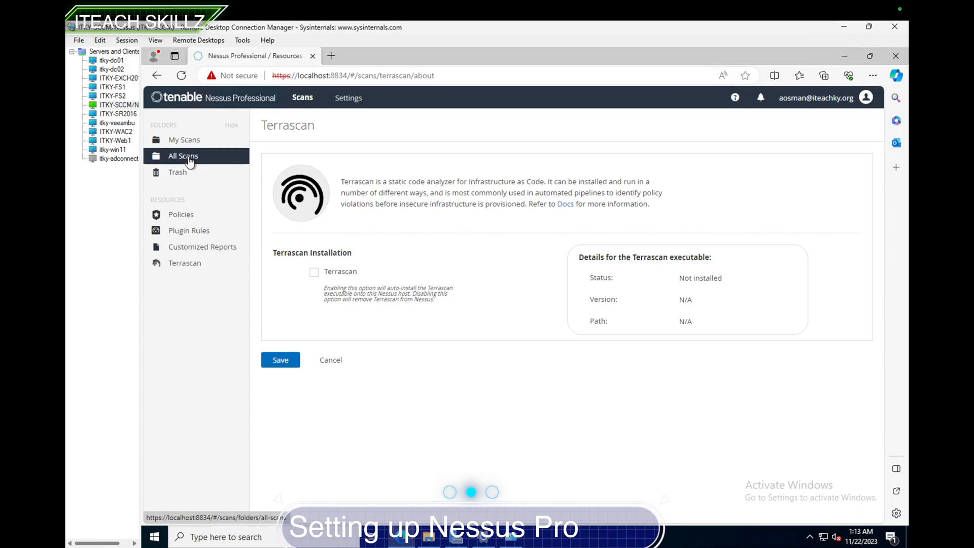
Step: From My Scans, create a new scan using the Basic Network Scan template
{"action": "left_click", "coordinate": [184, 139]}
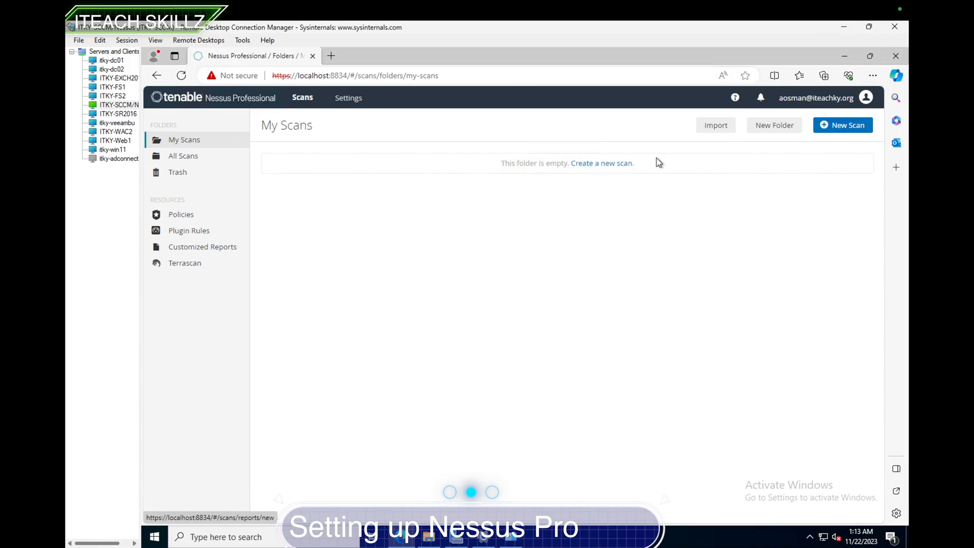
{"action": "left_click", "coordinate": [842, 125]}
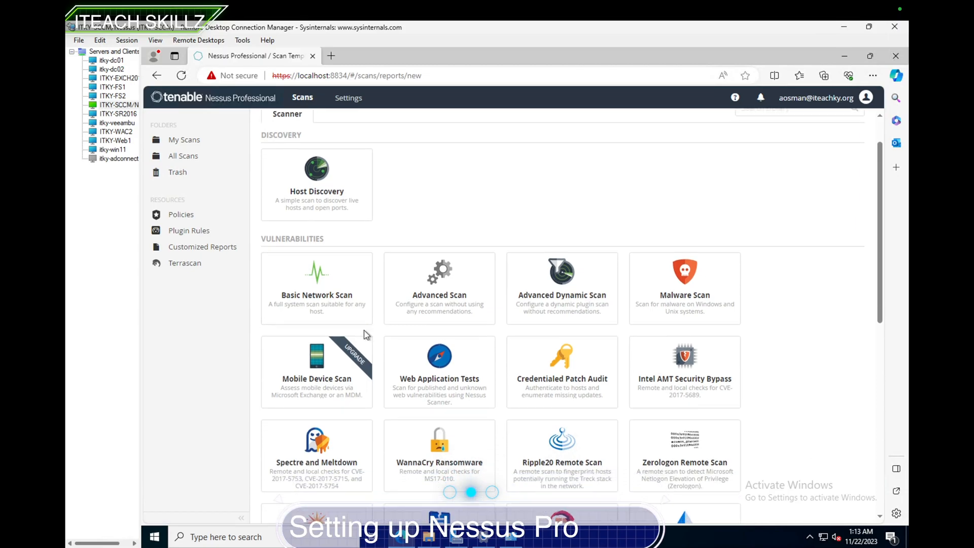
{"action": "left_click", "coordinate": [317, 286]}
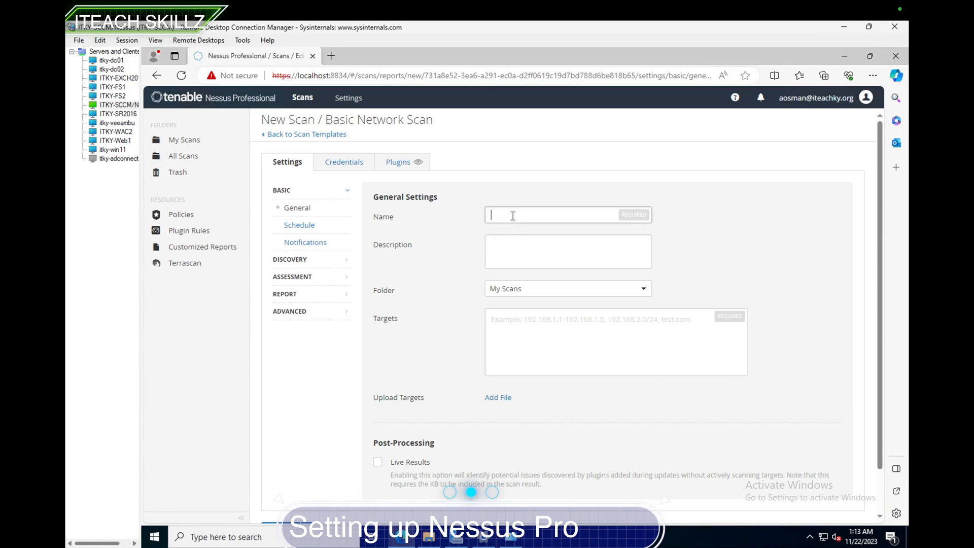
Step: Name the scan 'ITeachSkillz Network Scan'
{"action": "type", "text": "ITe"}
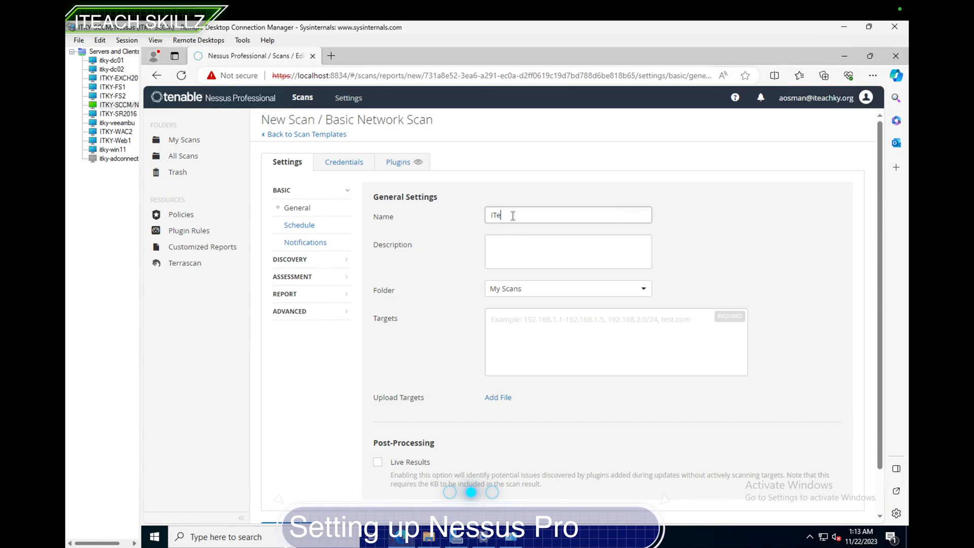
{"action": "type", "text": "ach S"}
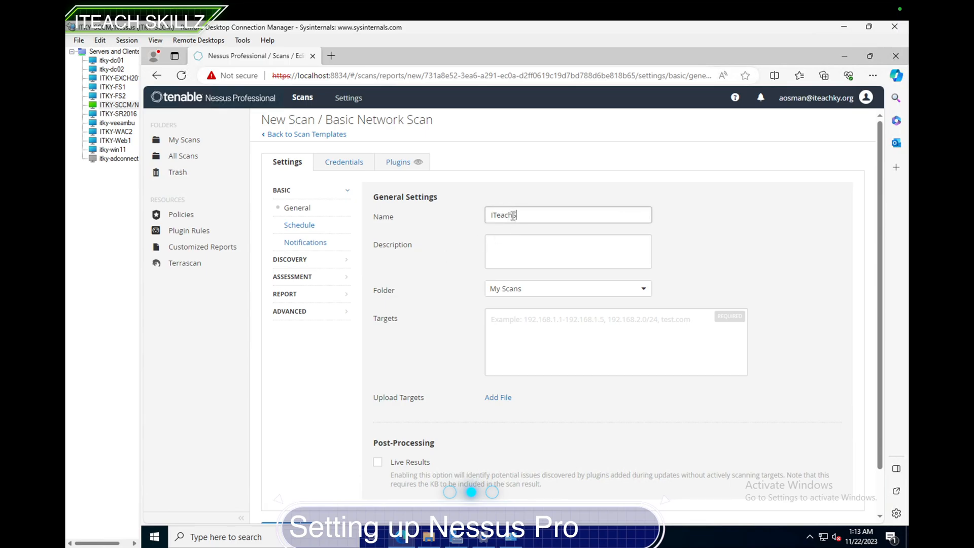
{"action": "type", "text": "Skillz Ne"}
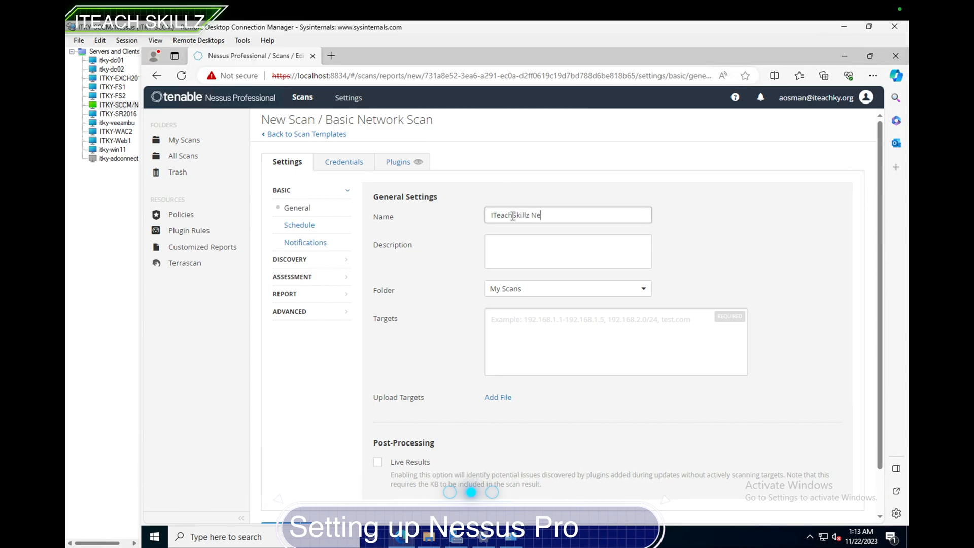
{"action": "type", "text": "twork Sca"}
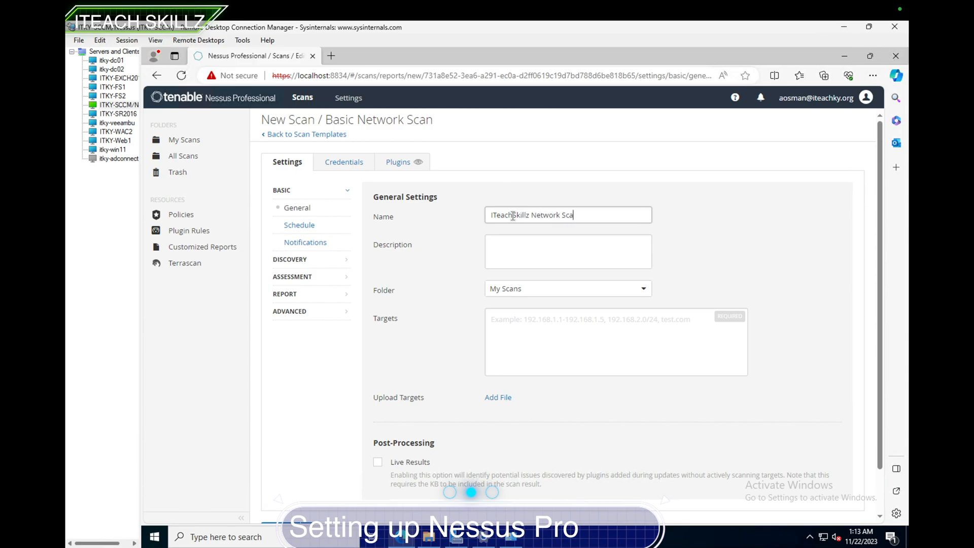
{"action": "type", "text": "n"}
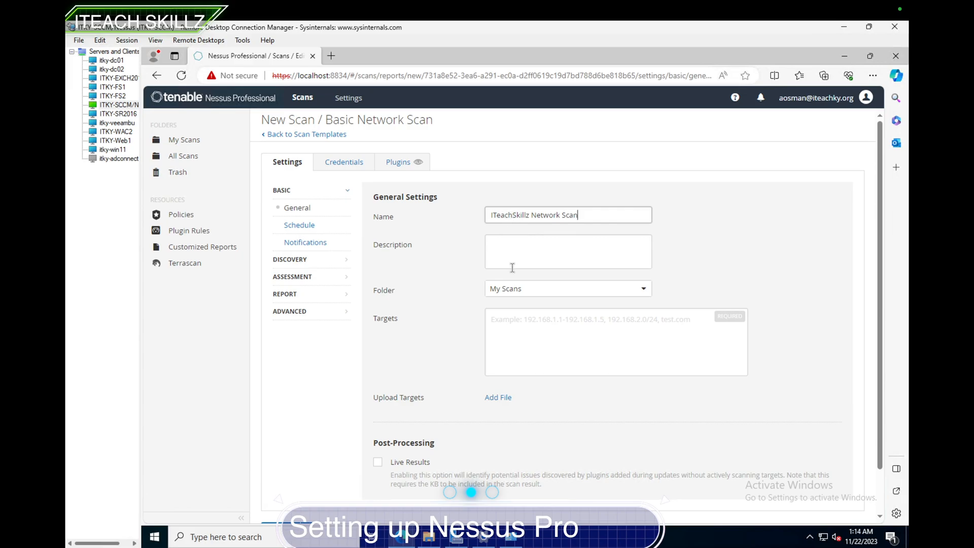
Step: Describe it as 'Scanning all my network for any strange servers or services'
{"action": "left_click", "coordinate": [567, 251]}
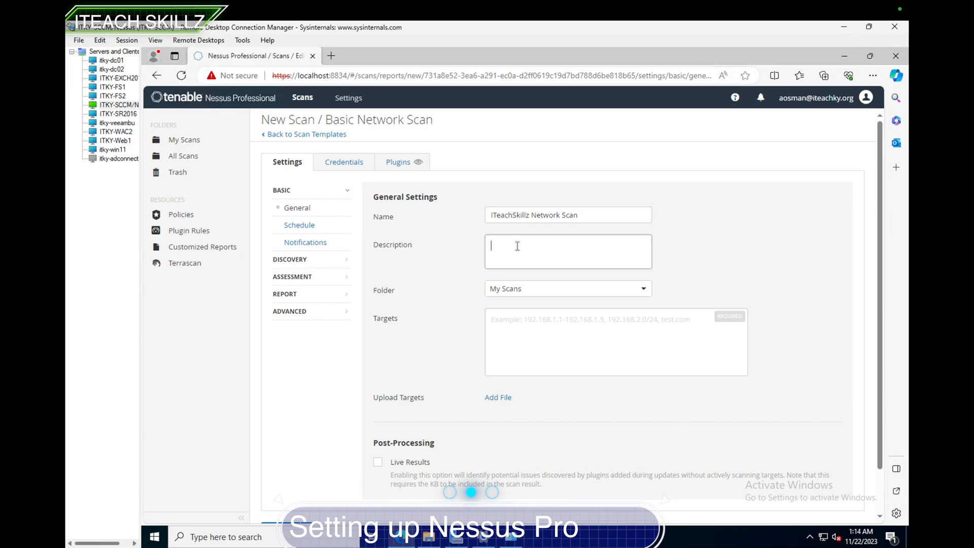
{"action": "type", "text": "Scanning"}
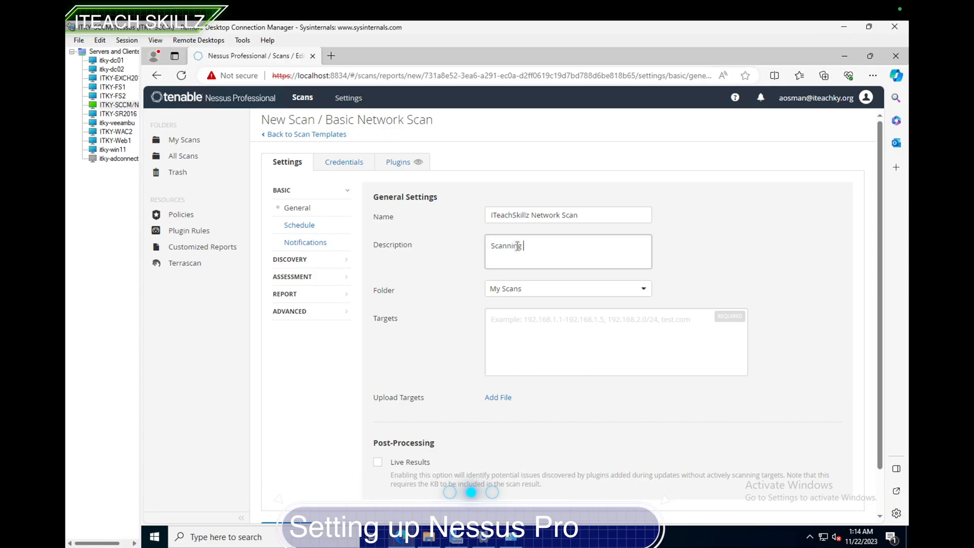
{"action": "type", "text": "all my net"}
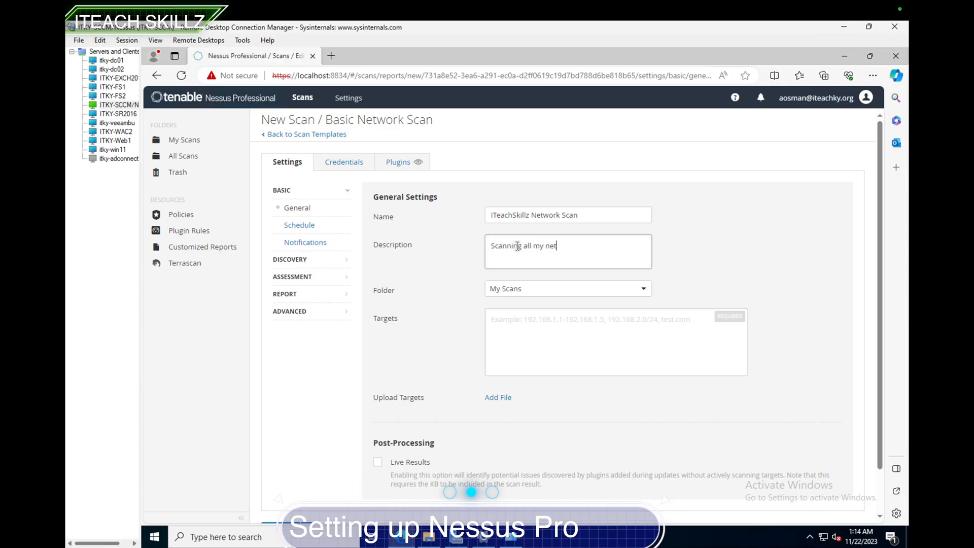
{"action": "type", "text": "works"}
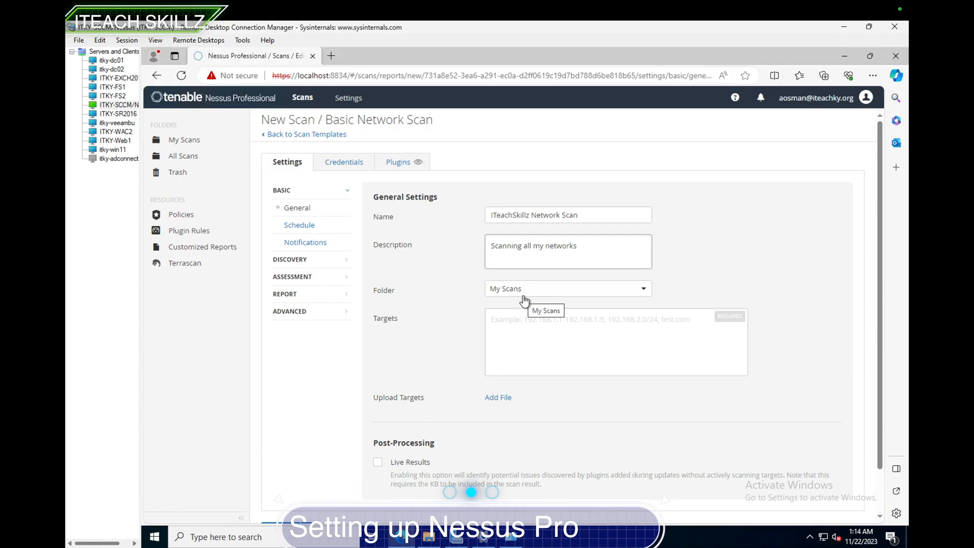
{"action": "type", "text": "for any"}
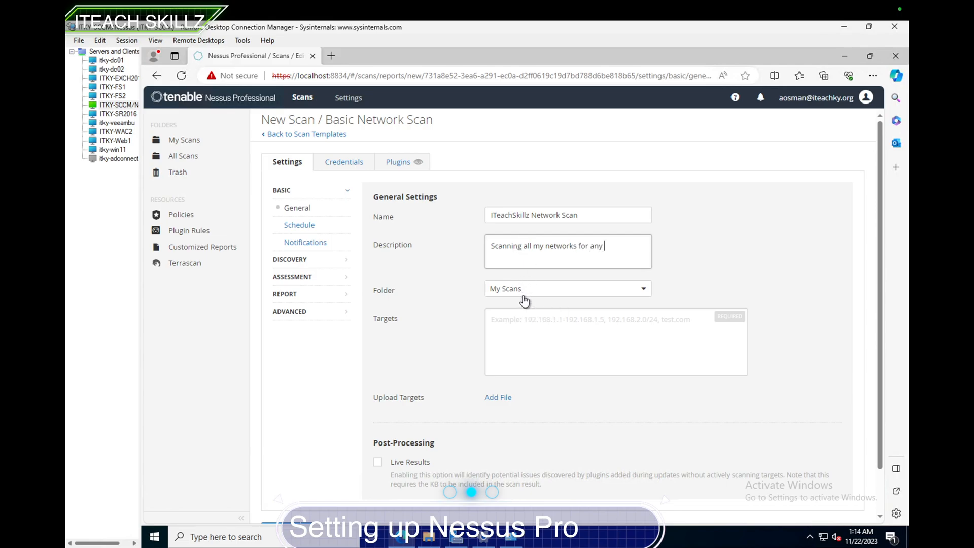
{"action": "type", "text": "strange"}
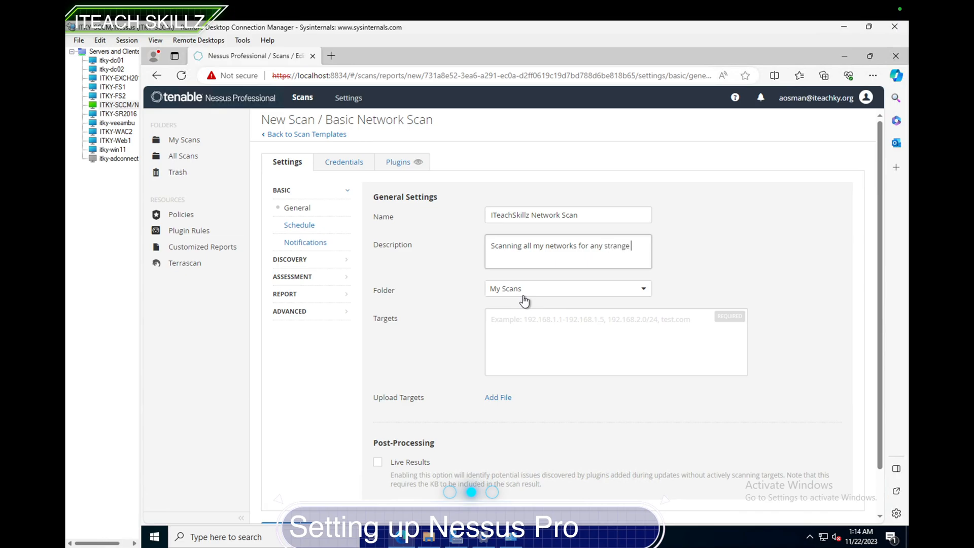
{"action": "type", "text": "serv"}
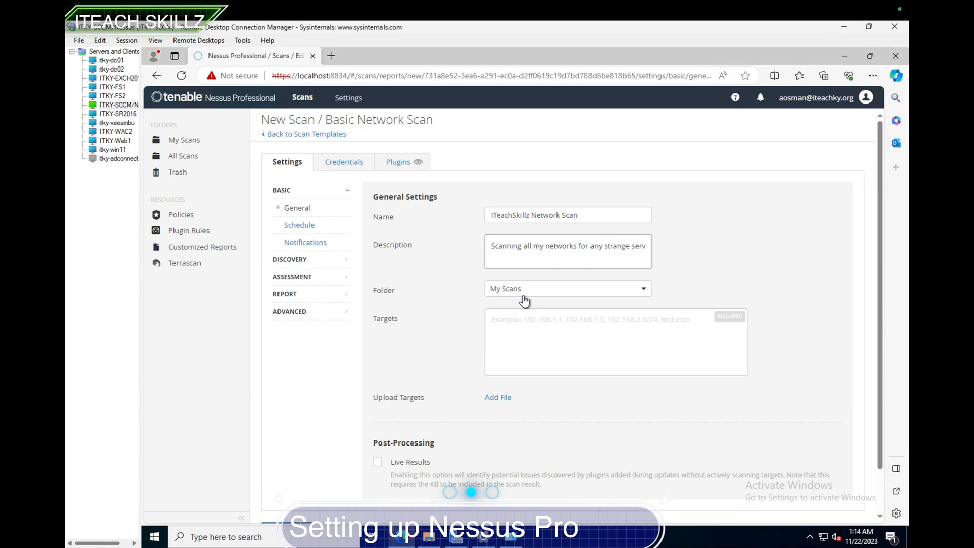
{"action": "type", "text": "ervers or s"}
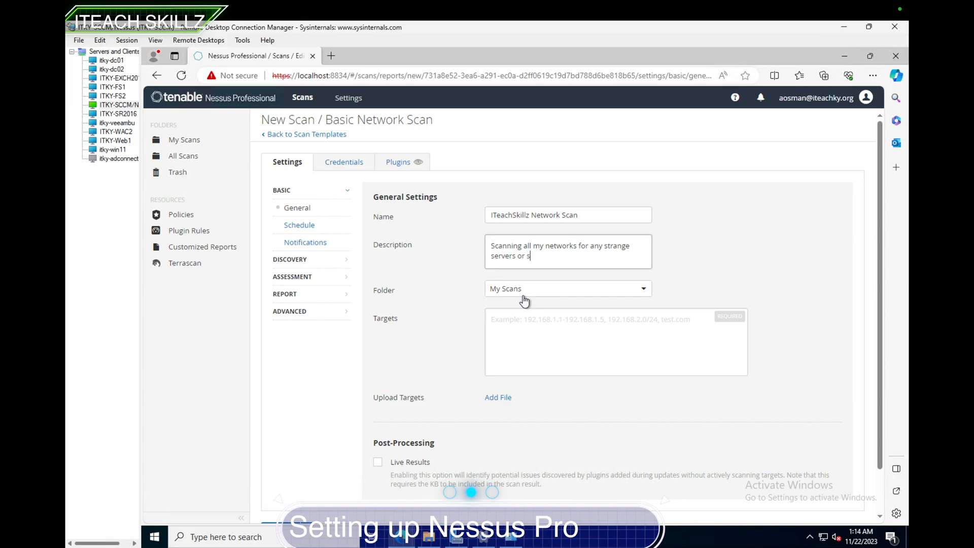
{"action": "type", "text": "ervices"}
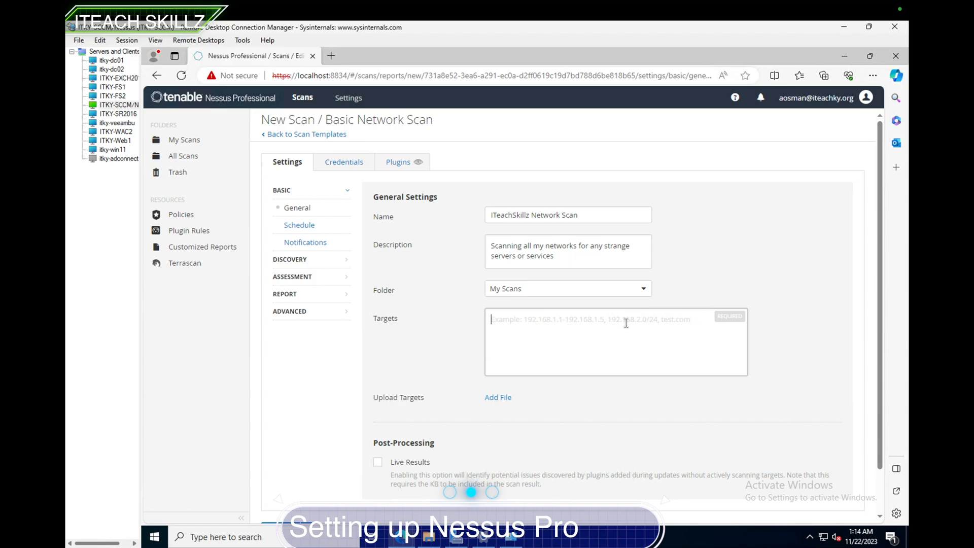
Step: Set the targets to 192.168.1.1-192.168.1.253
{"action": "type", "text": "192"}
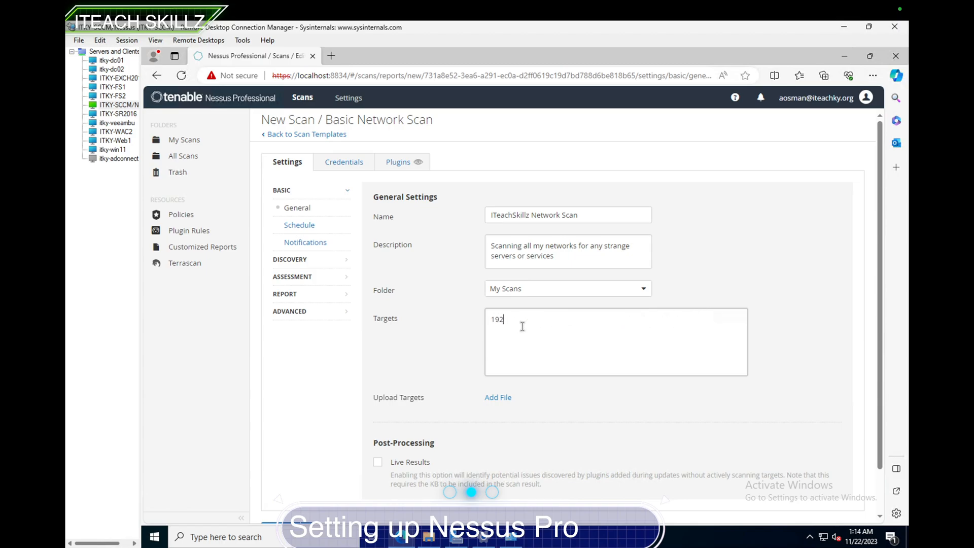
{"action": "type", "text": ".168."}
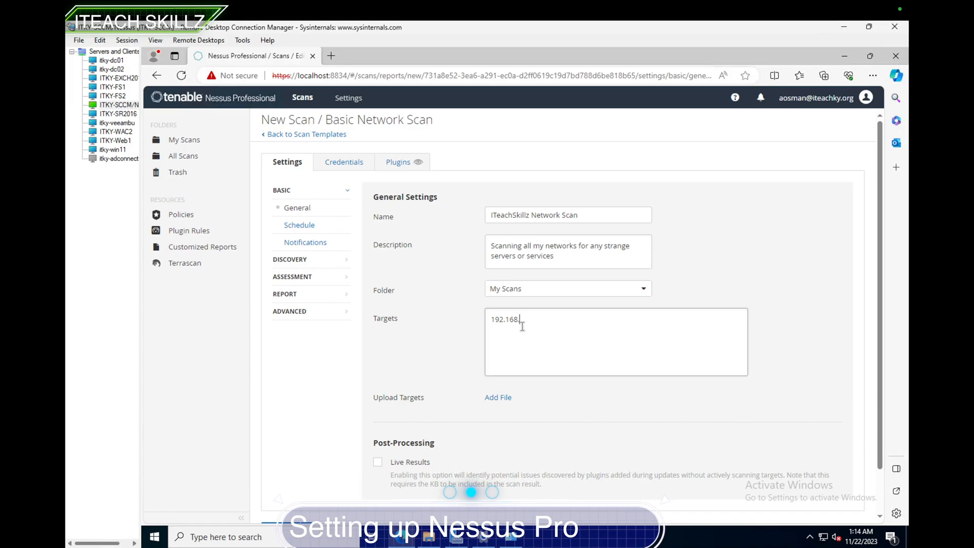
{"action": "type", "text": "1.1-192.168.1."}
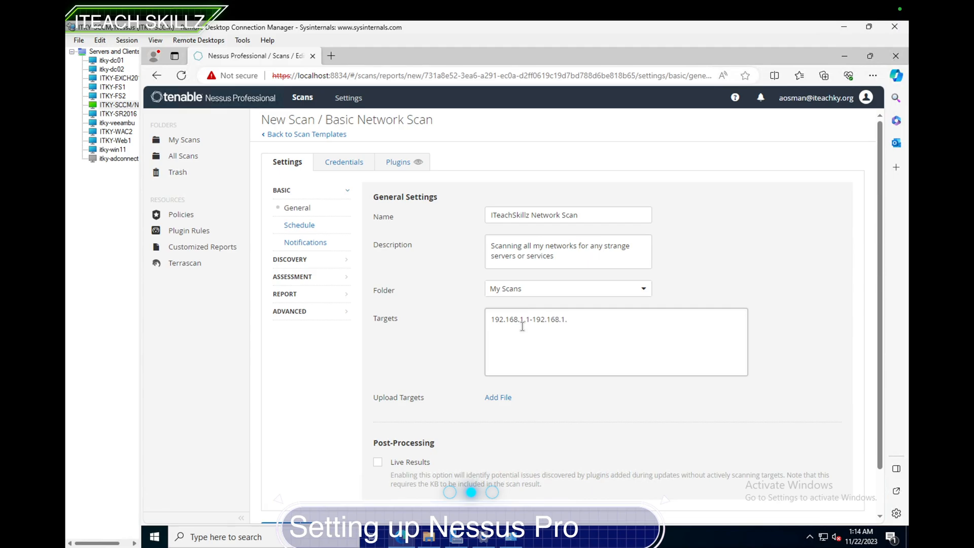
{"action": "type", "text": "253"}
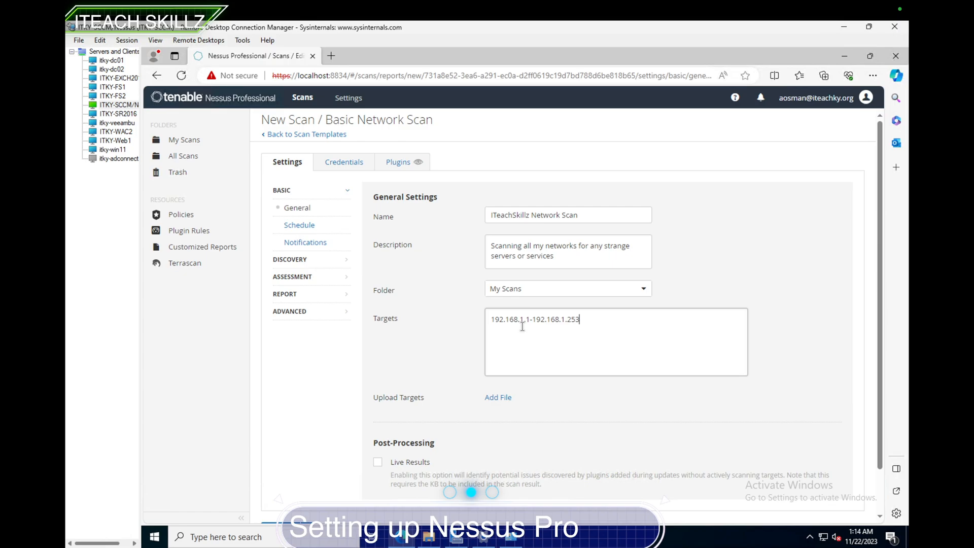
{"action": "scroll", "scroll_direction": "down", "scroll_amount": 3}
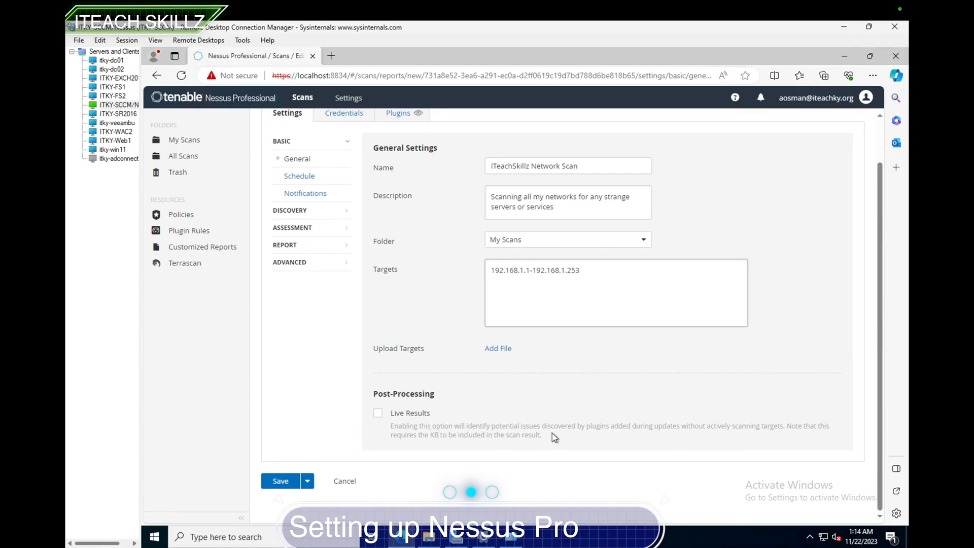
{"action": "mouse_move", "coordinate": [649, 430]}
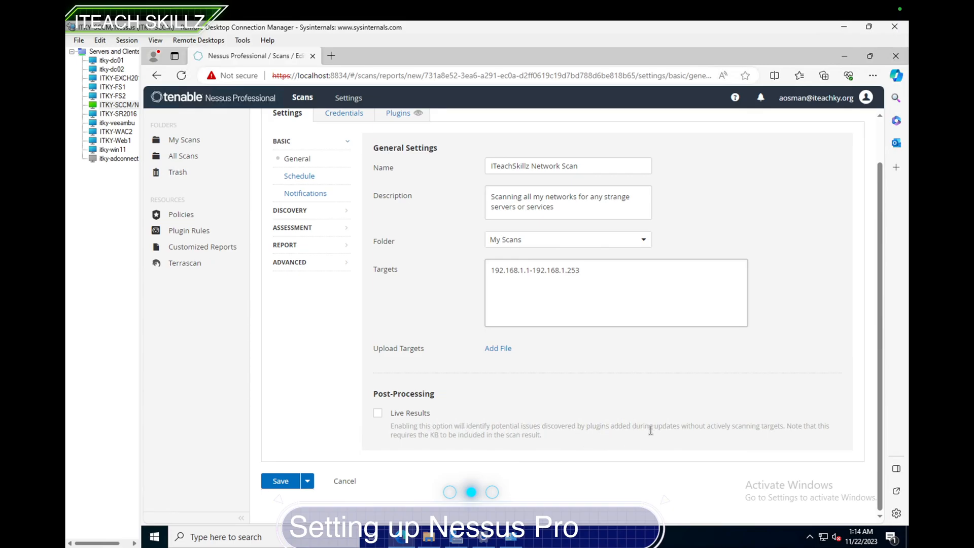
{"action": "mouse_move", "coordinate": [661, 439]}
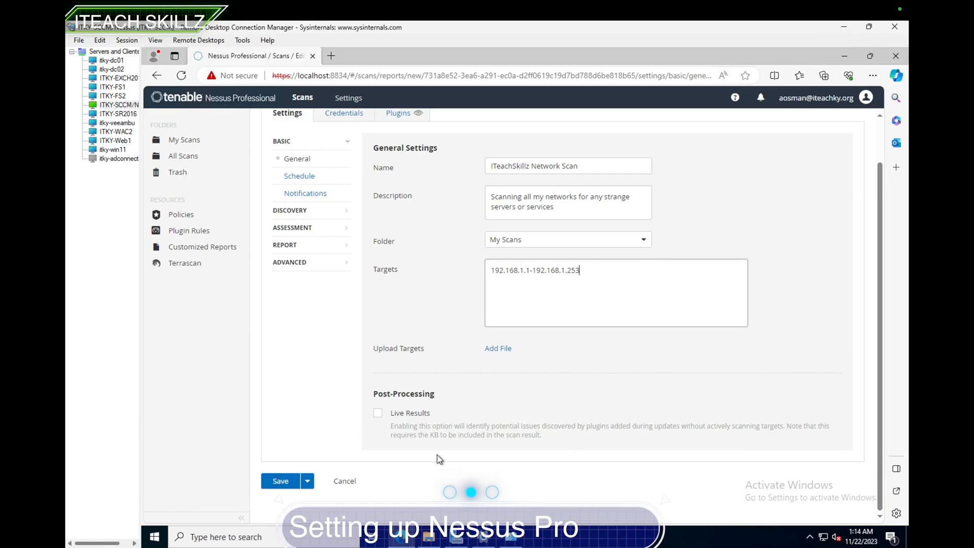
{"action": "mouse_move", "coordinate": [388, 429]}
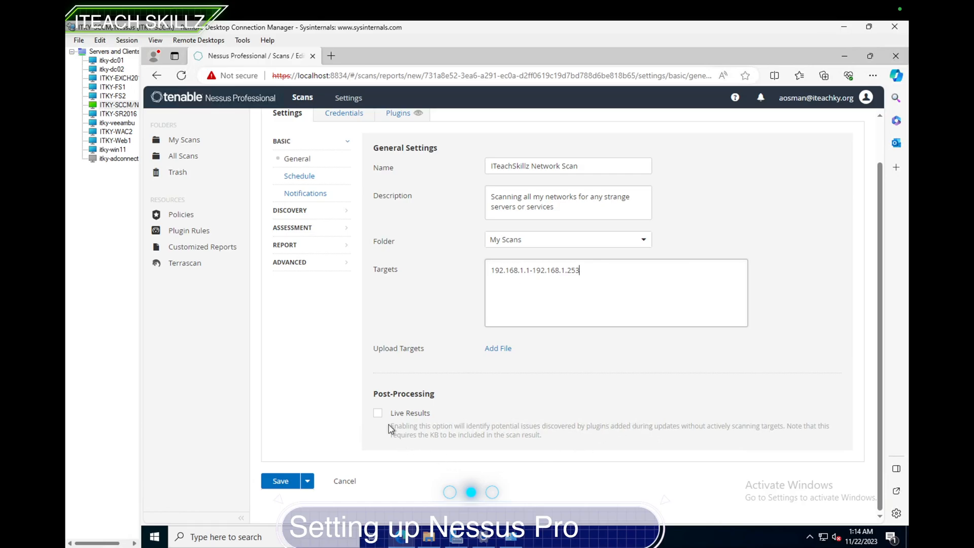
Step: Enable Live Results under Post-Processing and save the ITeachSkillz Network Scan
{"action": "left_click", "coordinate": [377, 413]}
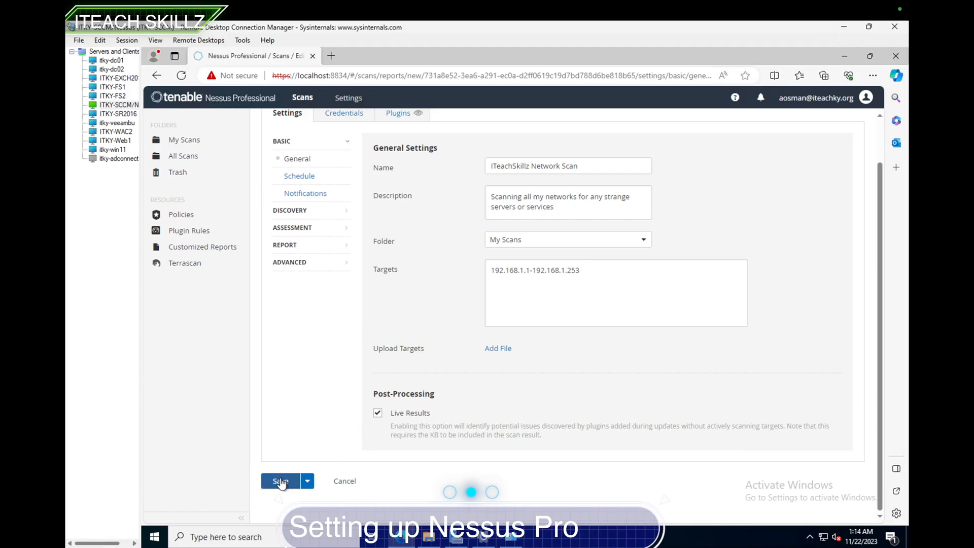
{"action": "left_click", "coordinate": [280, 481]}
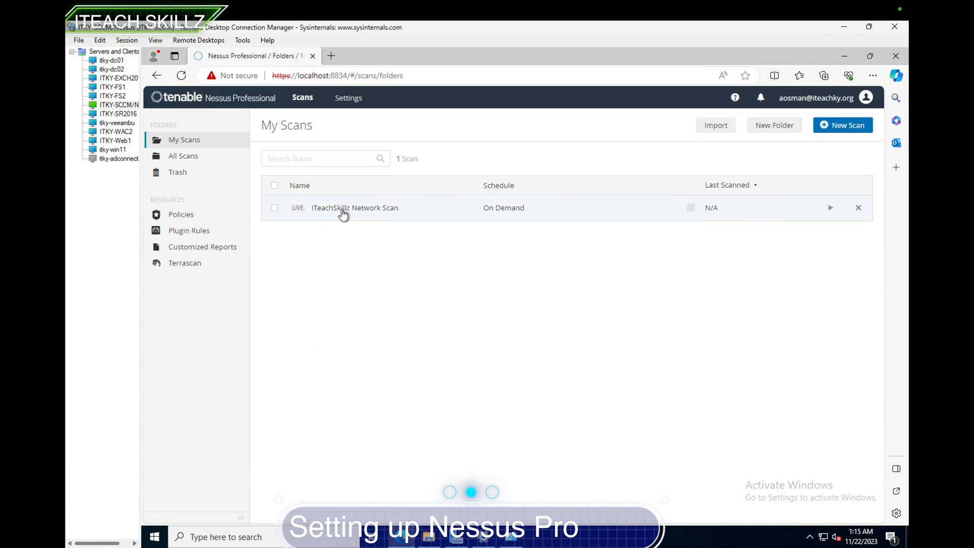
Step: Reopen the ITeachSkillz Network Scan's configuration from My Scans via More > Configure
{"action": "left_click", "coordinate": [355, 207]}
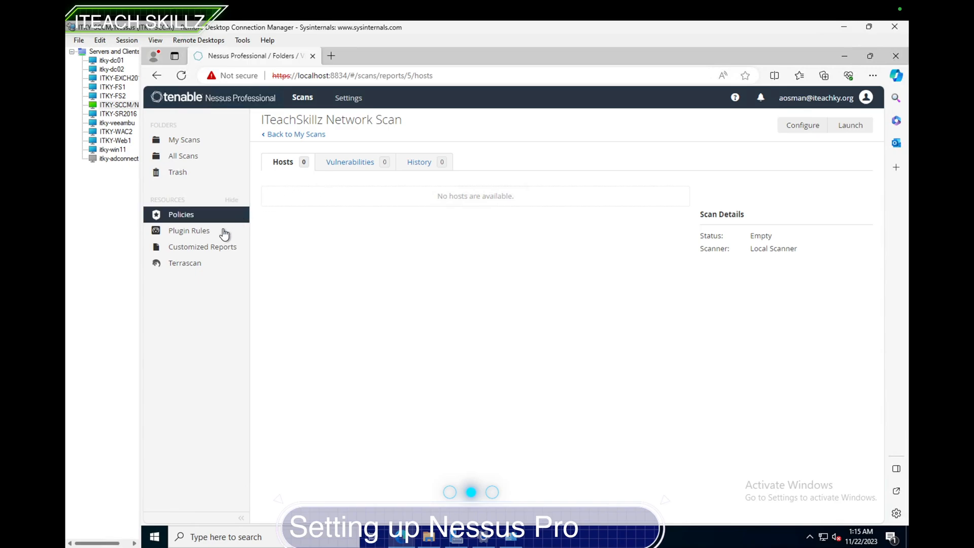
{"action": "mouse_move", "coordinate": [286, 143]}
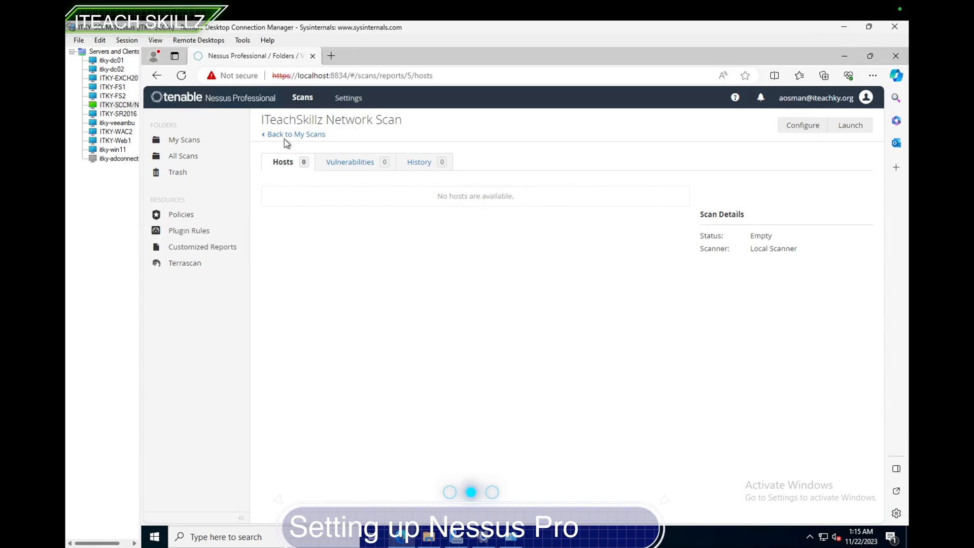
{"action": "left_click", "coordinate": [295, 134]}
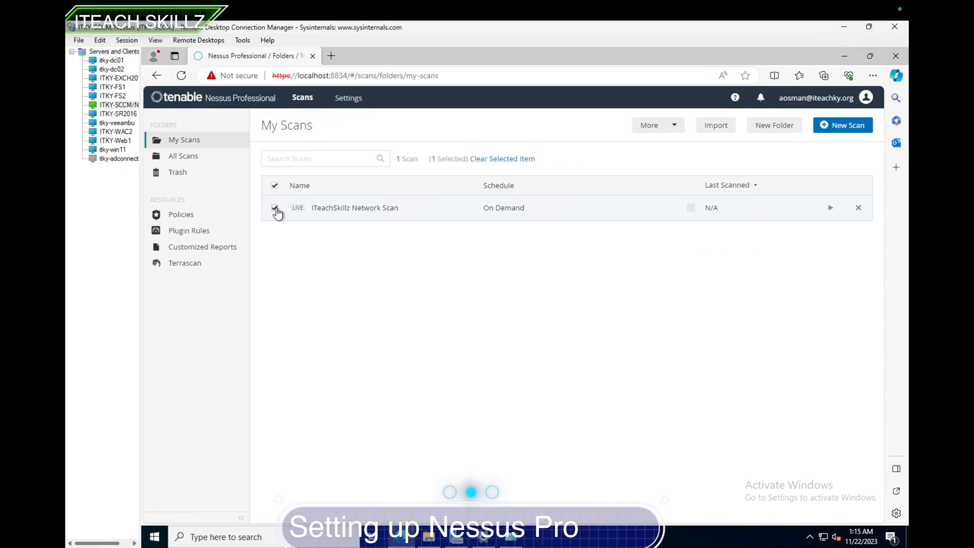
{"action": "left_click", "coordinate": [650, 125]}
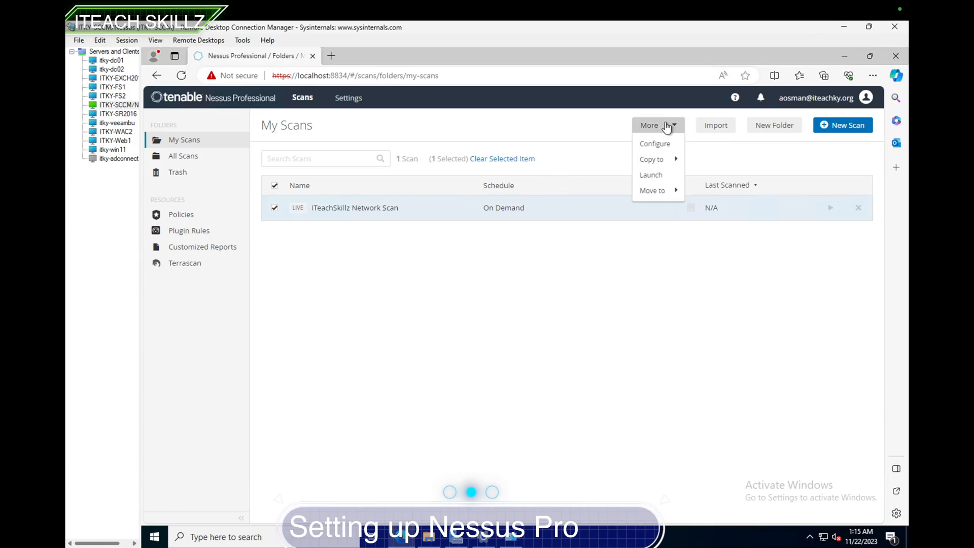
{"action": "left_click", "coordinate": [655, 143]}
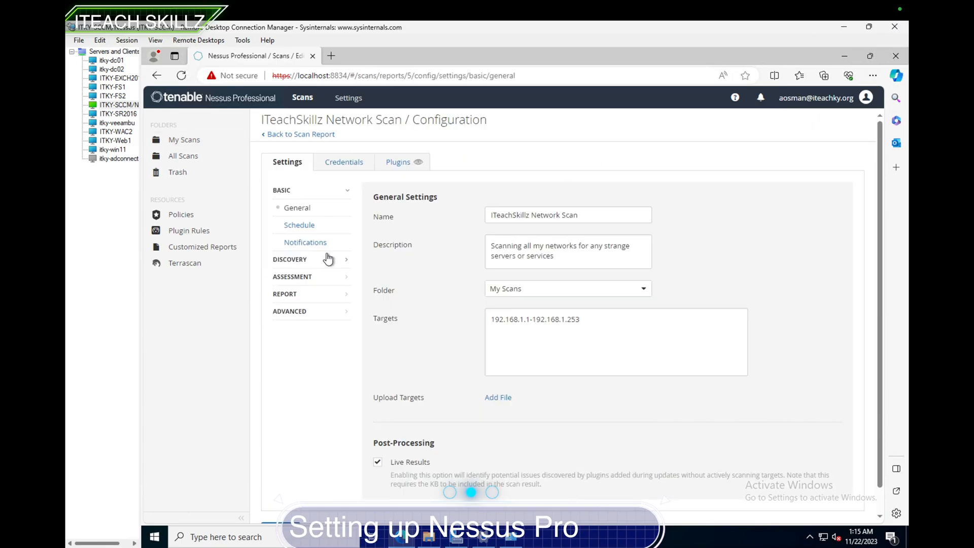
Step: Review the scan's Schedule and email Notifications settings
{"action": "left_click", "coordinate": [299, 224]}
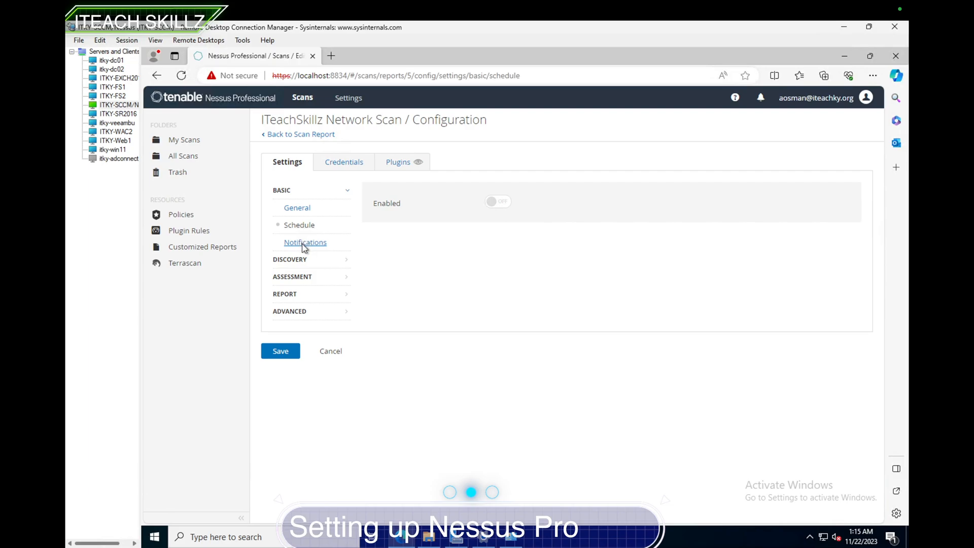
{"action": "left_click", "coordinate": [306, 242]}
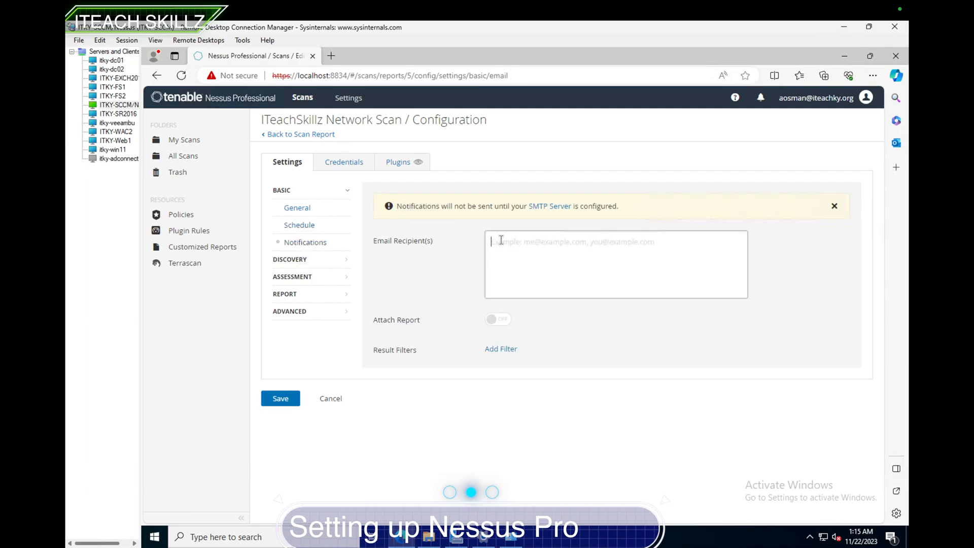
{"action": "type", "text": "Ao"}
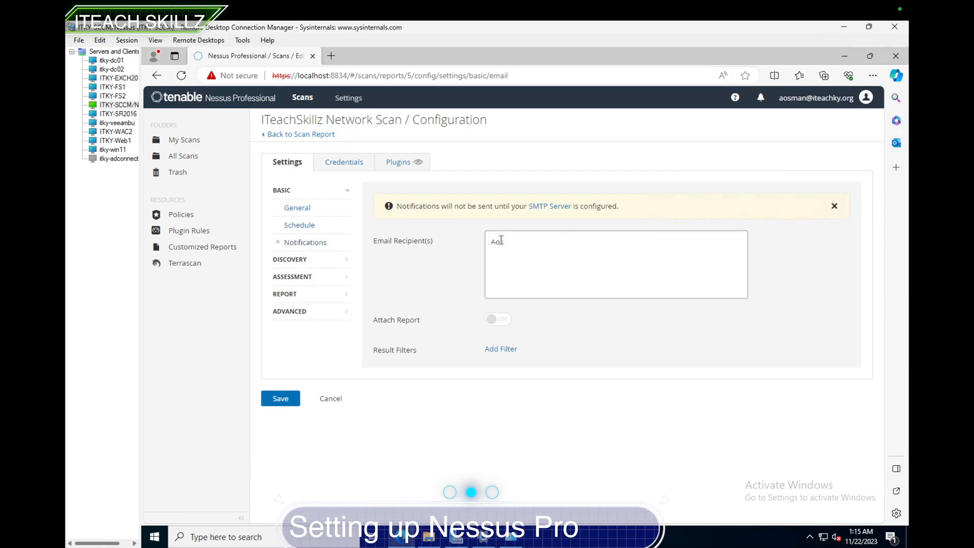
{"action": "type", "text": "sman"}
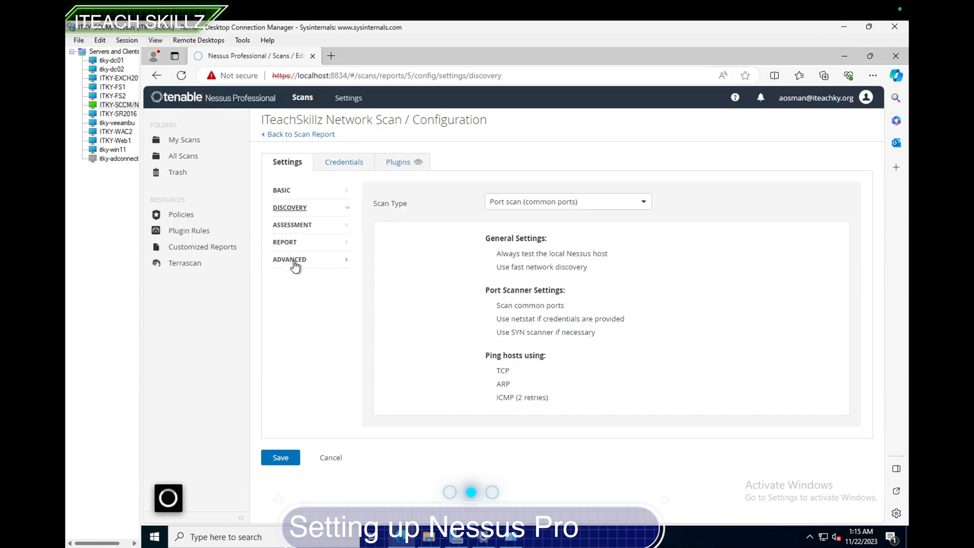
{"action": "mouse_move", "coordinate": [309, 232]}
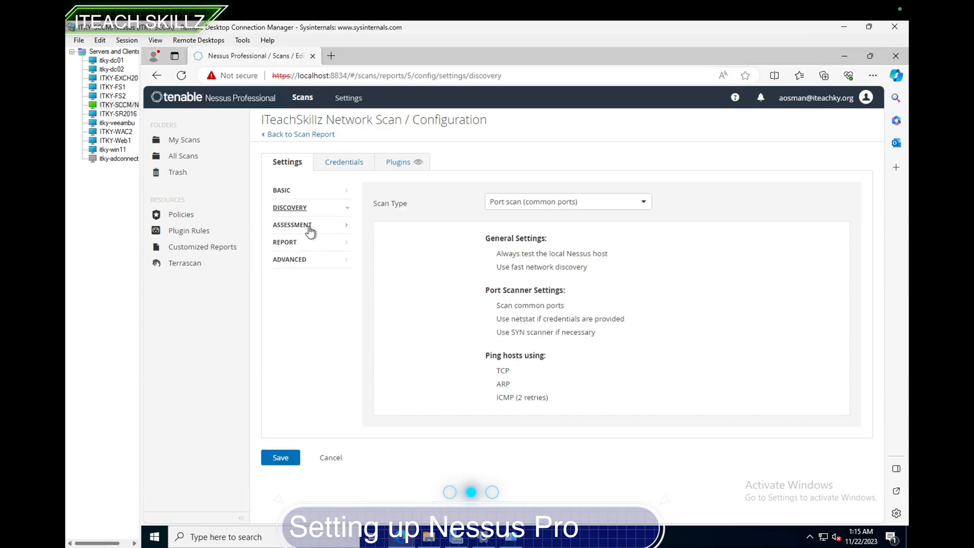
Step: Review the Assessment, Report and Advanced settings, then save the scan configuration
{"action": "left_click", "coordinate": [292, 225]}
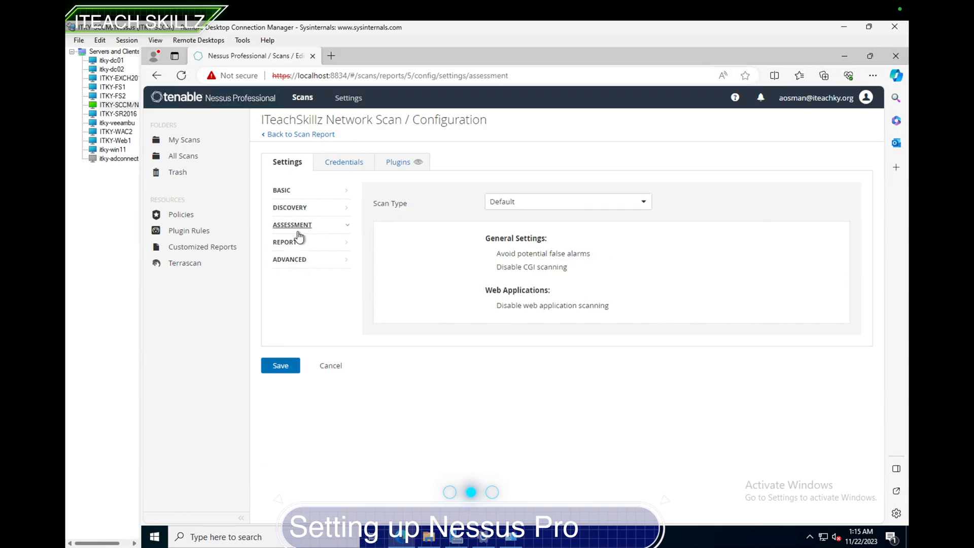
{"action": "left_click", "coordinate": [284, 241]}
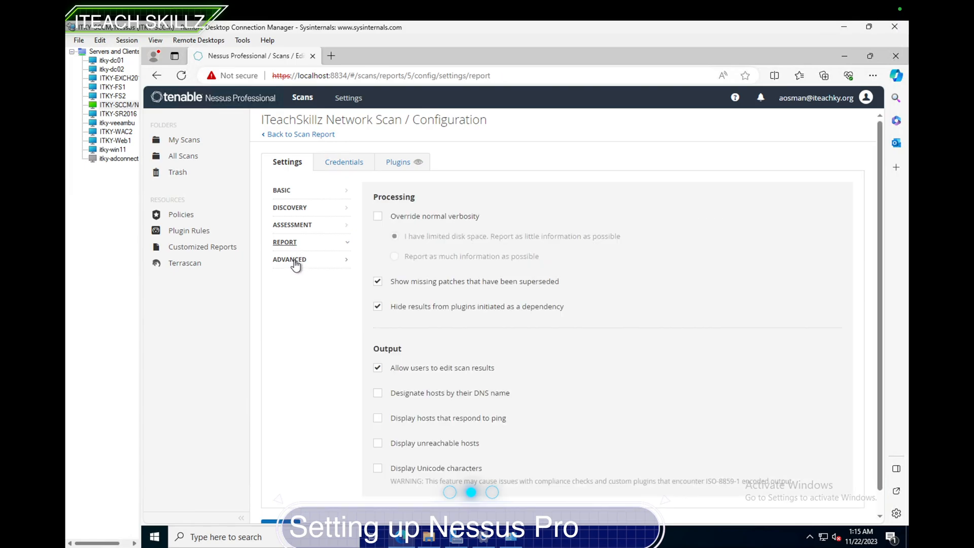
{"action": "left_click", "coordinate": [289, 259]}
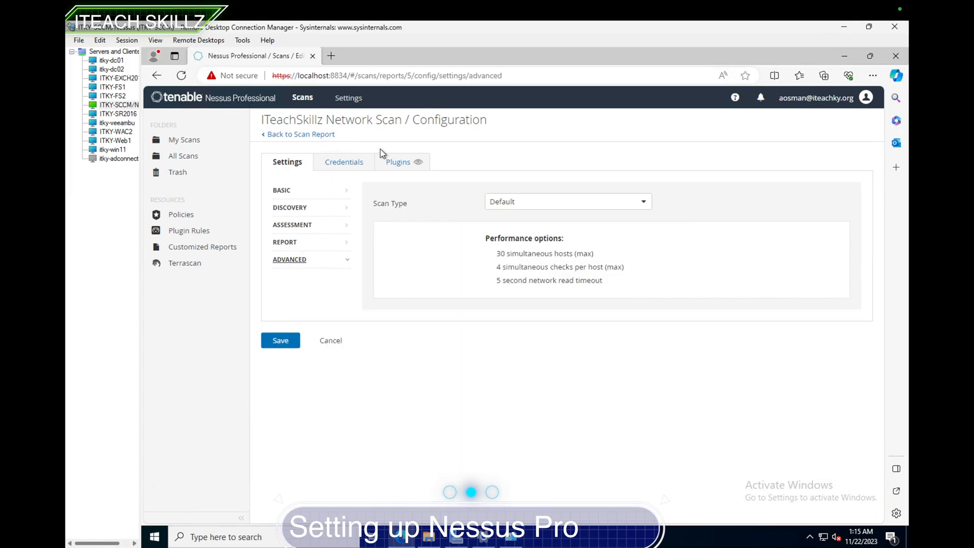
{"action": "left_click", "coordinate": [280, 340]}
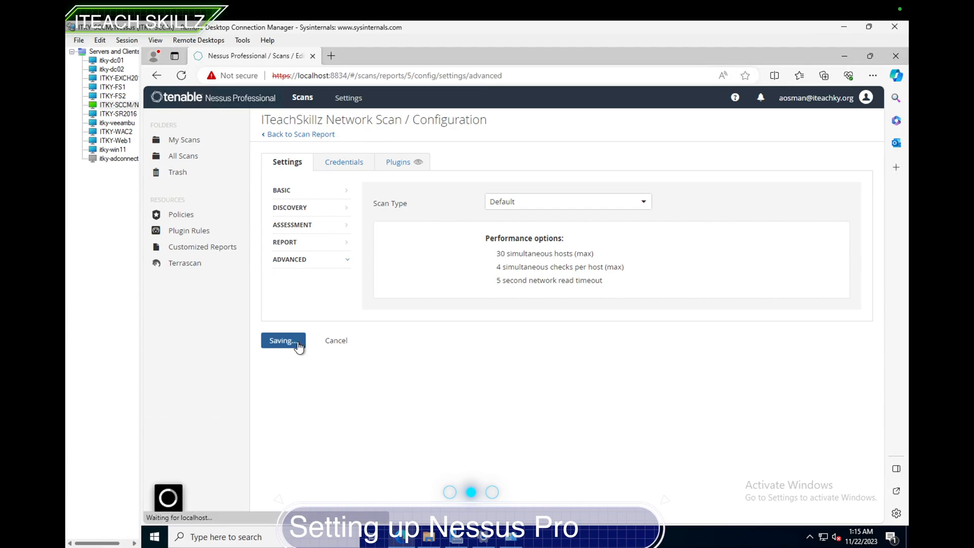
Step: Launch the ITeachSkillz Network Scan and watch it start running and listing hosts
{"action": "left_click", "coordinate": [283, 341]}
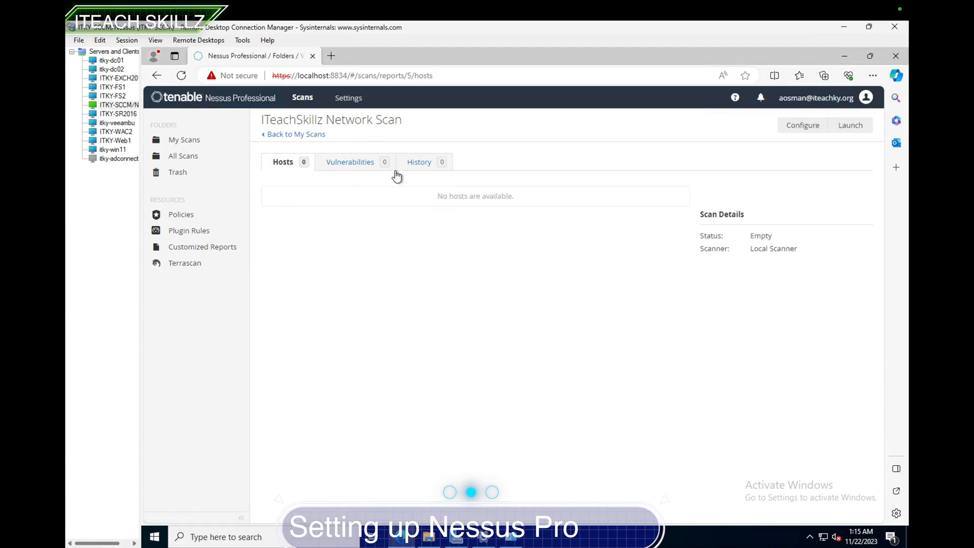
{"action": "mouse_move", "coordinate": [848, 131]}
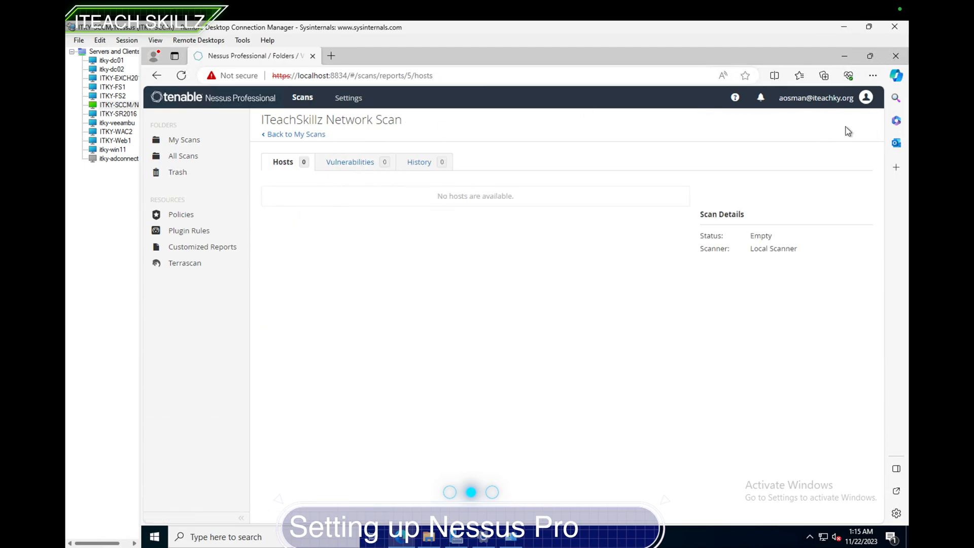
{"action": "left_click", "coordinate": [419, 162]}
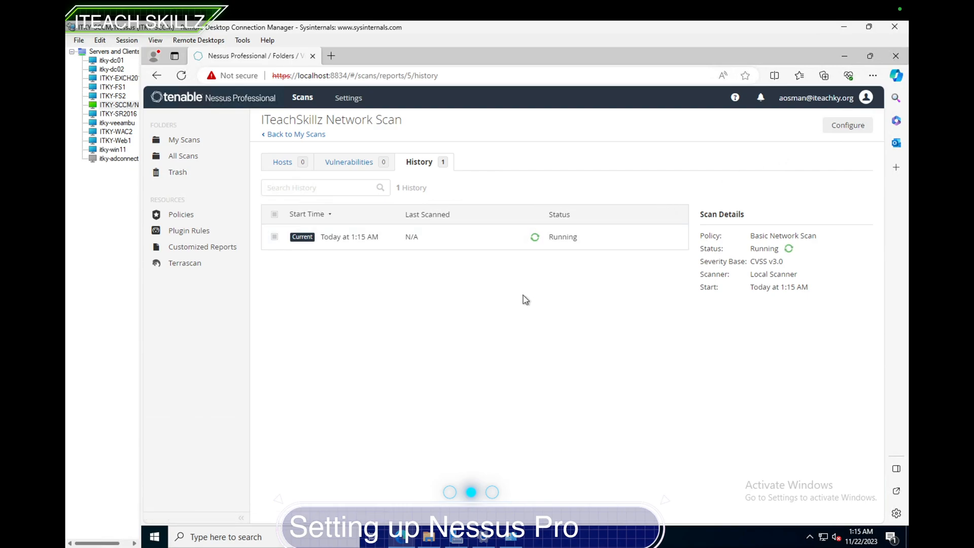
{"action": "mouse_move", "coordinate": [523, 281]}
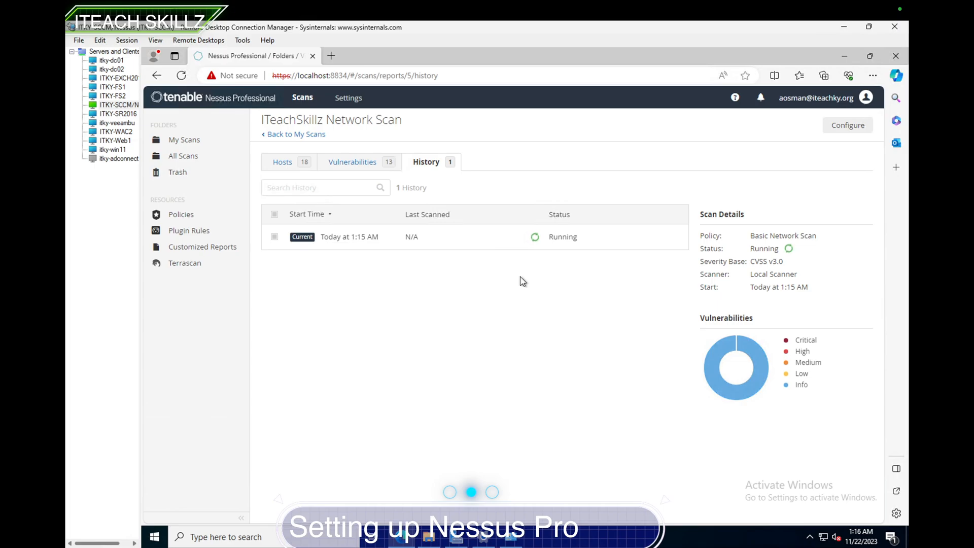
{"action": "left_click", "coordinate": [282, 161]}
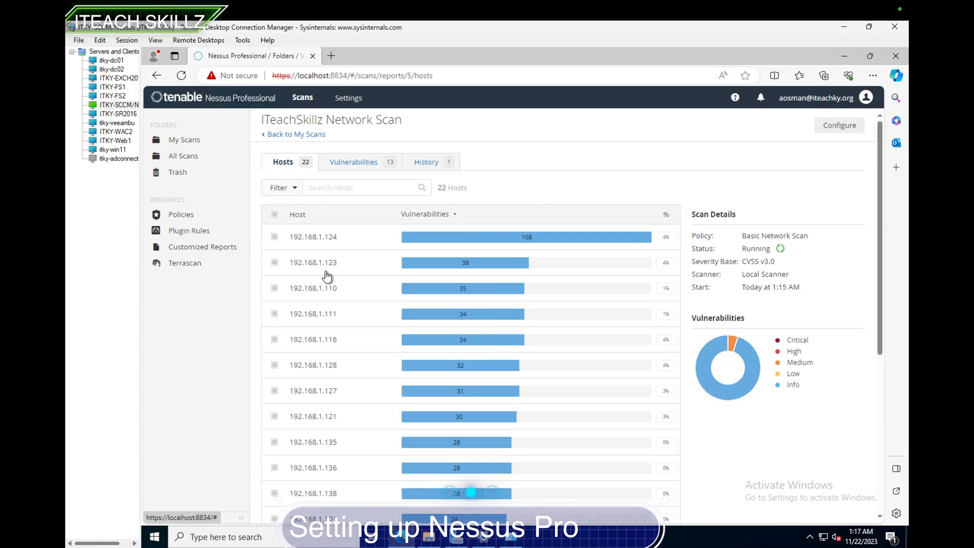
{"action": "scroll", "scroll_direction": "down", "scroll_amount": 3}
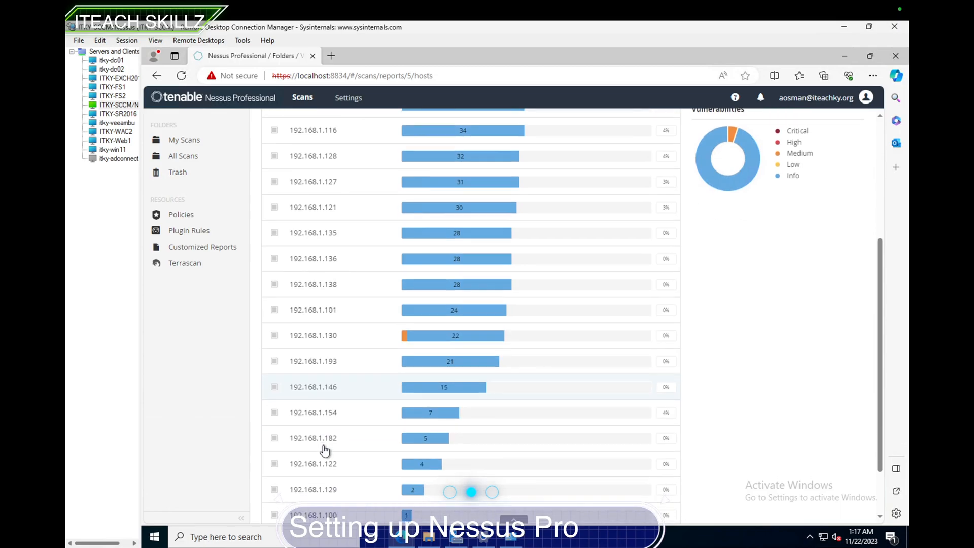
{"action": "scroll", "scroll_direction": "up", "scroll_amount": 3}
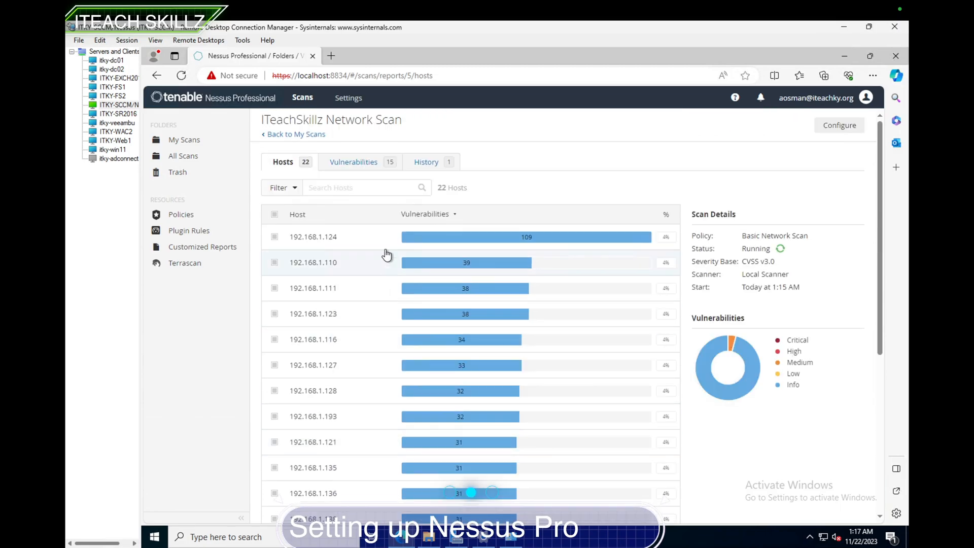
{"action": "left_click", "coordinate": [353, 162]}
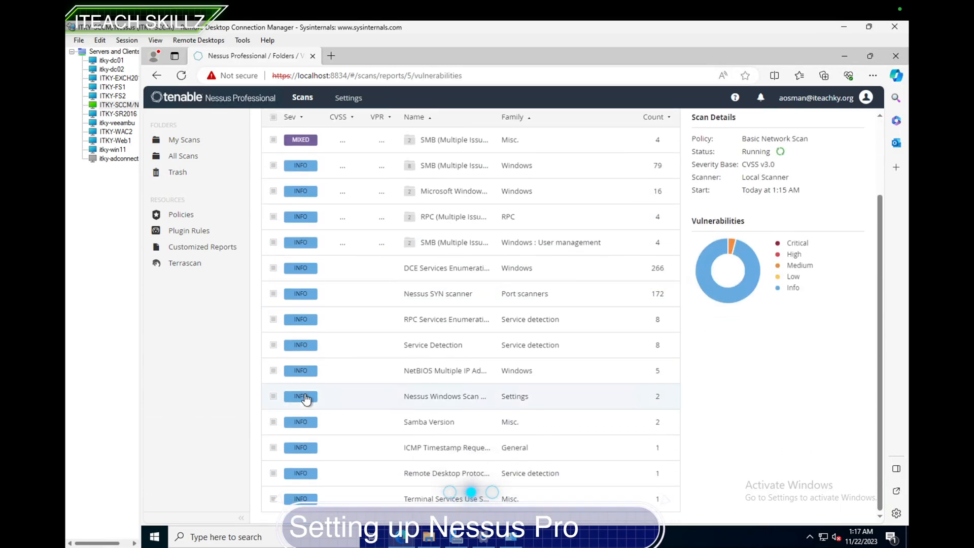
{"action": "scroll", "scroll_direction": "up", "scroll_amount": 3}
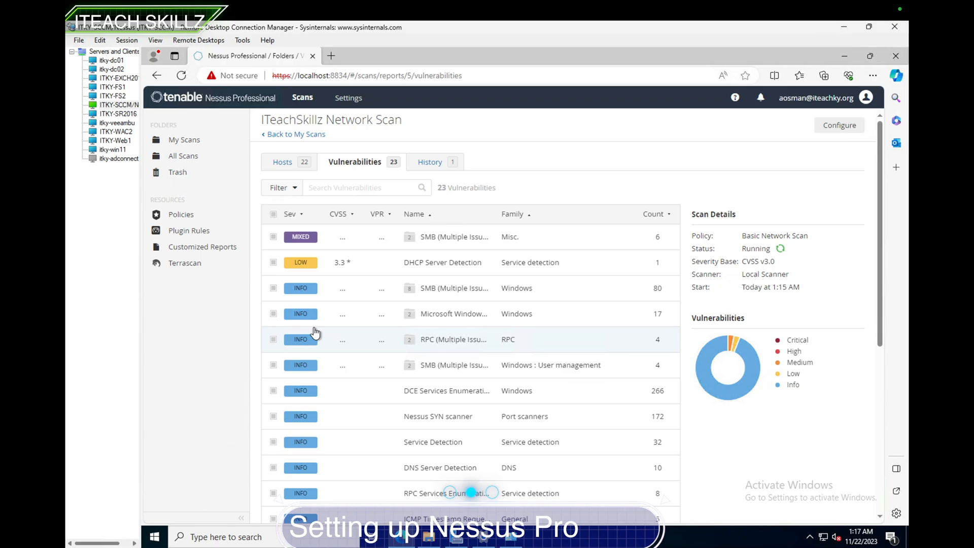
{"action": "mouse_move", "coordinate": [313, 268]}
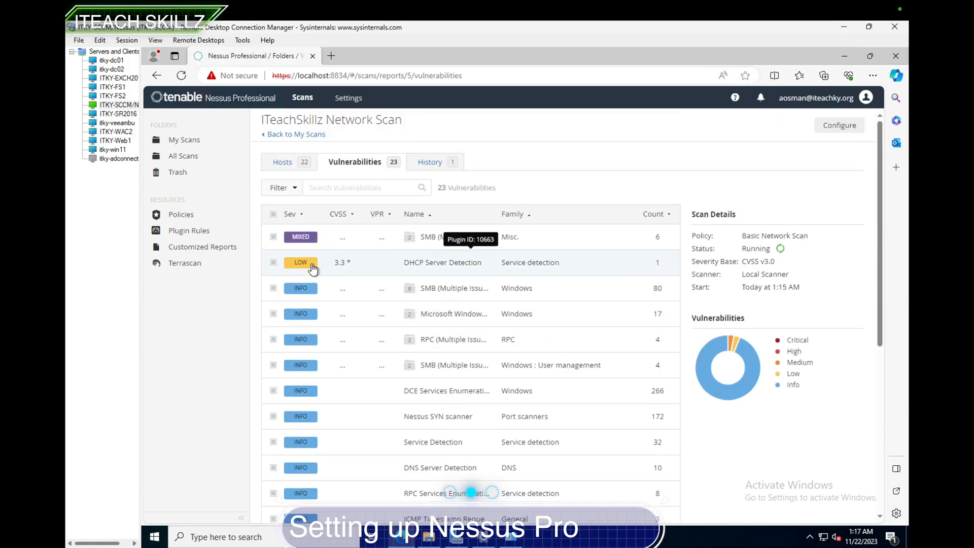
{"action": "left_click", "coordinate": [283, 162]}
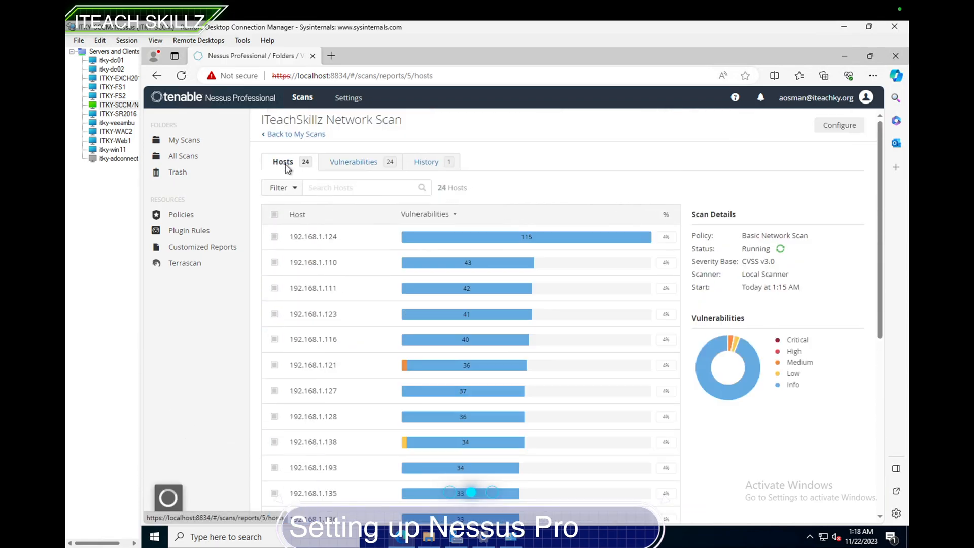
{"action": "mouse_move", "coordinate": [328, 273]}
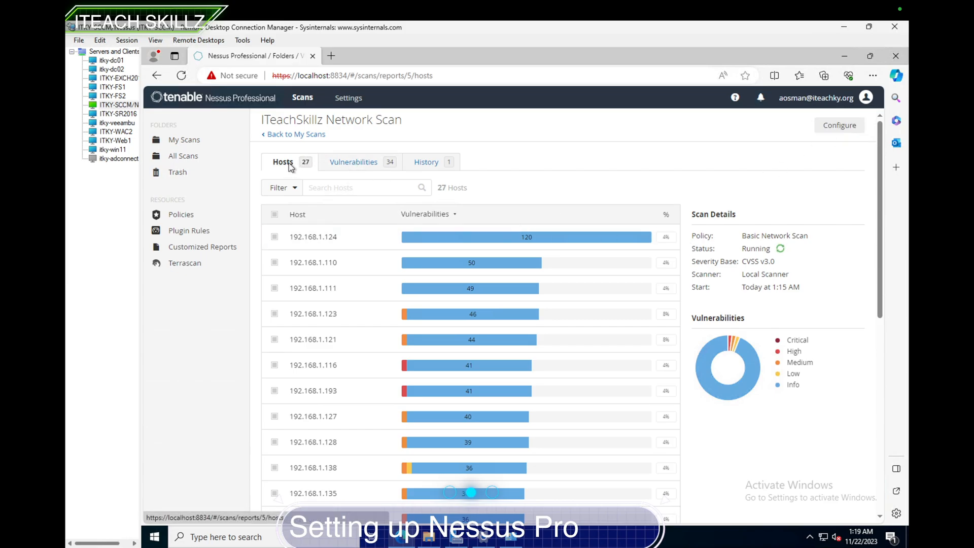
{"action": "mouse_move", "coordinate": [346, 165]}
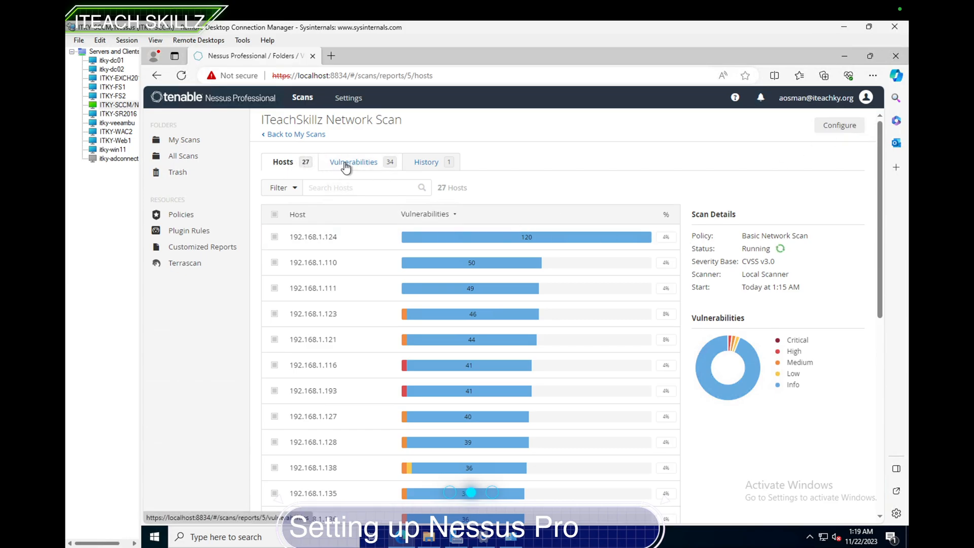
Step: Check the Vulnerabilities list, return to Hosts and open host 192.168.1.193's findings
{"action": "left_click", "coordinate": [354, 161]}
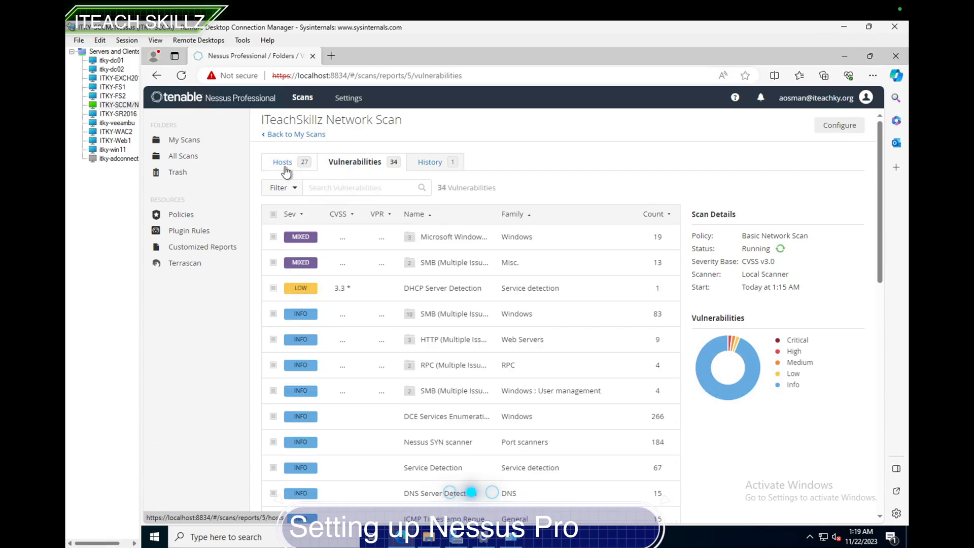
{"action": "left_click", "coordinate": [282, 161]}
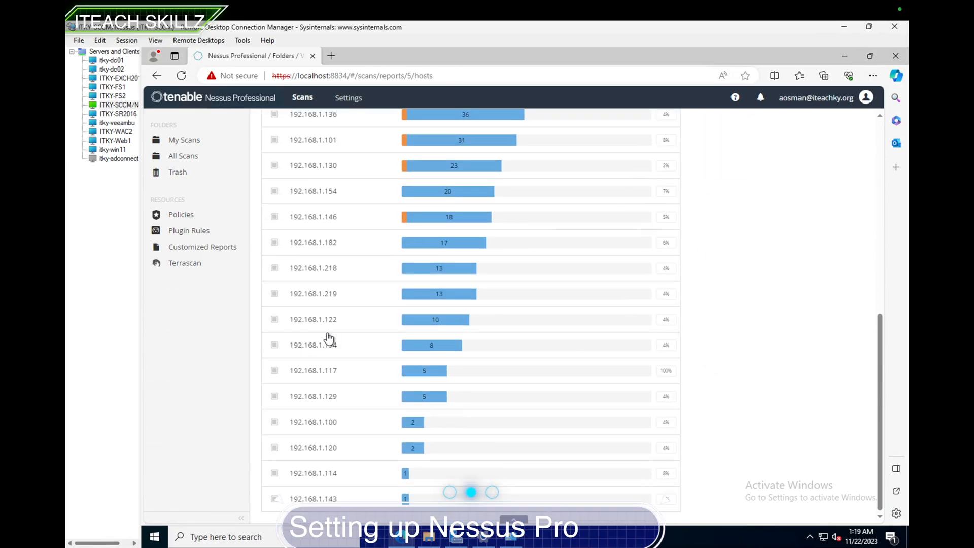
{"action": "scroll", "scroll_direction": "up", "scroll_amount": 3}
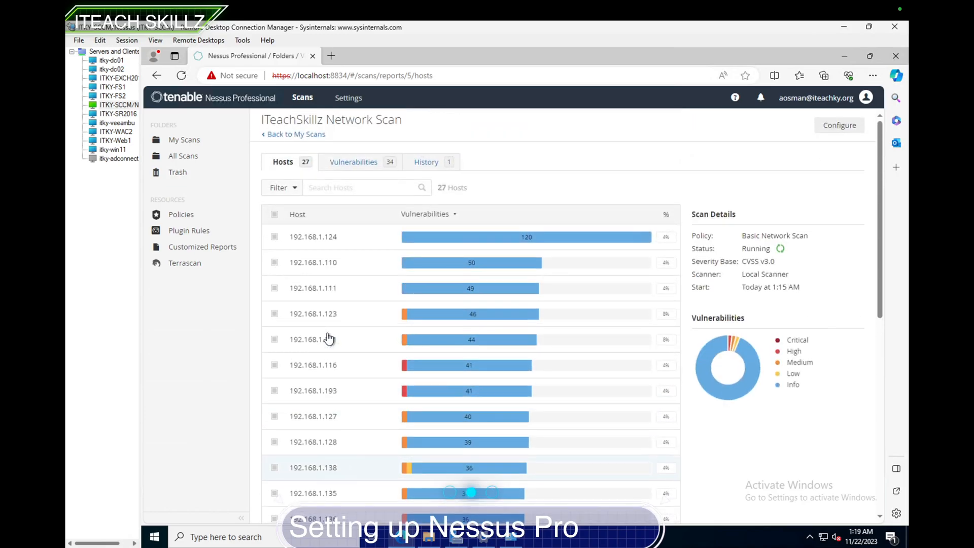
{"action": "mouse_move", "coordinate": [400, 394]}
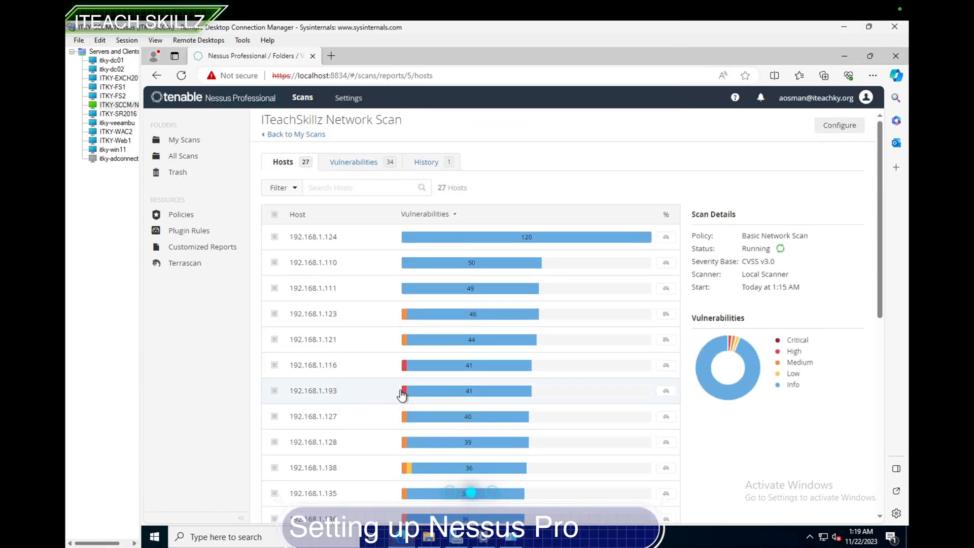
{"action": "left_click", "coordinate": [314, 390]}
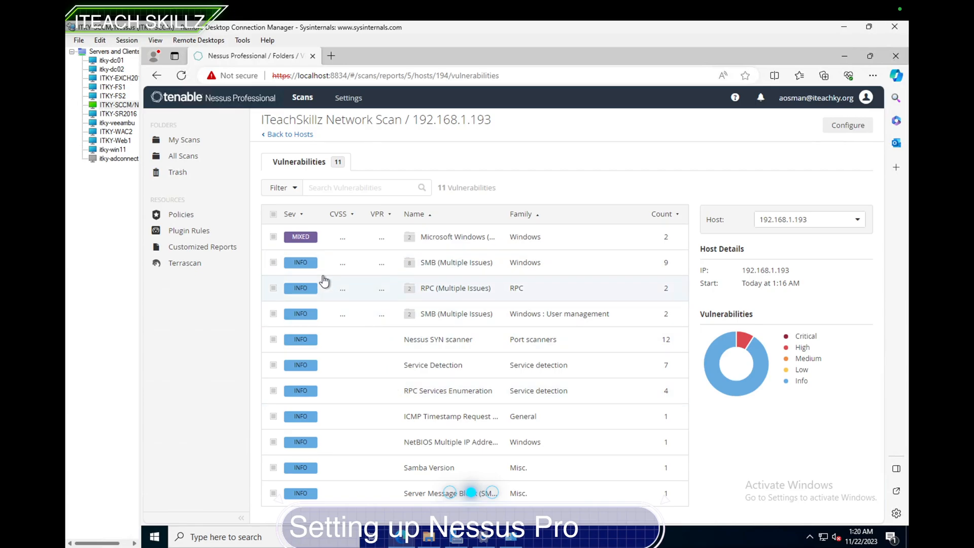
Step: Open the Microsoft Windows group's SMB Shares Unprivileged Access finding and read its output
{"action": "left_click", "coordinate": [458, 237]}
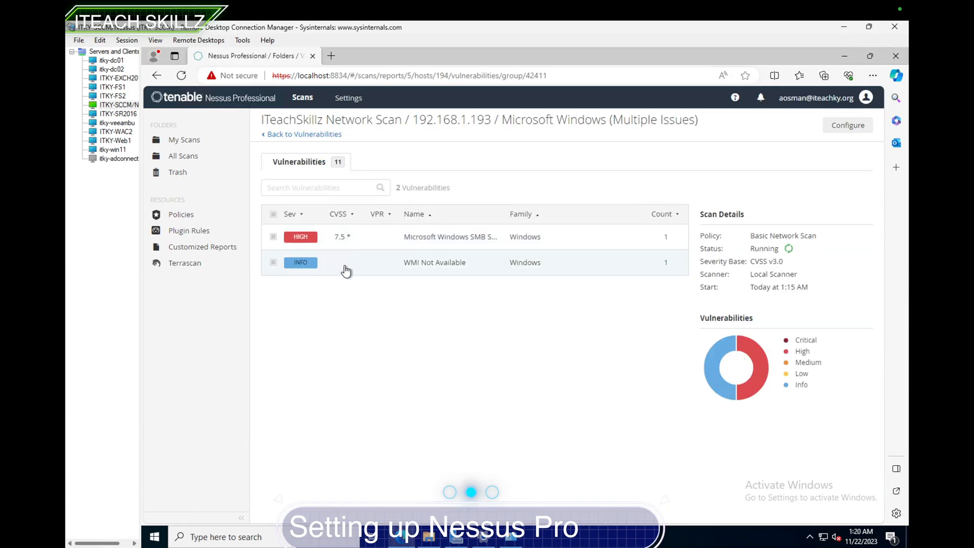
{"action": "left_click", "coordinate": [450, 237]}
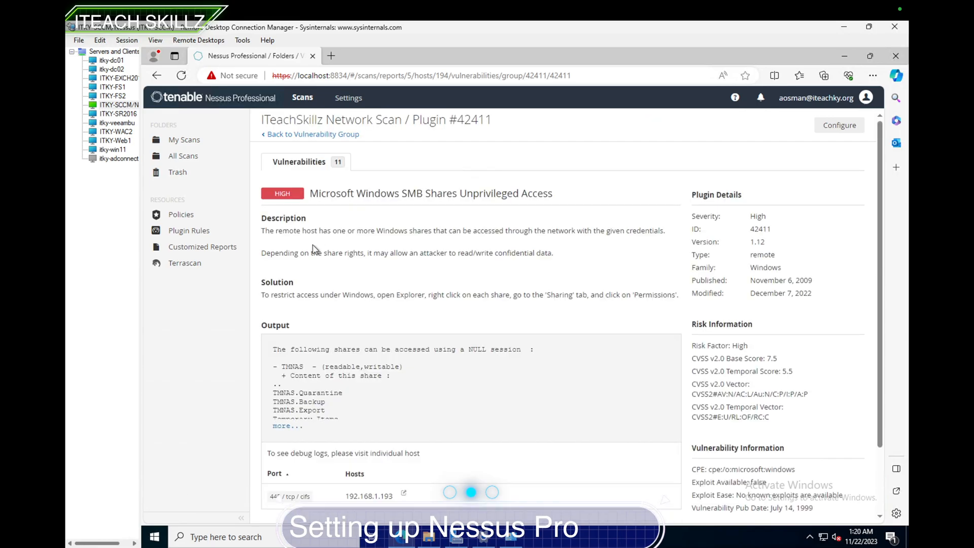
{"action": "scroll", "scroll_direction": "down", "scroll_amount": 3}
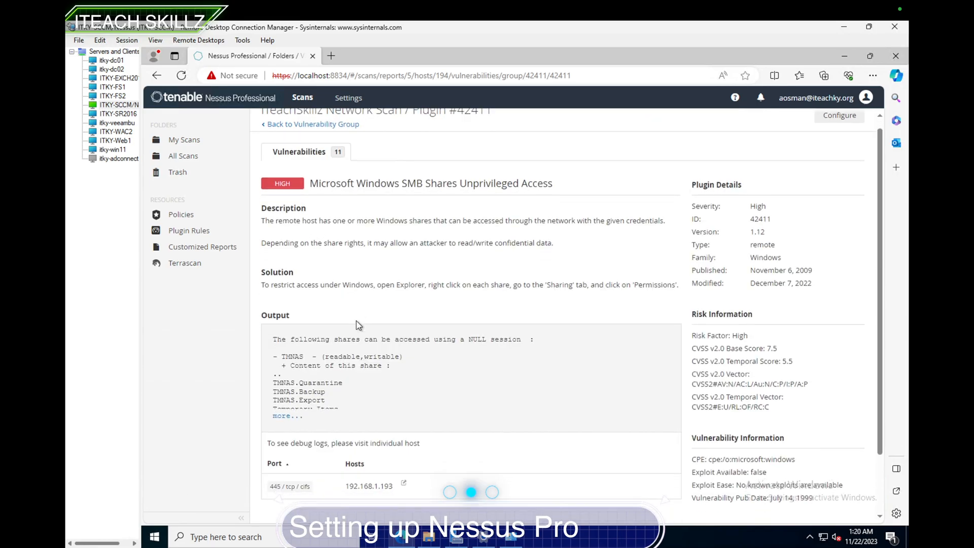
{"action": "scroll", "scroll_direction": "down", "scroll_amount": 3}
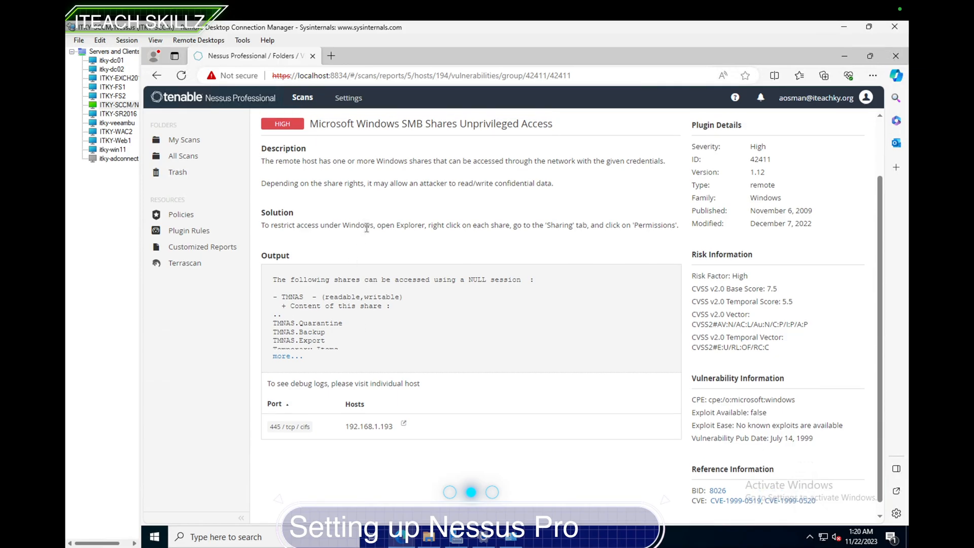
{"action": "mouse_move", "coordinate": [506, 185]}
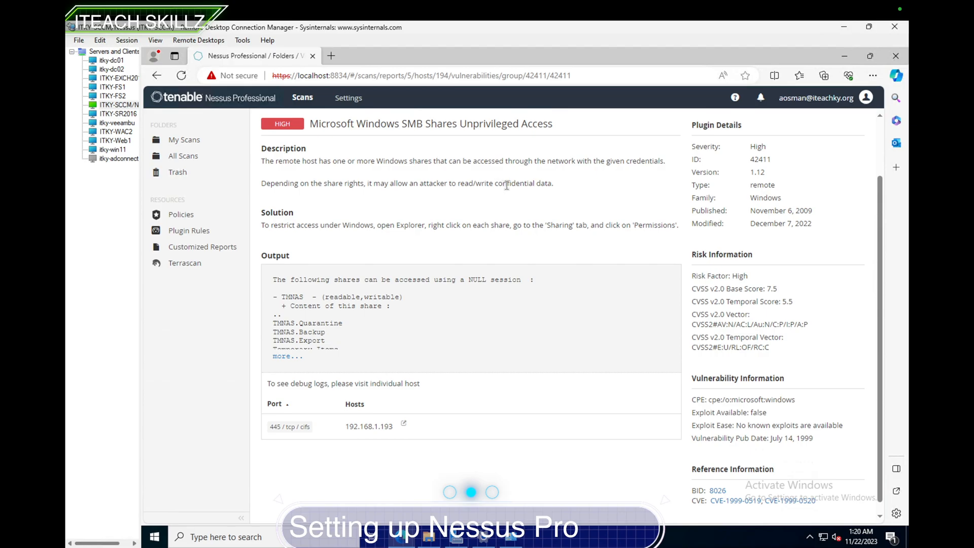
{"action": "mouse_move", "coordinate": [474, 198]}
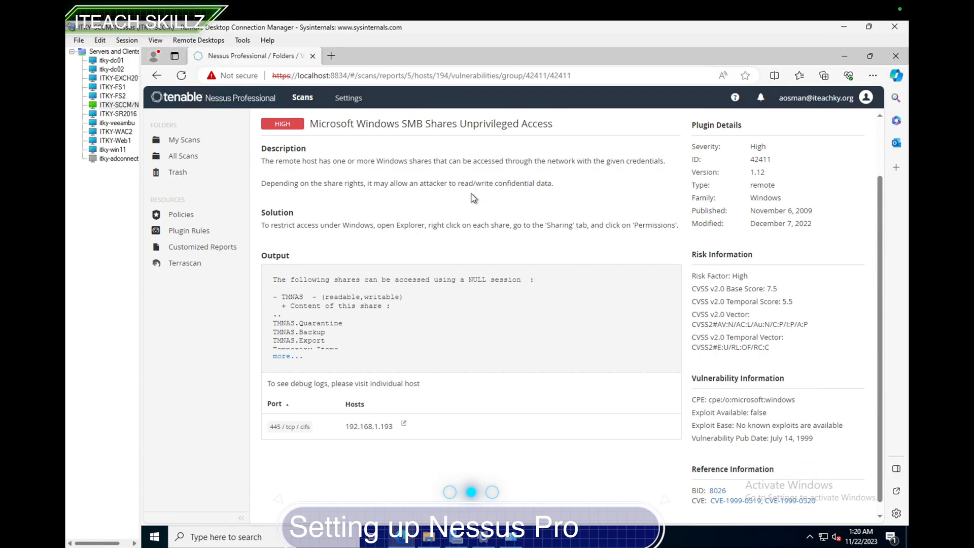
{"action": "mouse_move", "coordinate": [363, 196]}
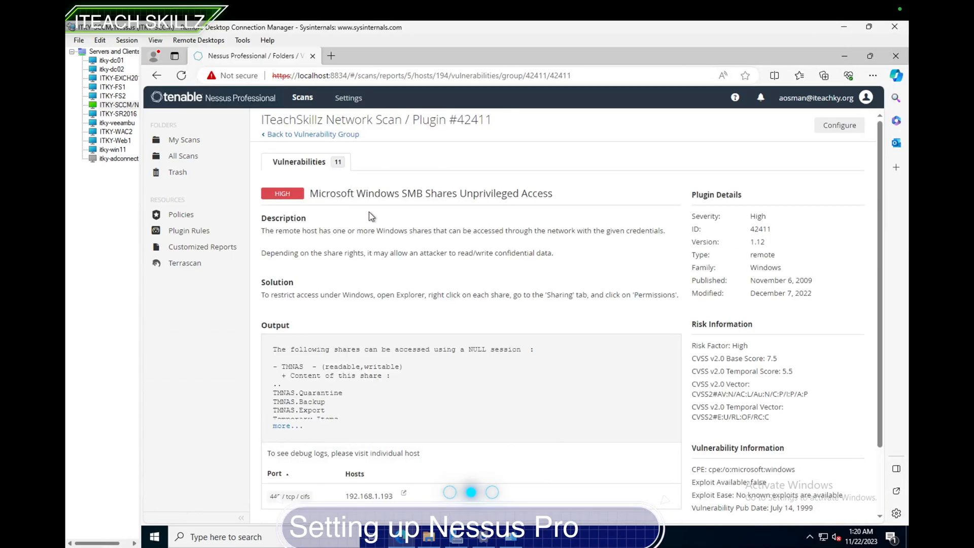
{"action": "mouse_move", "coordinate": [414, 267]}
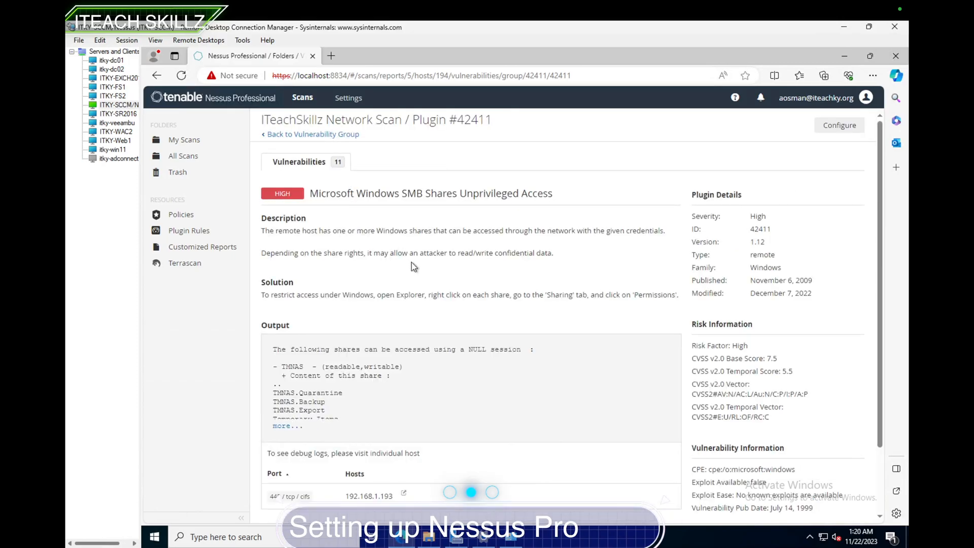
{"action": "mouse_move", "coordinate": [422, 307]}
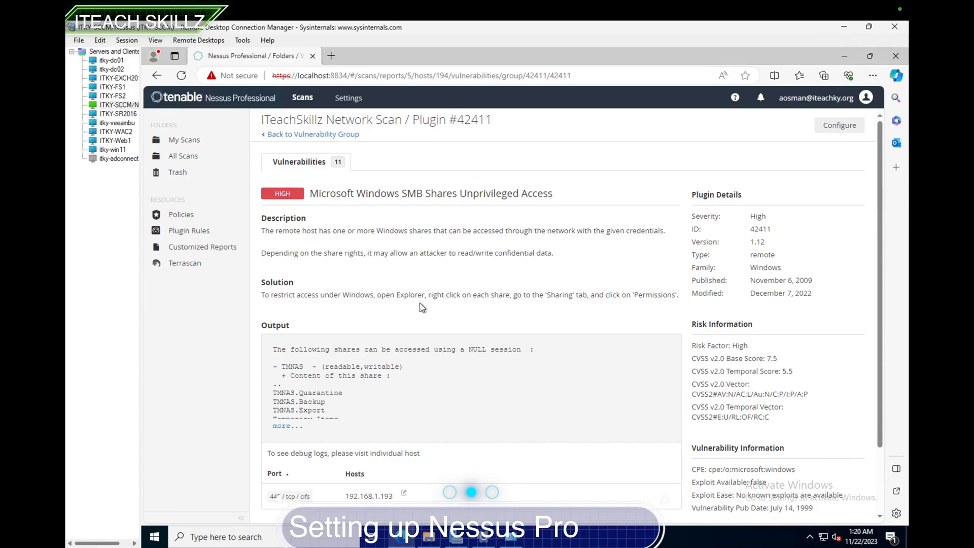
{"action": "mouse_move", "coordinate": [495, 309]}
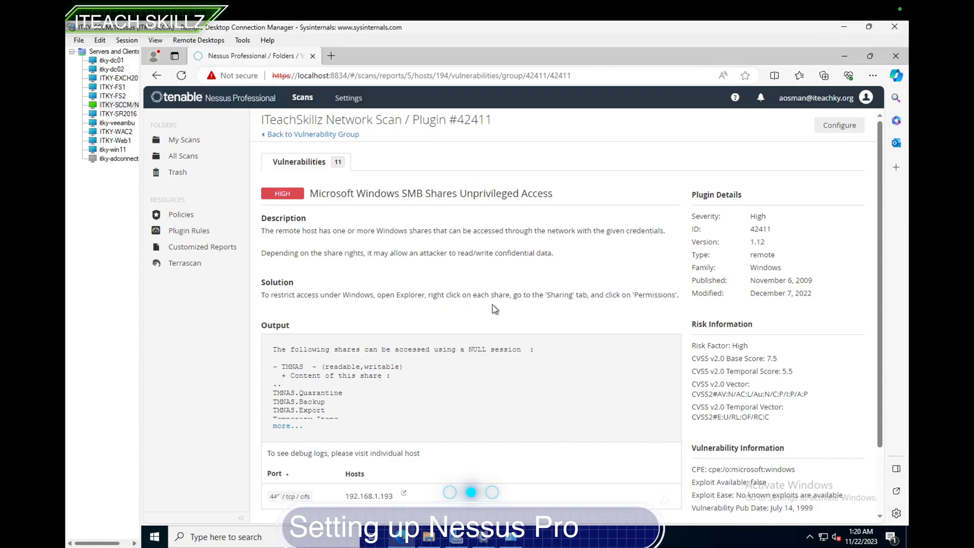
{"action": "mouse_move", "coordinate": [603, 311]}
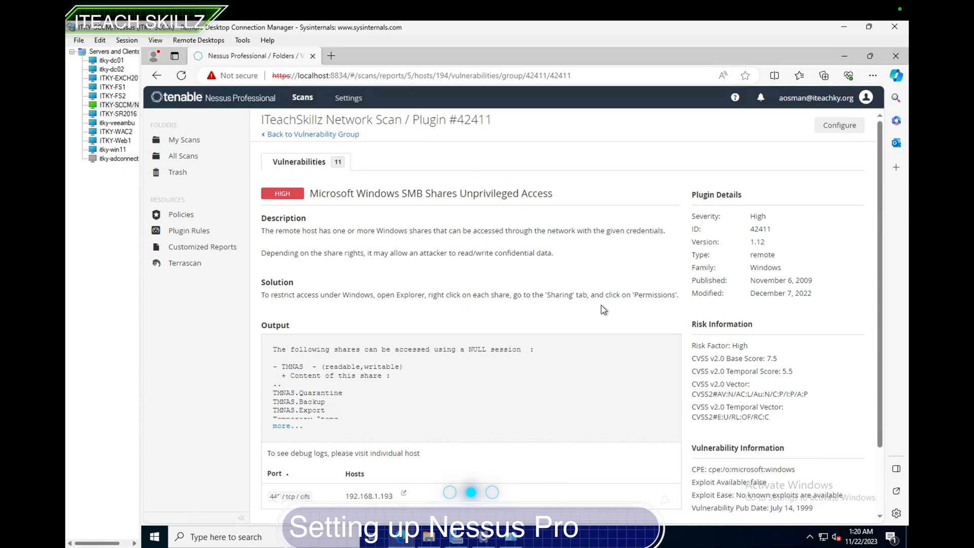
{"action": "scroll", "scroll_direction": "down", "scroll_amount": 3}
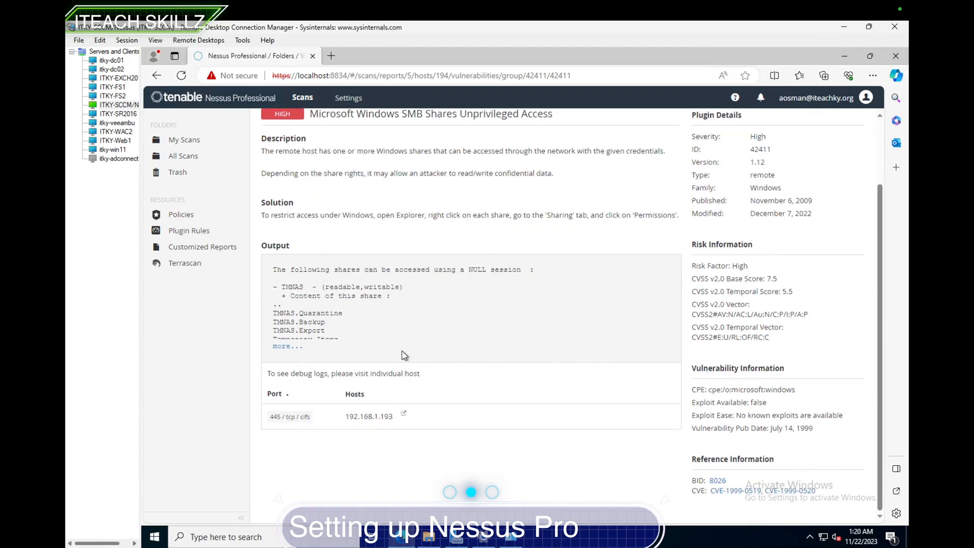
Step: Expand the full list of accessible shares, read it, and return to the Windows issue group
{"action": "left_click", "coordinate": [283, 346]}
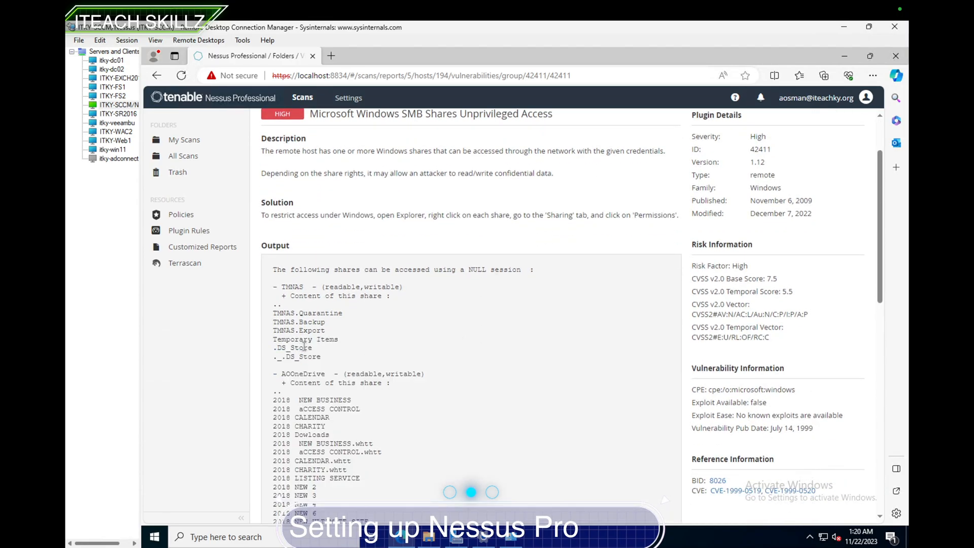
{"action": "scroll", "scroll_direction": "up", "scroll_amount": 3}
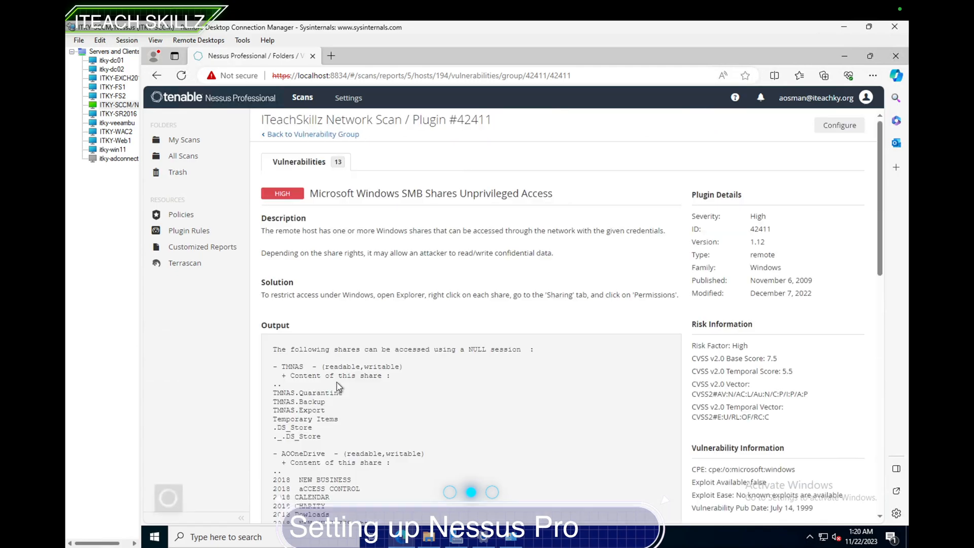
{"action": "scroll", "scroll_direction": "down", "scroll_amount": 3}
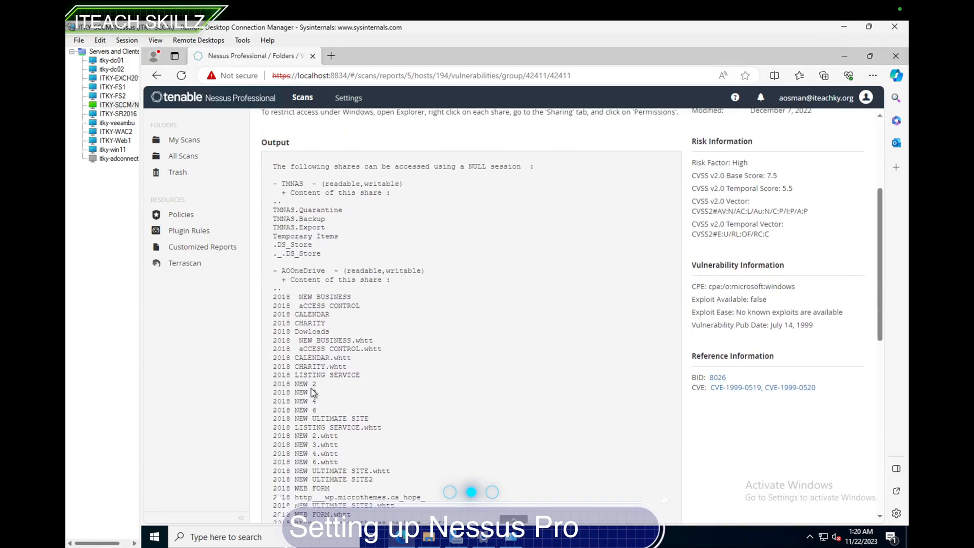
{"action": "scroll", "scroll_direction": "down", "scroll_amount": 3}
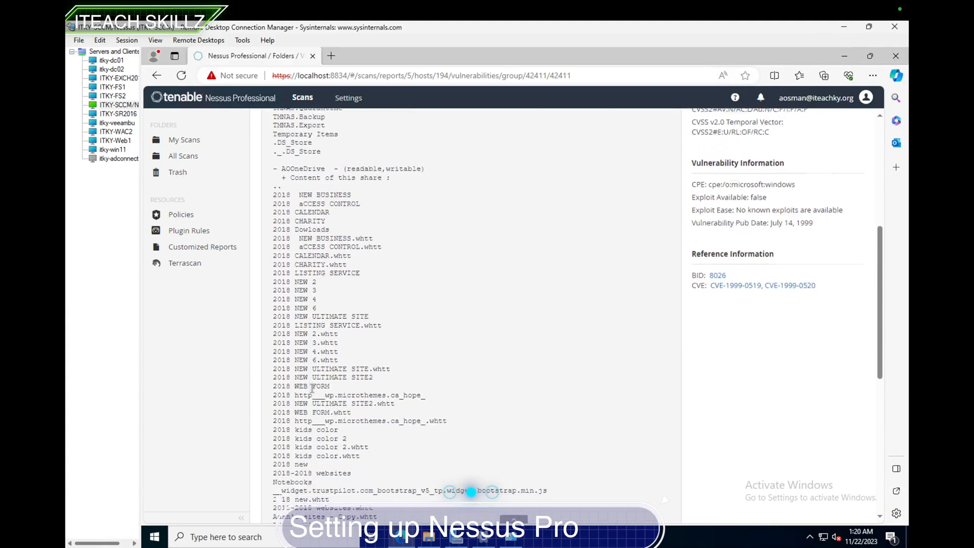
{"action": "scroll", "scroll_direction": "down", "scroll_amount": 3}
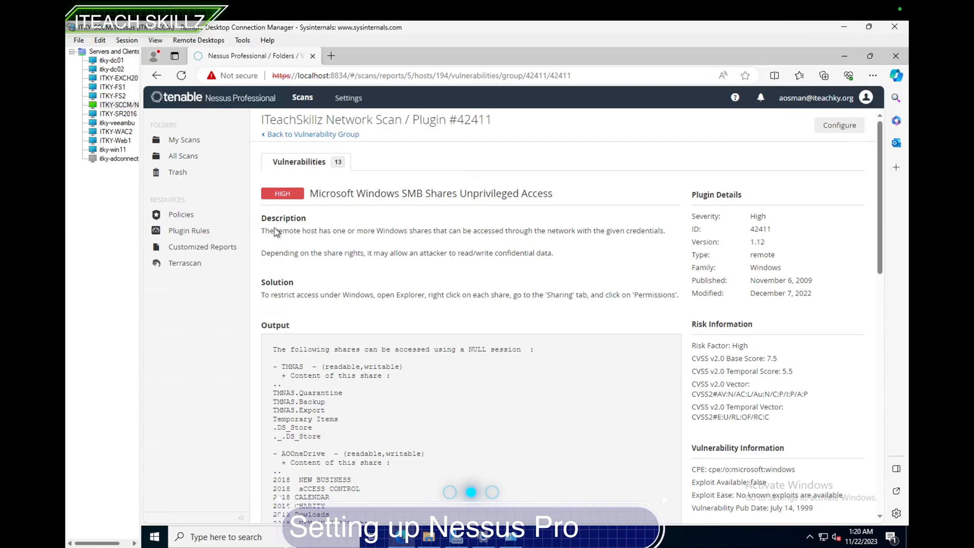
{"action": "left_click", "coordinate": [313, 134]}
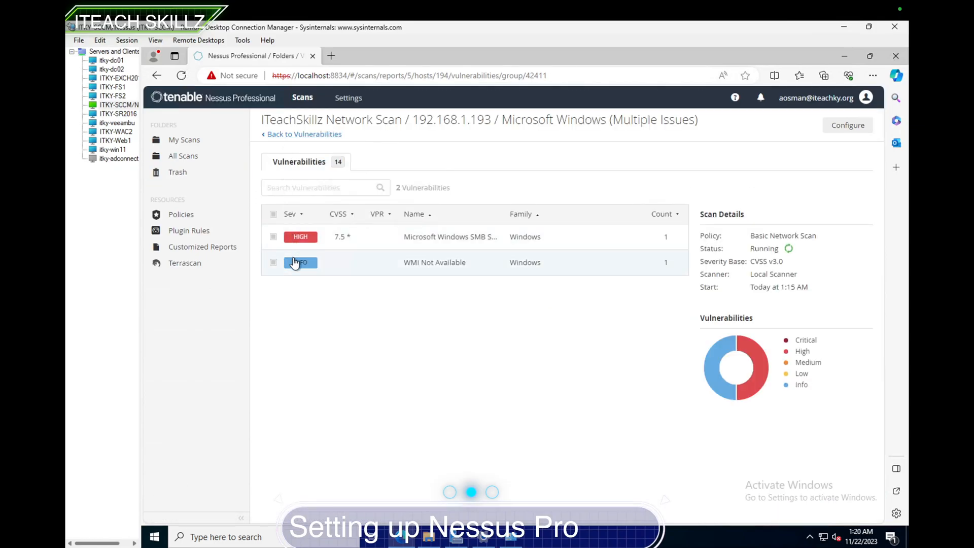
{"action": "mouse_move", "coordinate": [318, 241]}
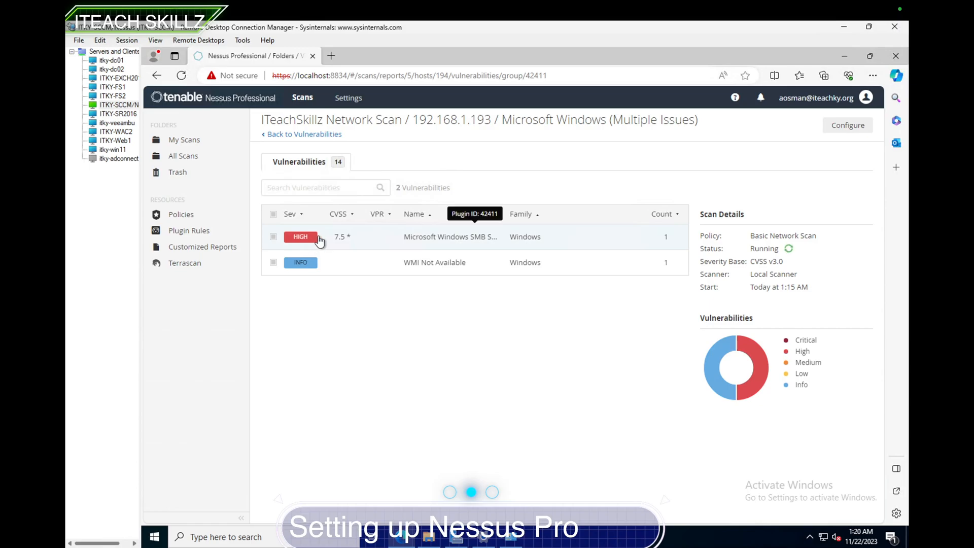
Step: Revisit the SMB Shares finding, back out to the Hosts list and open host 192.168.1.116
{"action": "left_click", "coordinate": [449, 236]}
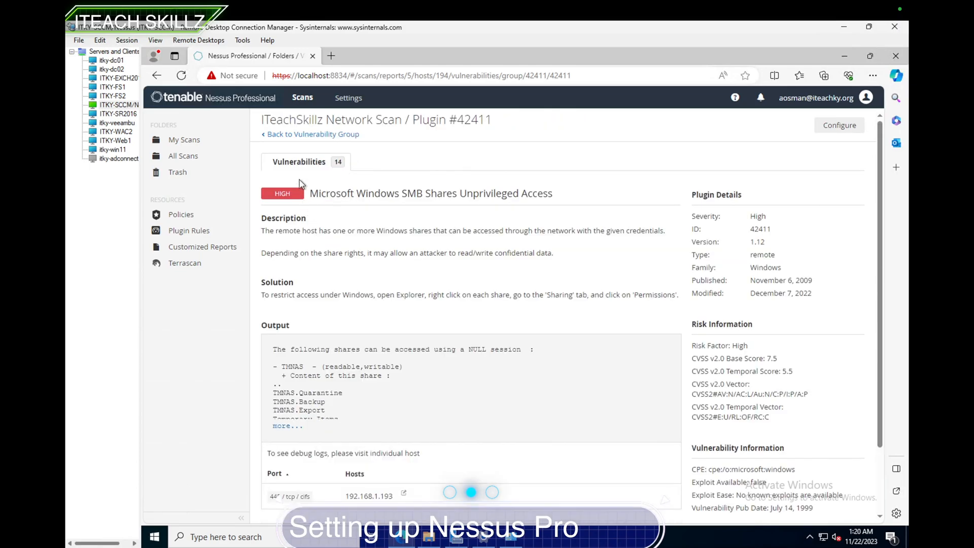
{"action": "mouse_move", "coordinate": [299, 140]}
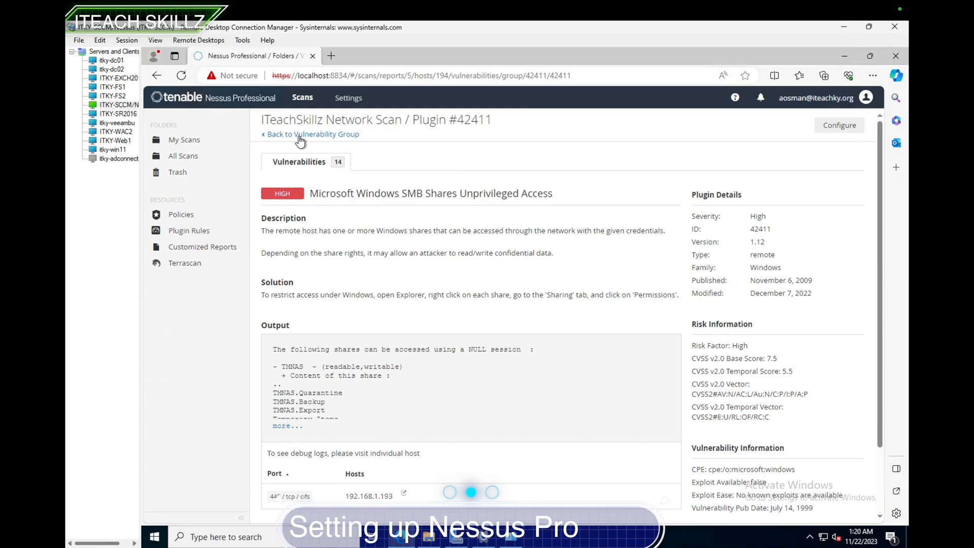
{"action": "left_click", "coordinate": [312, 134]}
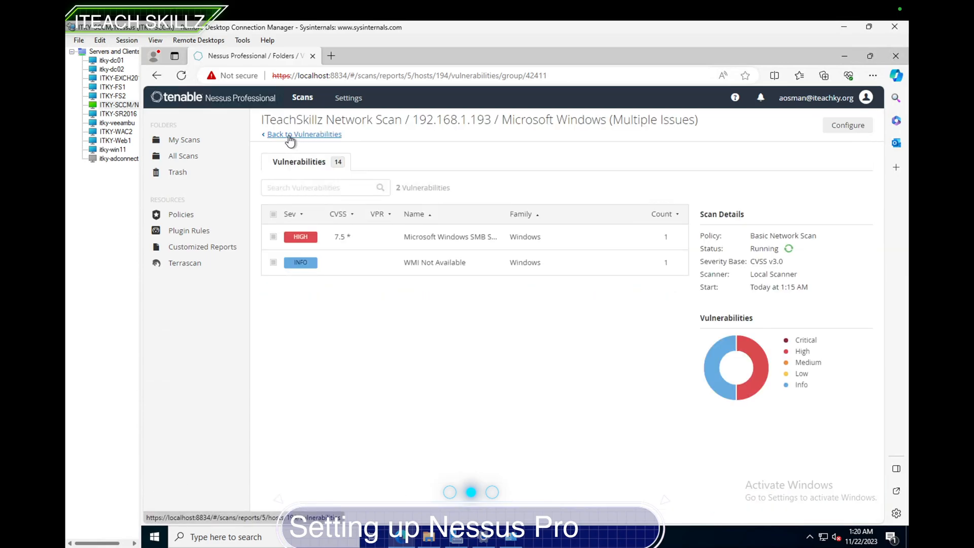
{"action": "left_click", "coordinate": [303, 134]}
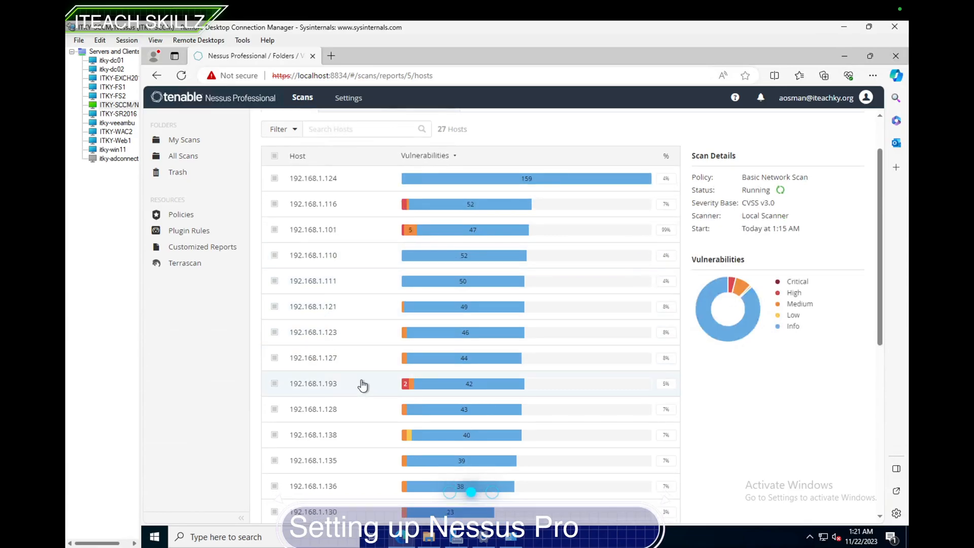
{"action": "mouse_move", "coordinate": [380, 211]}
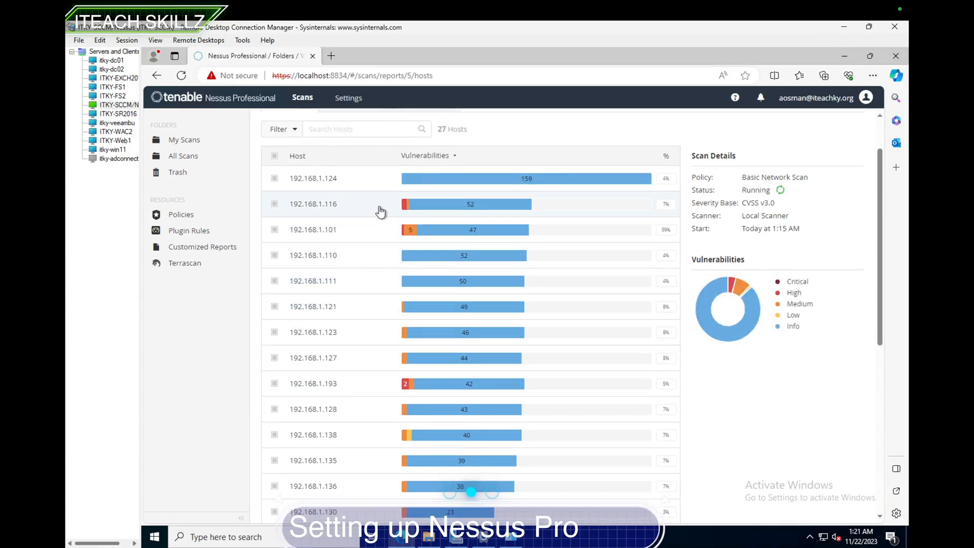
{"action": "left_click", "coordinate": [313, 203]}
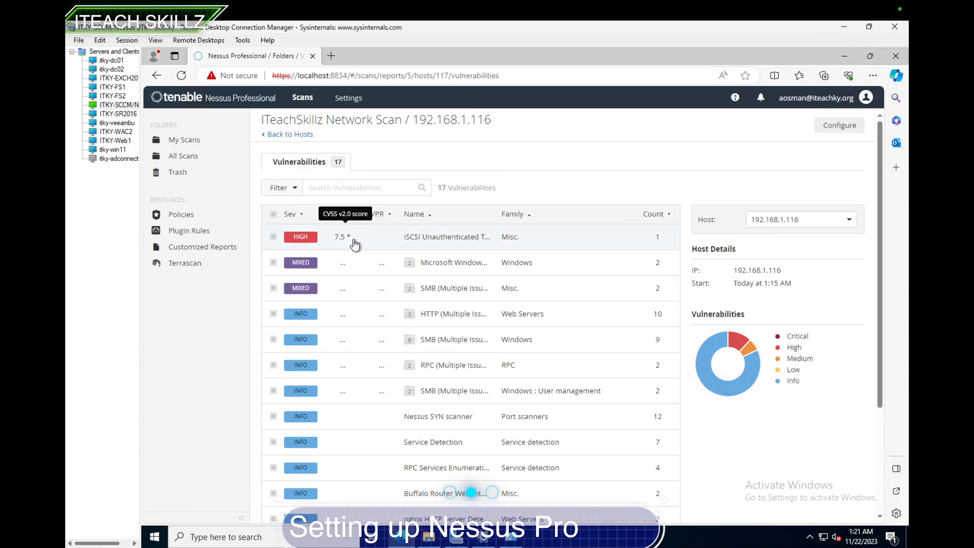
{"action": "left_click", "coordinate": [446, 236]}
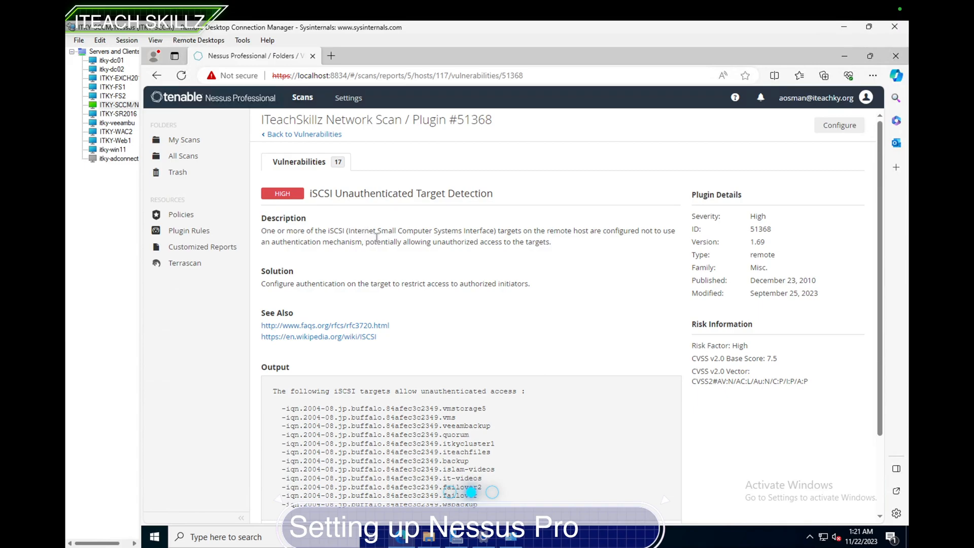
{"action": "mouse_move", "coordinate": [550, 245]}
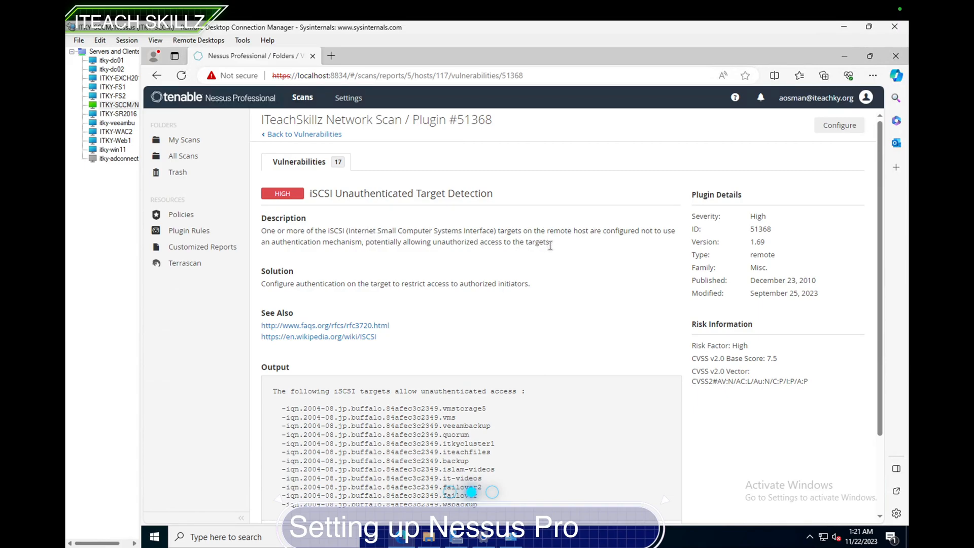
{"action": "mouse_move", "coordinate": [458, 276]}
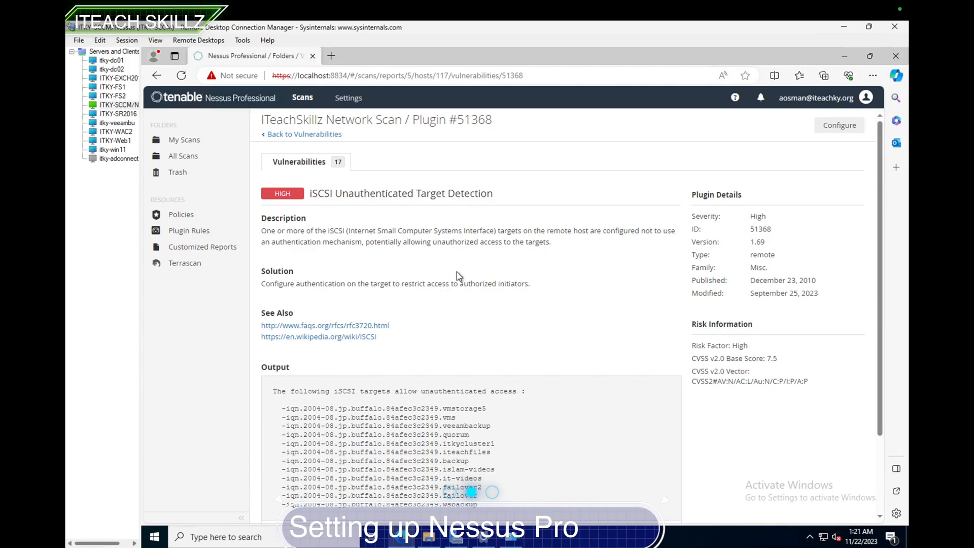
{"action": "mouse_move", "coordinate": [416, 254]}
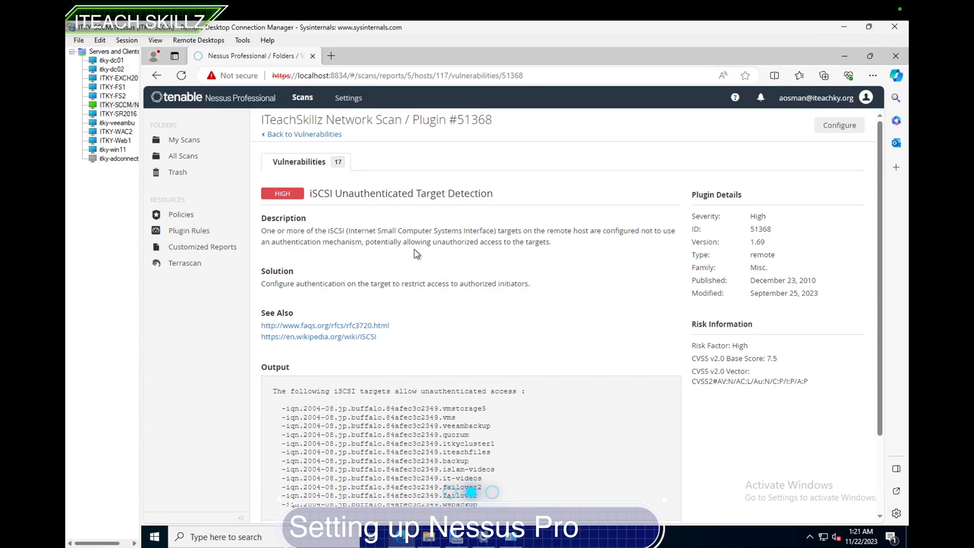
{"action": "mouse_move", "coordinate": [328, 304]}
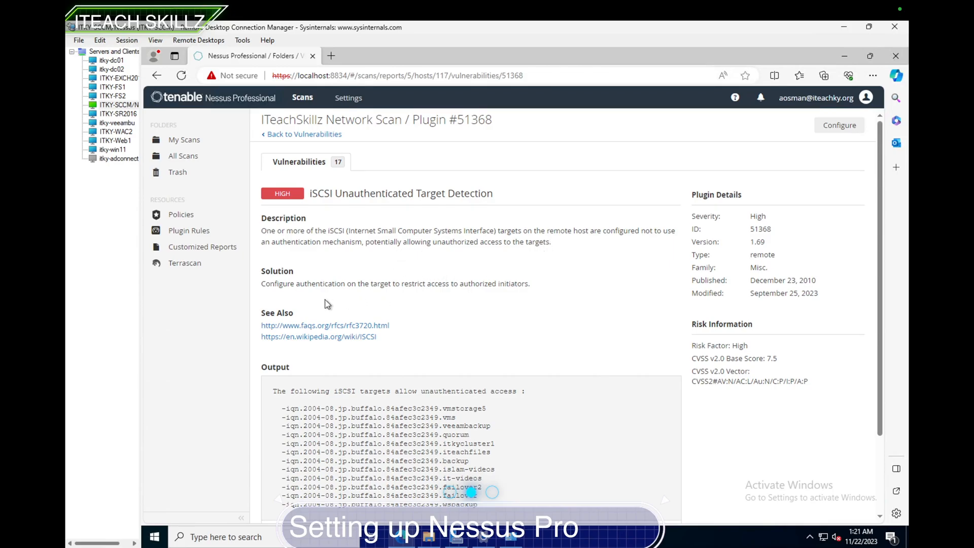
{"action": "mouse_move", "coordinate": [403, 294]}
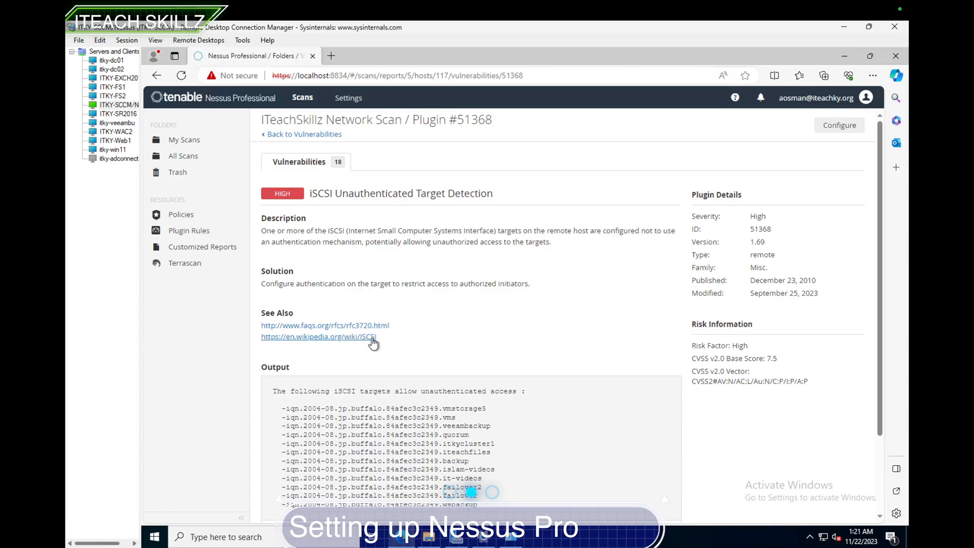
{"action": "mouse_move", "coordinate": [392, 367]}
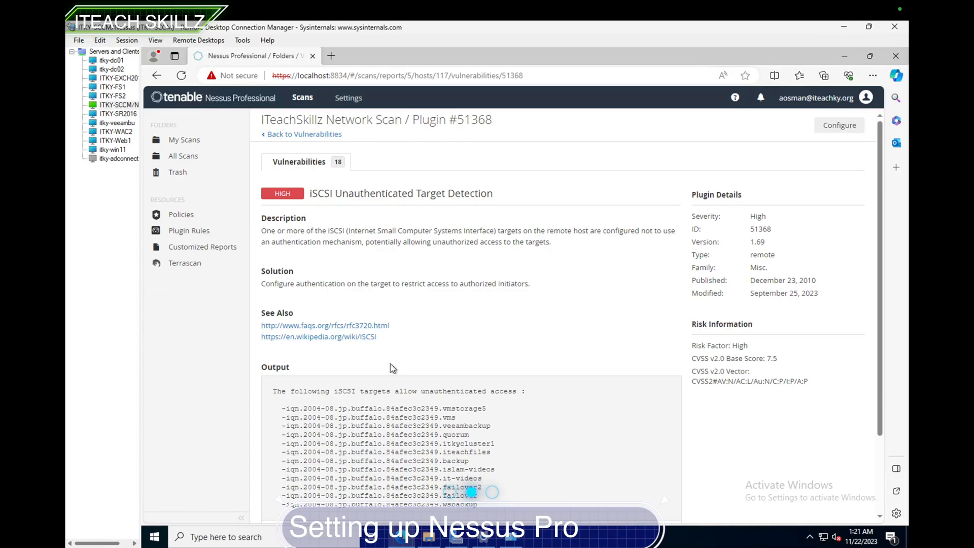
{"action": "scroll", "scroll_direction": "down", "scroll_amount": 3}
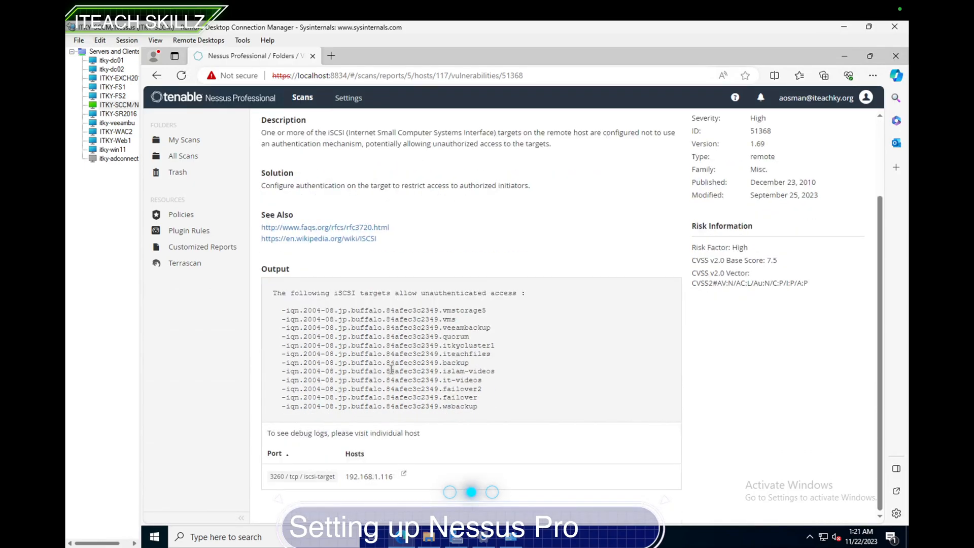
{"action": "scroll", "scroll_direction": "up", "scroll_amount": 3}
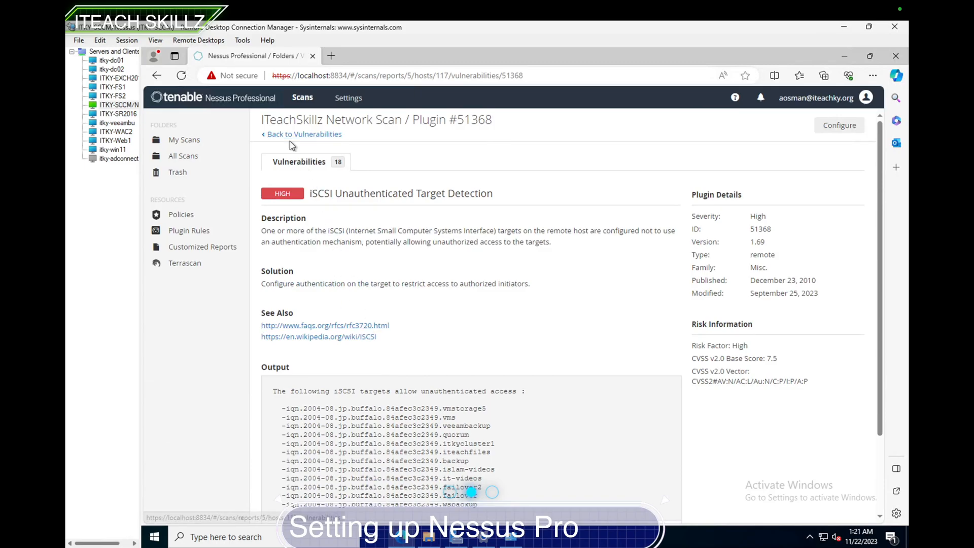
{"action": "left_click", "coordinate": [303, 134]}
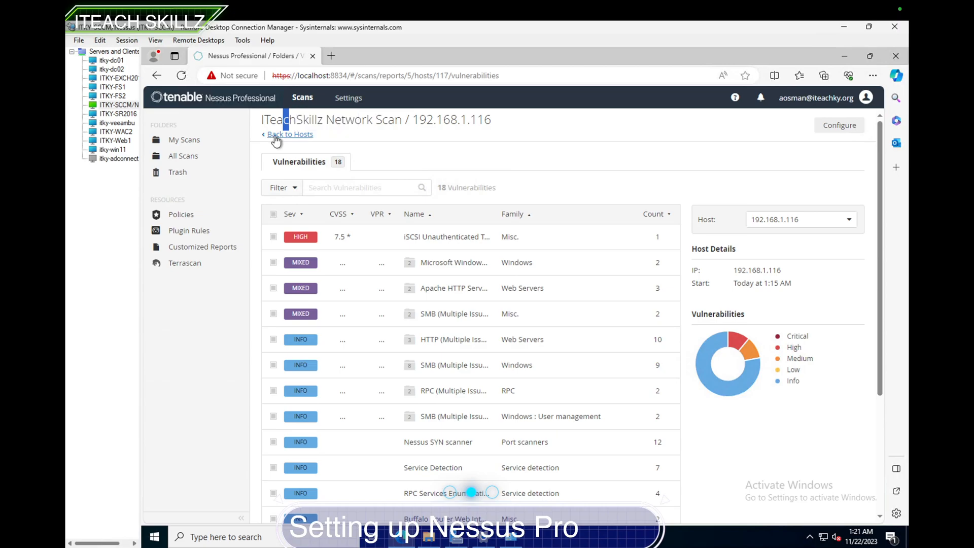
Step: Return to Hosts and open host 192.168.1.121's SSL (Multiple Issues) group
{"action": "left_click", "coordinate": [290, 134]}
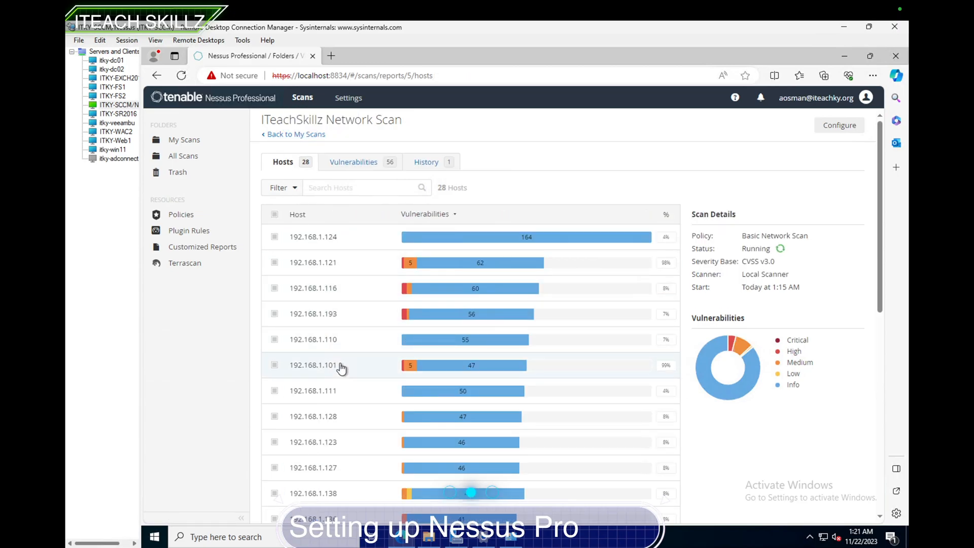
{"action": "left_click", "coordinate": [313, 262]}
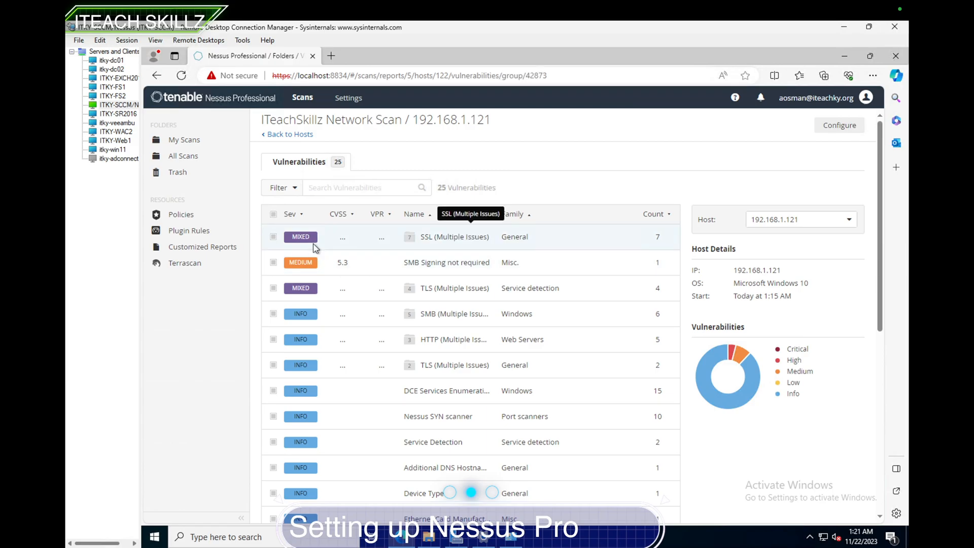
{"action": "left_click", "coordinate": [454, 236]}
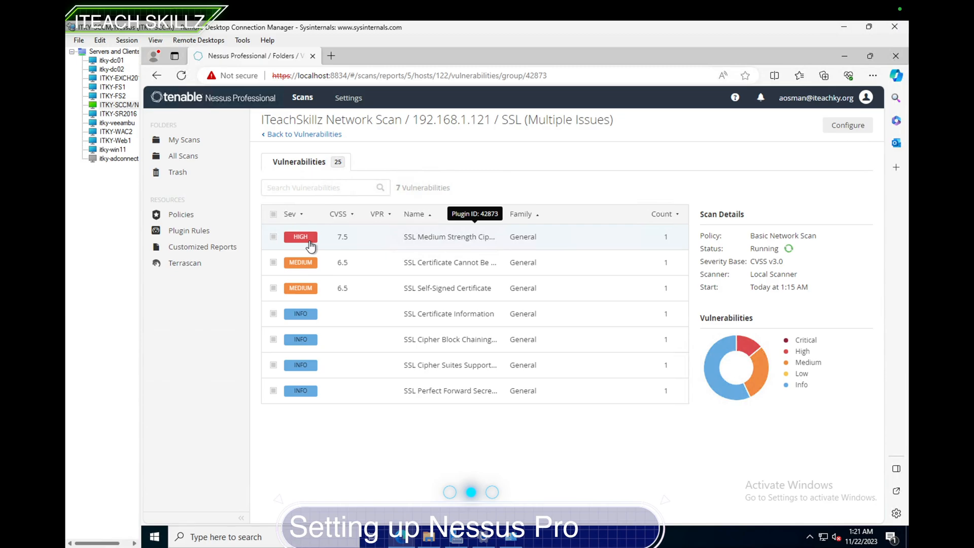
Step: Read the SSL Medium Strength Cipher Suites (SWEET32) output and return to the SSL issue group
{"action": "left_click", "coordinate": [449, 237]}
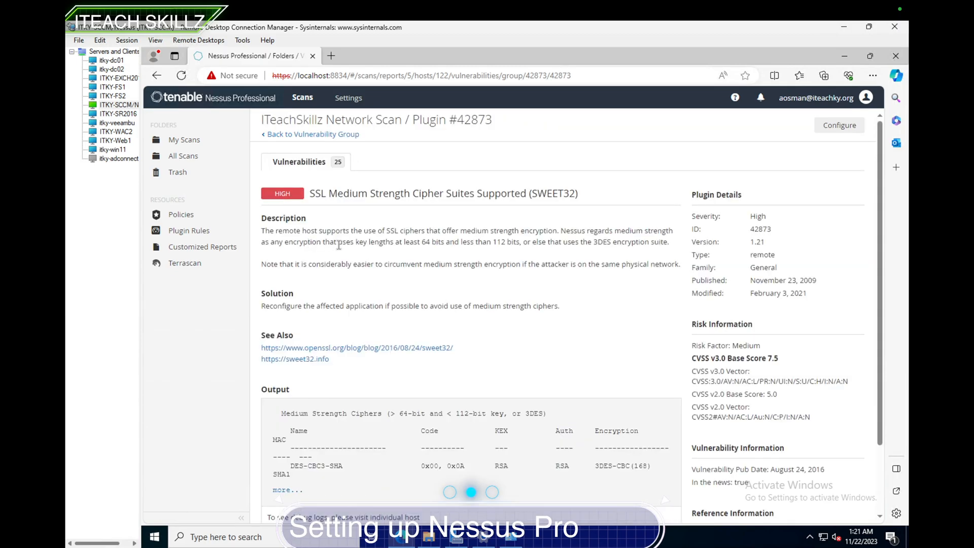
{"action": "mouse_move", "coordinate": [369, 242]}
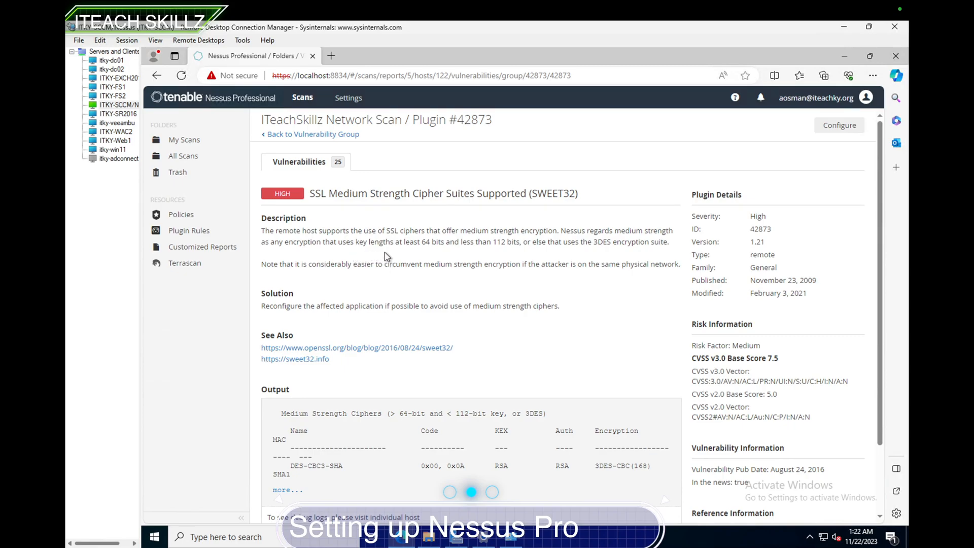
{"action": "mouse_move", "coordinate": [456, 264]}
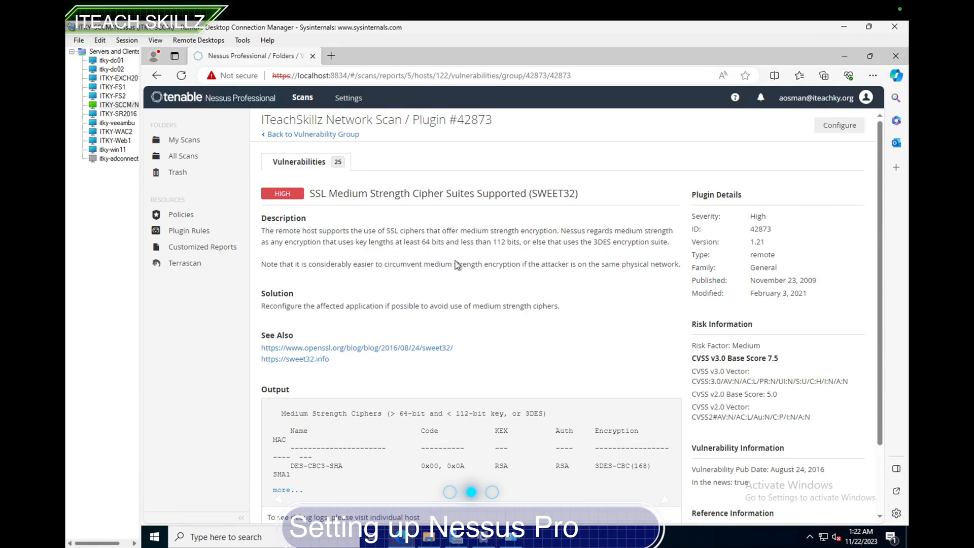
{"action": "mouse_move", "coordinate": [345, 281]}
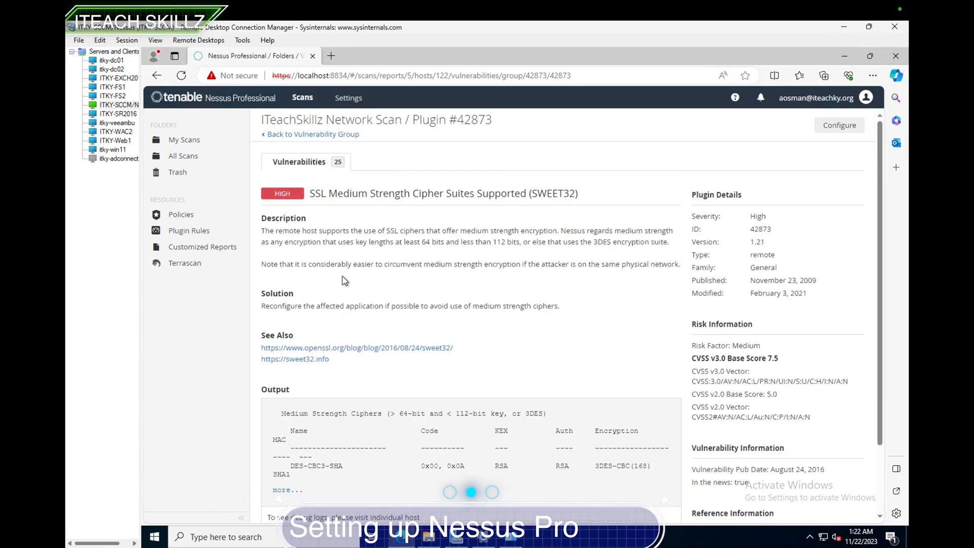
{"action": "mouse_move", "coordinate": [350, 269]}
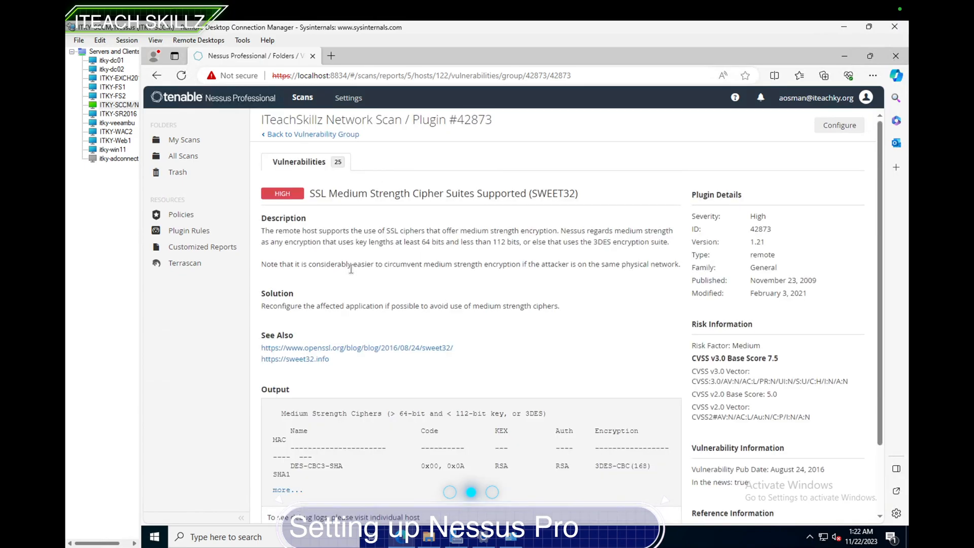
{"action": "mouse_move", "coordinate": [478, 278]}
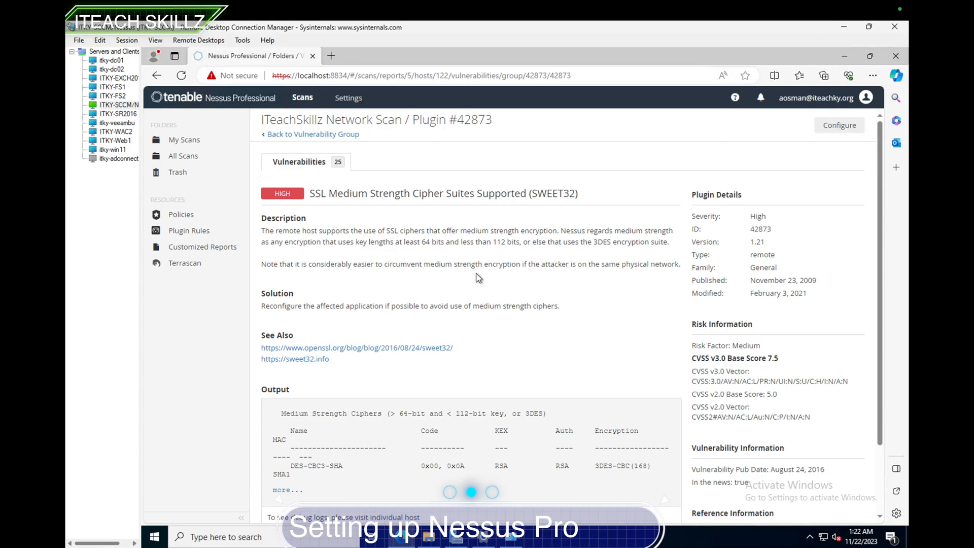
{"action": "mouse_move", "coordinate": [357, 317]}
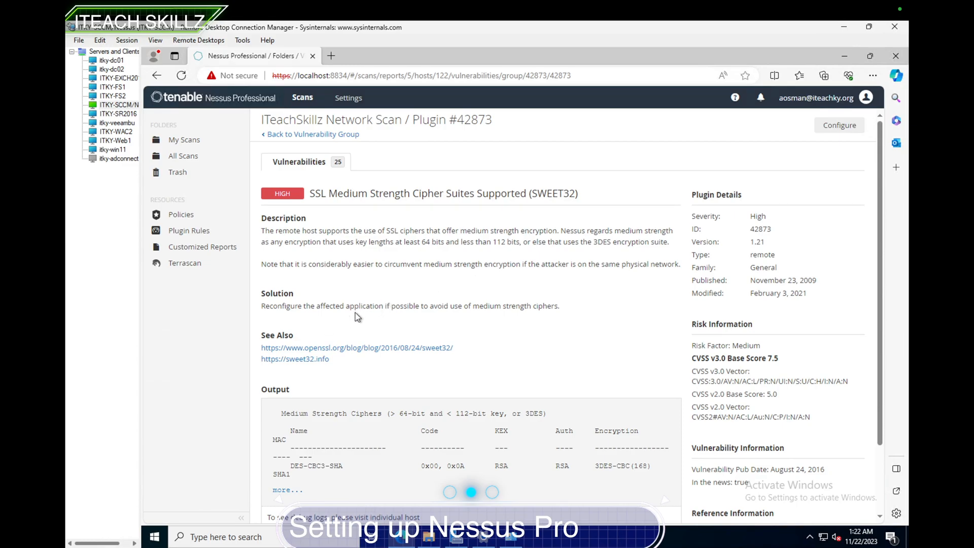
{"action": "mouse_move", "coordinate": [370, 317]}
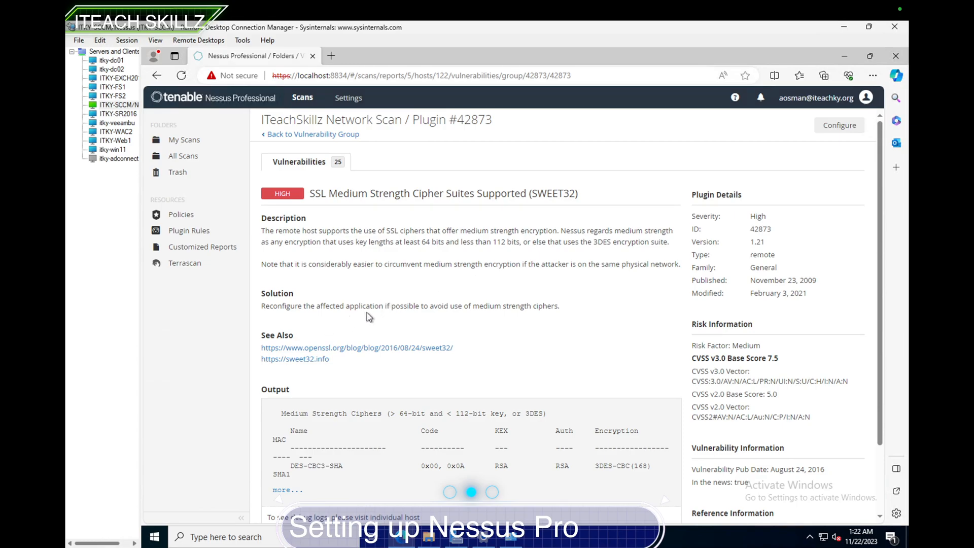
{"action": "scroll", "scroll_direction": "down", "scroll_amount": 3}
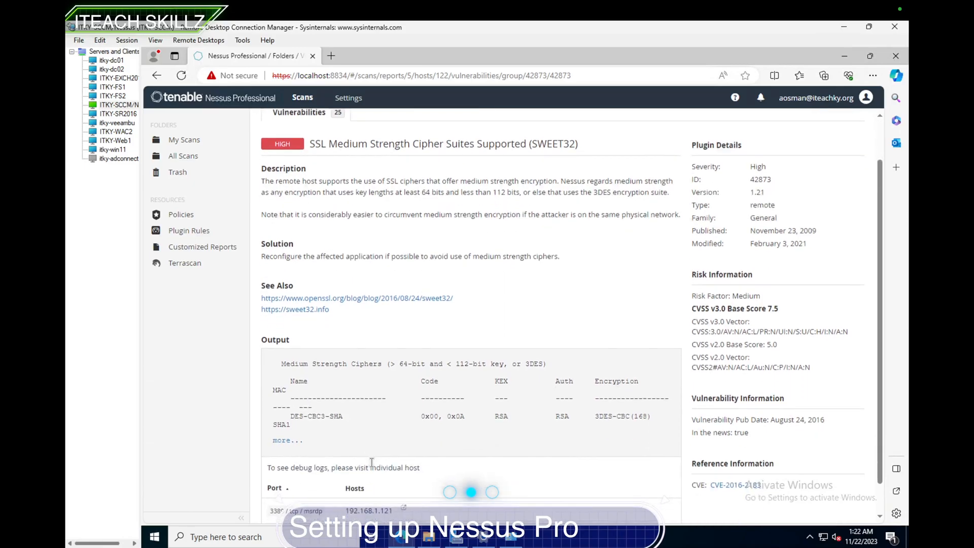
{"action": "scroll", "scroll_direction": "up", "scroll_amount": 3}
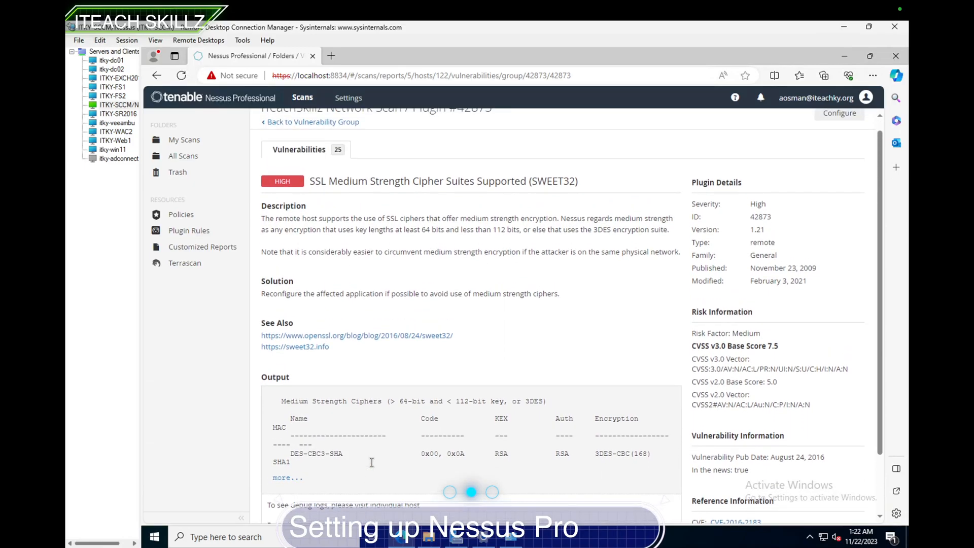
{"action": "scroll", "scroll_direction": "up", "scroll_amount": 3}
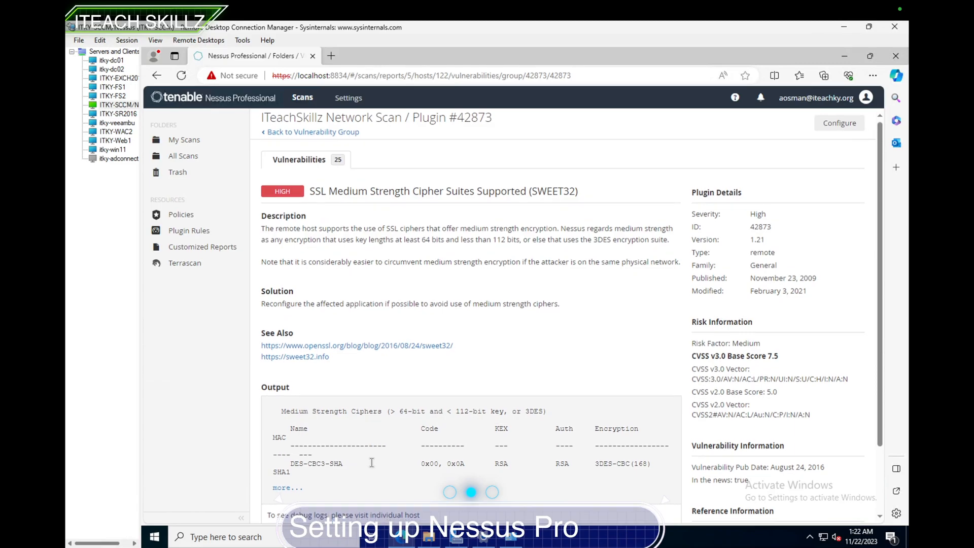
{"action": "scroll", "scroll_direction": "down", "scroll_amount": 3}
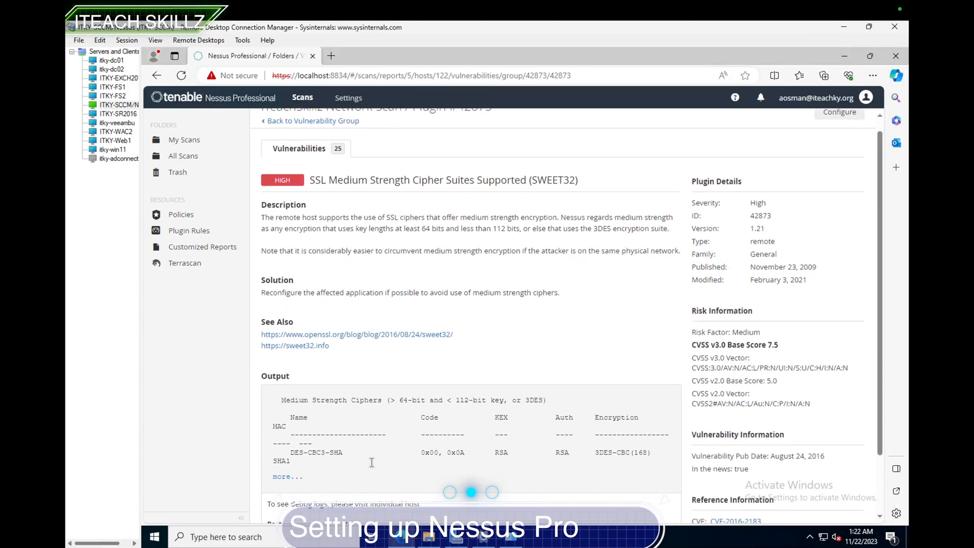
{"action": "scroll", "scroll_direction": "down", "scroll_amount": 3}
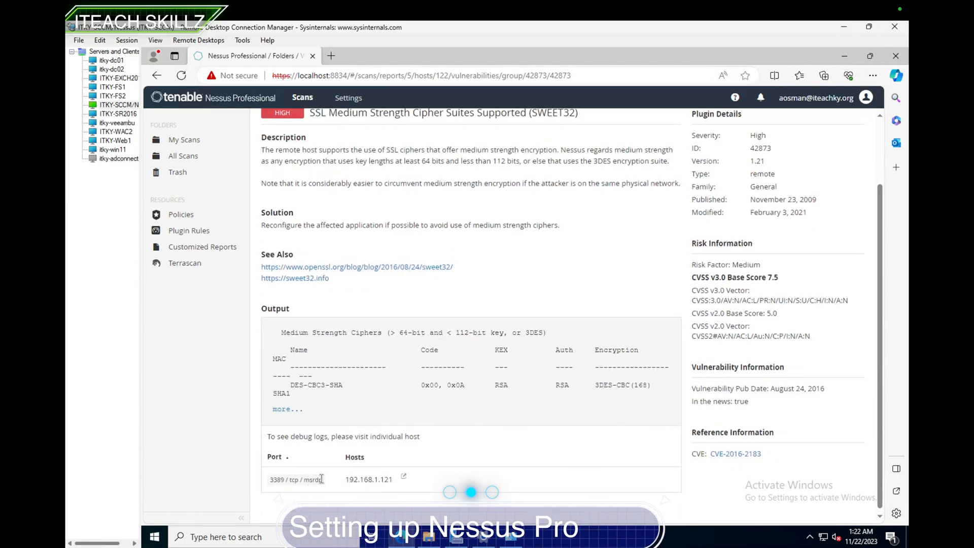
{"action": "mouse_move", "coordinate": [297, 378]}
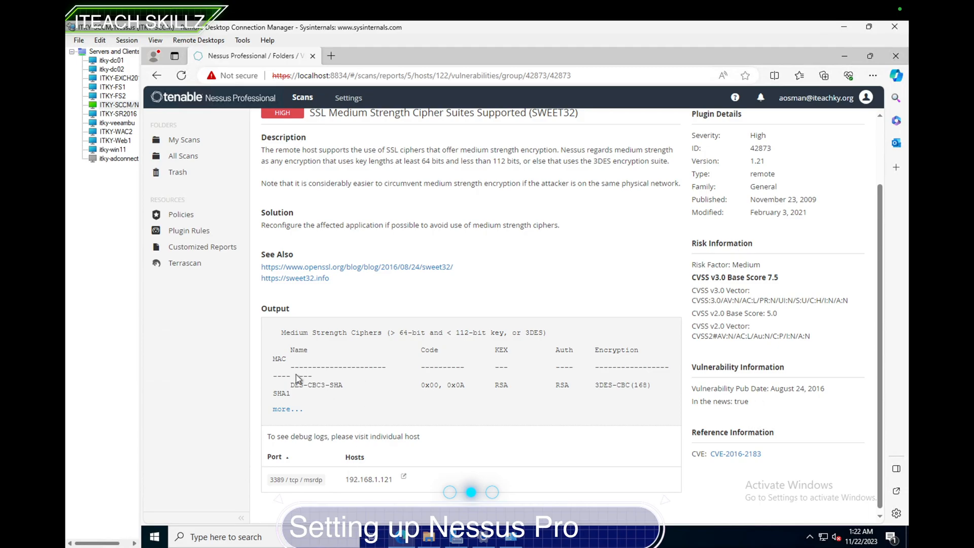
{"action": "scroll", "scroll_direction": "up", "scroll_amount": 3}
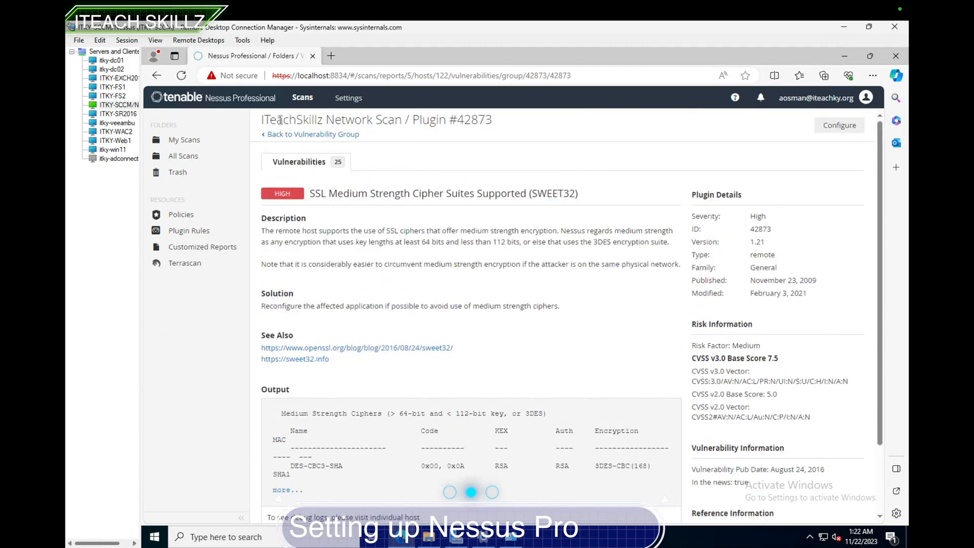
{"action": "left_click", "coordinate": [313, 134]}
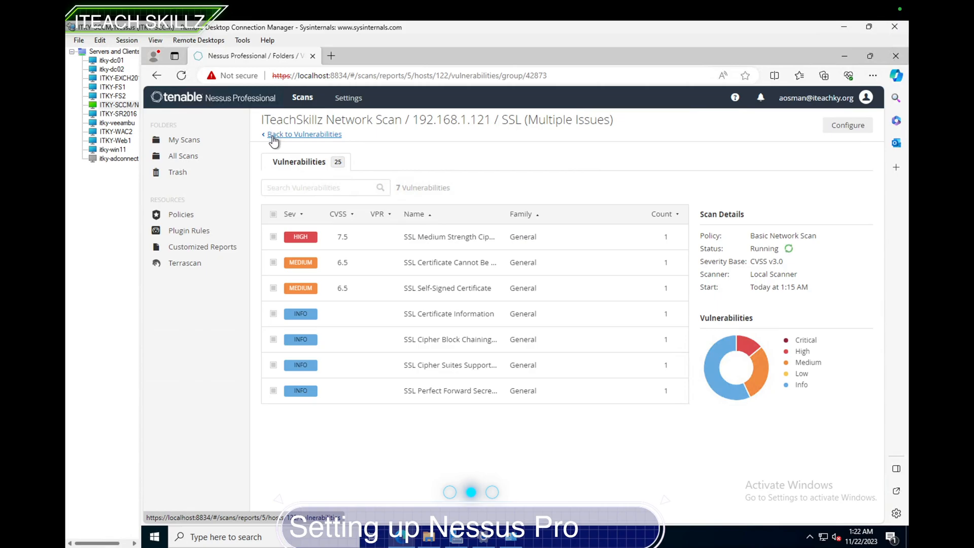
Step: Back out to the scan's host list and scroll through the 29 reported hosts
{"action": "left_click", "coordinate": [303, 134]}
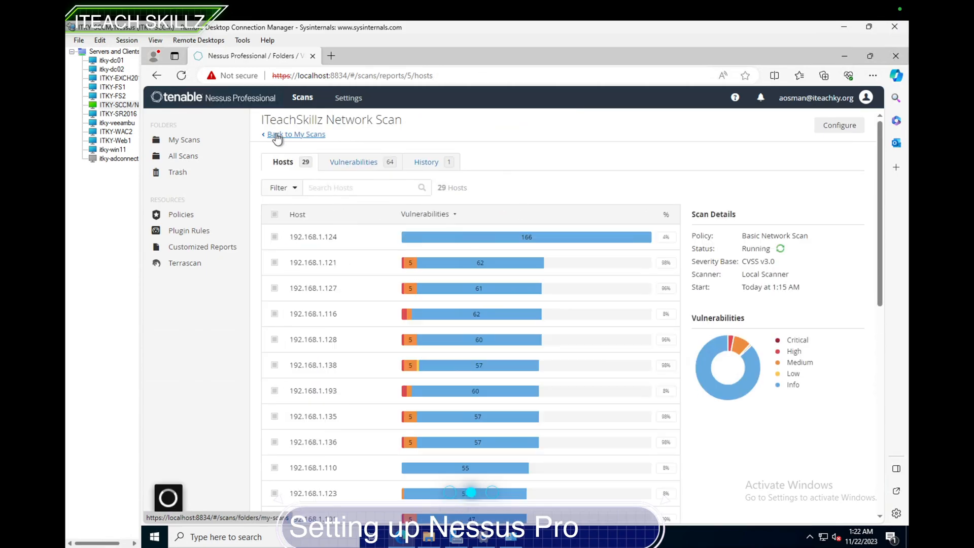
{"action": "mouse_move", "coordinate": [319, 262]}
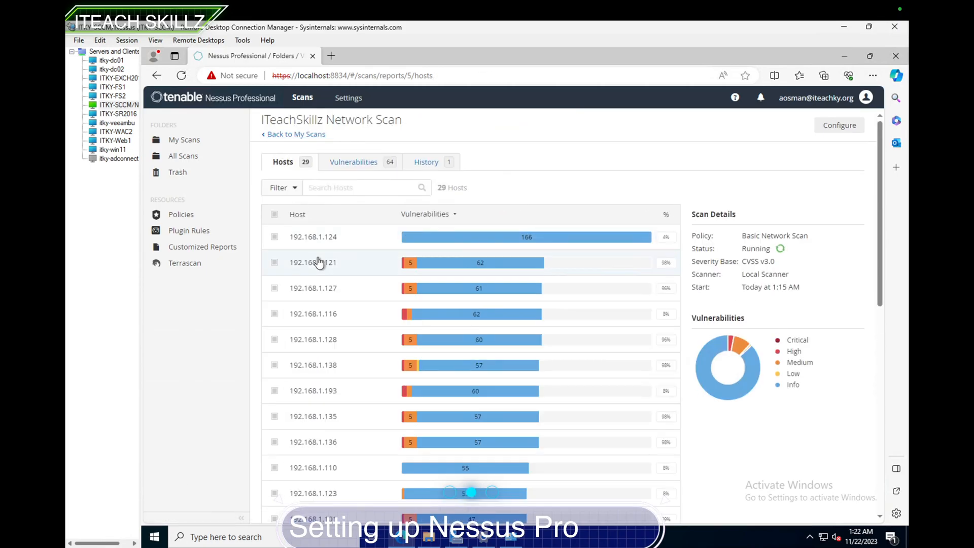
{"action": "scroll", "scroll_direction": "down", "scroll_amount": 3}
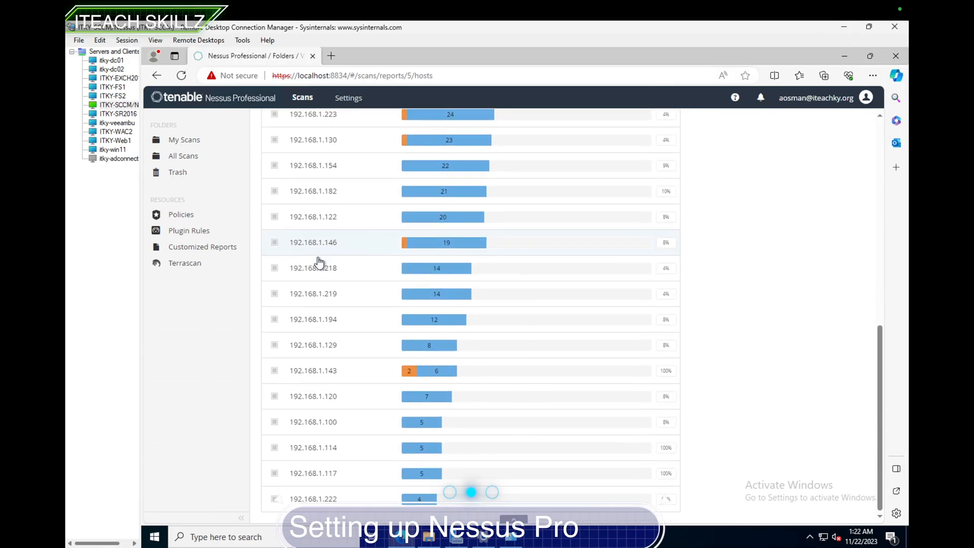
{"action": "scroll", "scroll_direction": "up", "scroll_amount": 3}
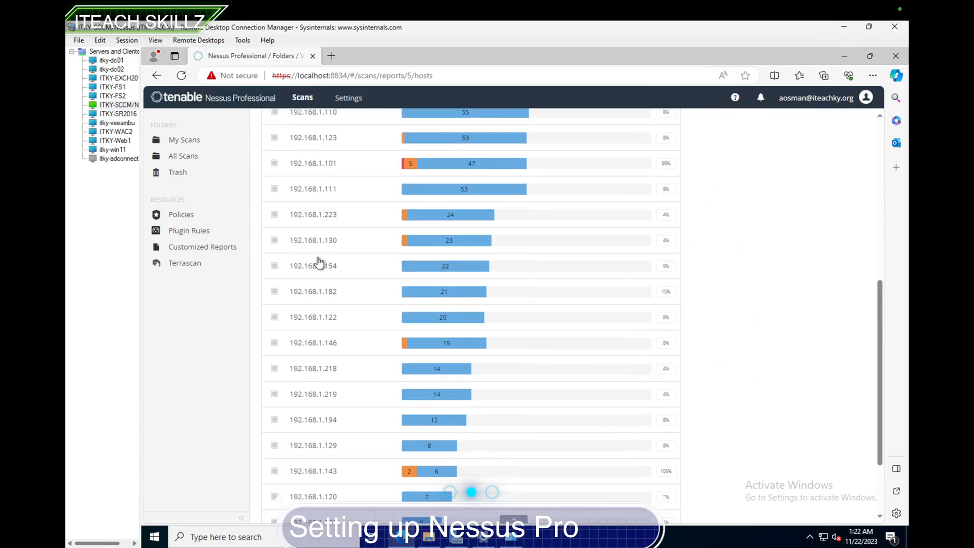
{"action": "scroll", "scroll_direction": "down", "scroll_amount": 3}
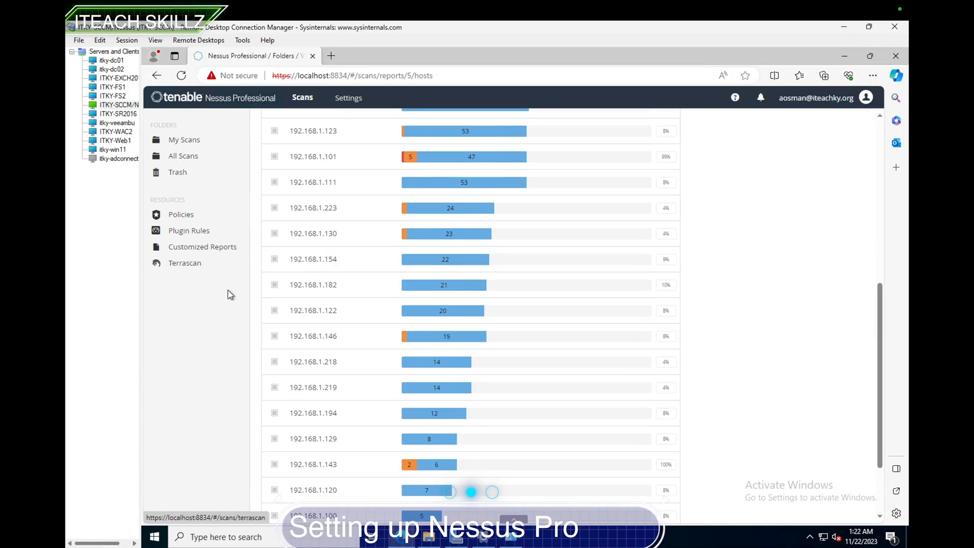
{"action": "mouse_move", "coordinate": [367, 263]}
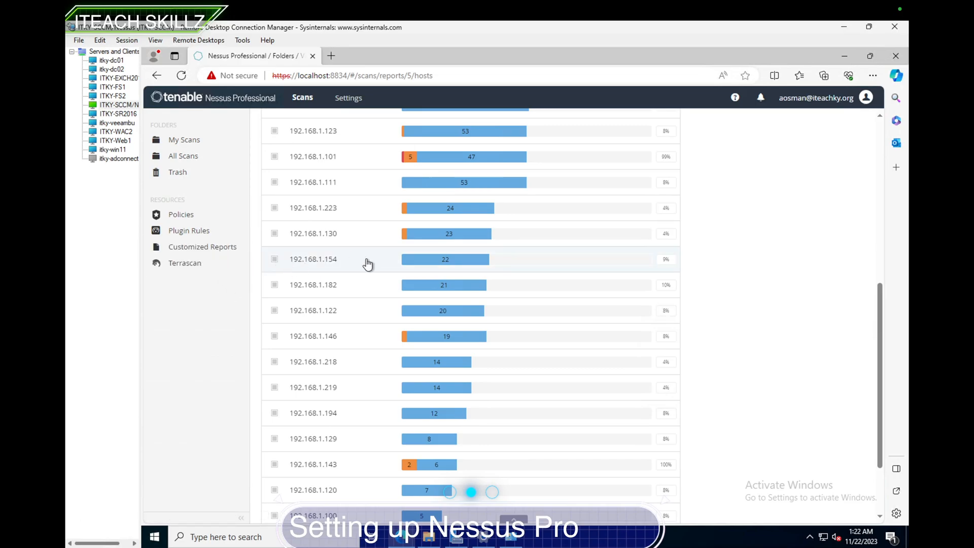
{"action": "scroll", "scroll_direction": "up", "scroll_amount": 3}
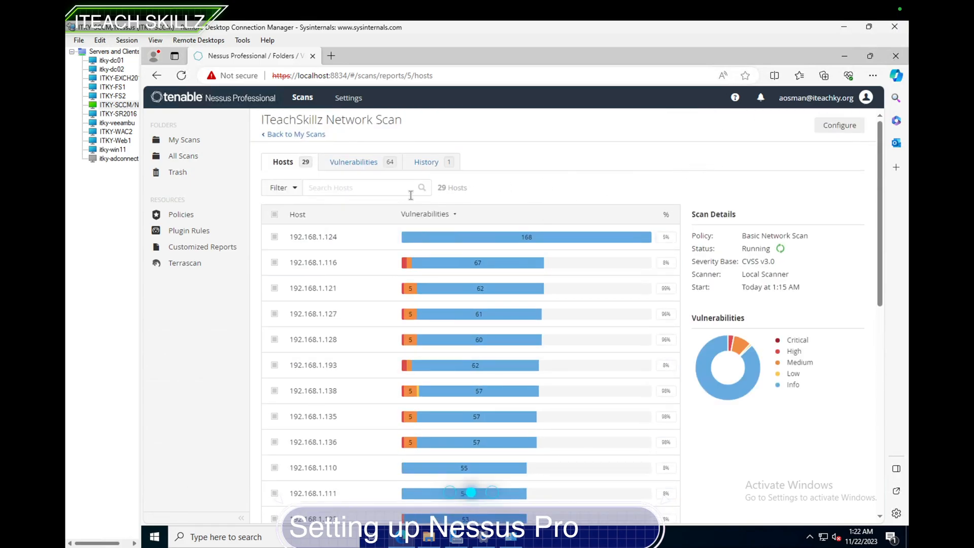
{"action": "mouse_move", "coordinate": [353, 164]}
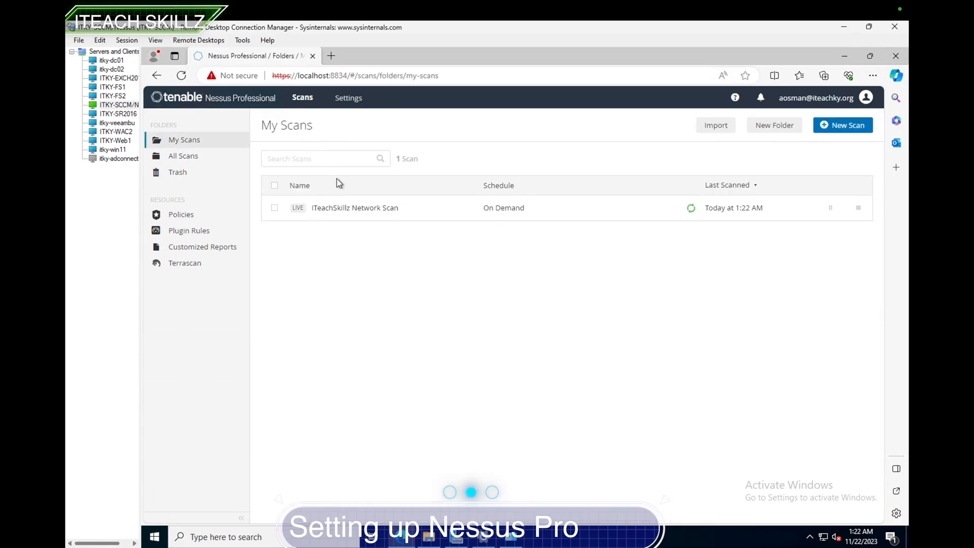
{"action": "mouse_move", "coordinate": [407, 217]}
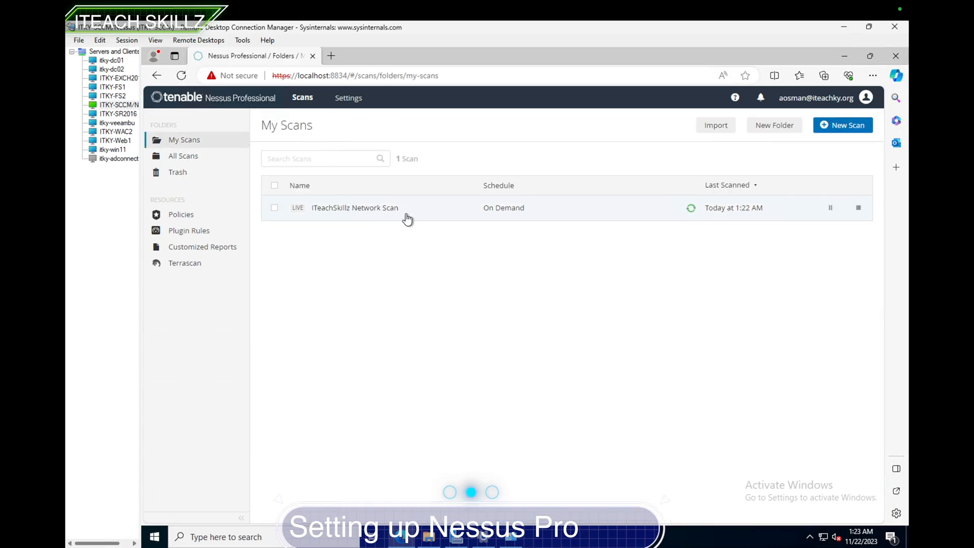
Step: Reopen the ITeachSkillz Network Scan results showing 65 vulnerabilities across 29 hosts
{"action": "left_click", "coordinate": [355, 207]}
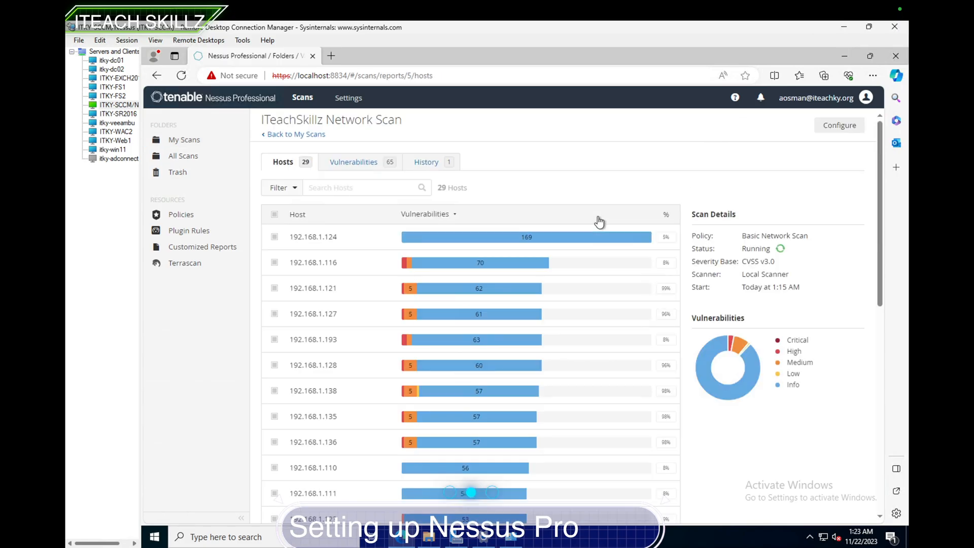
{"action": "mouse_move", "coordinate": [548, 365]}
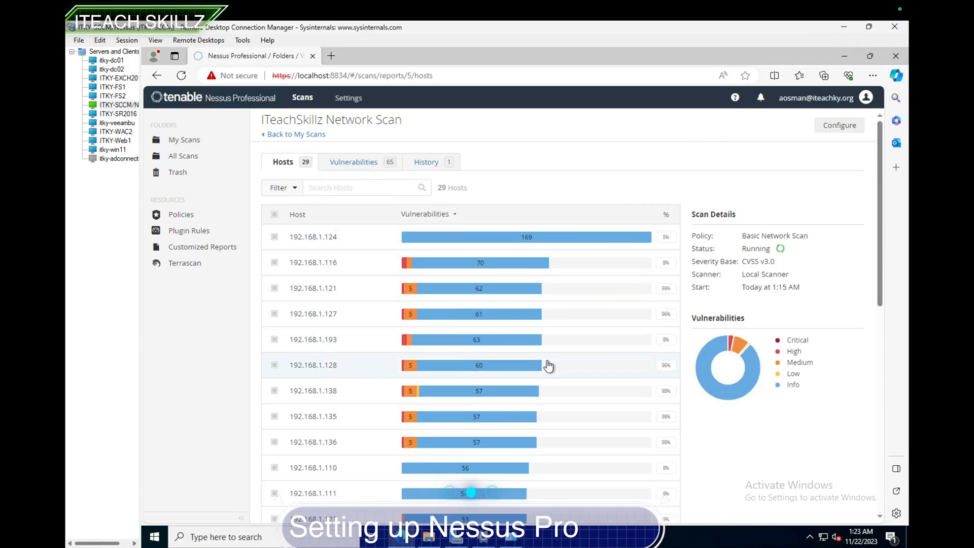
{"action": "mouse_move", "coordinate": [531, 394]}
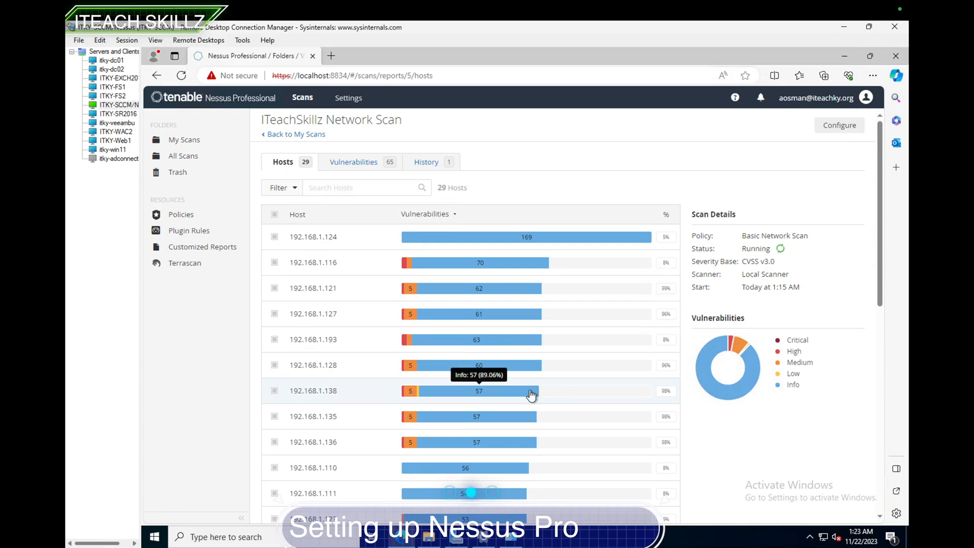
{"action": "mouse_move", "coordinate": [270, 294]}
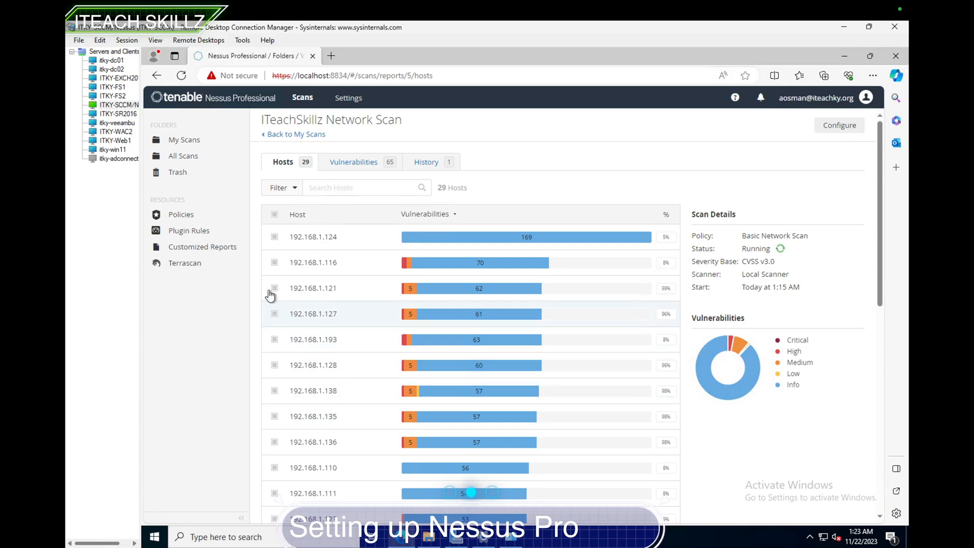
{"action": "mouse_move", "coordinate": [679, 342]}
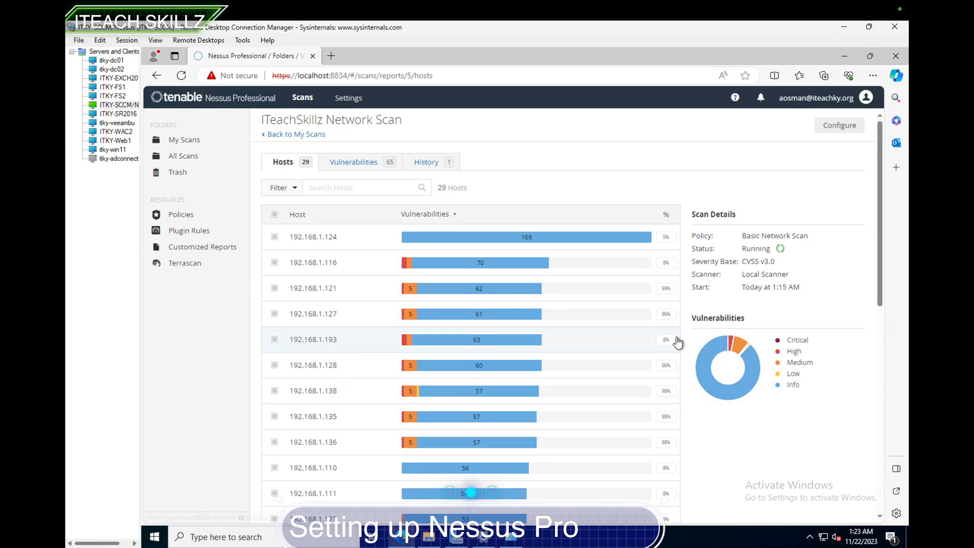
{"action": "mouse_move", "coordinate": [727, 392]}
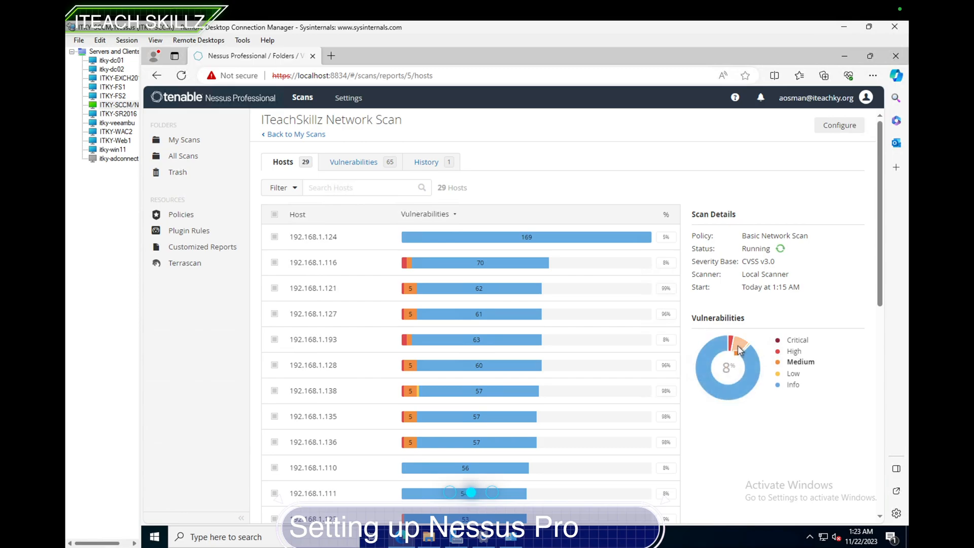
{"action": "mouse_move", "coordinate": [731, 345]}
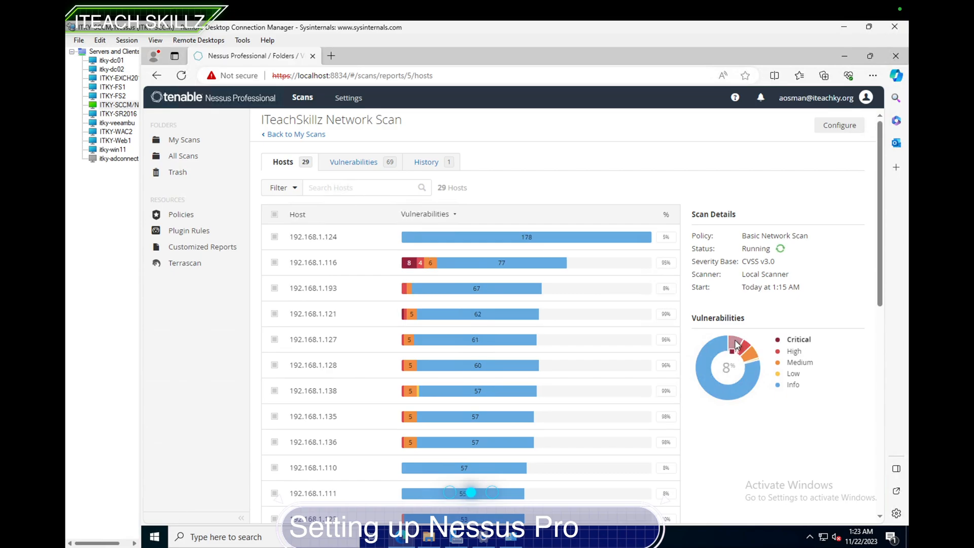
{"action": "mouse_move", "coordinate": [667, 313]}
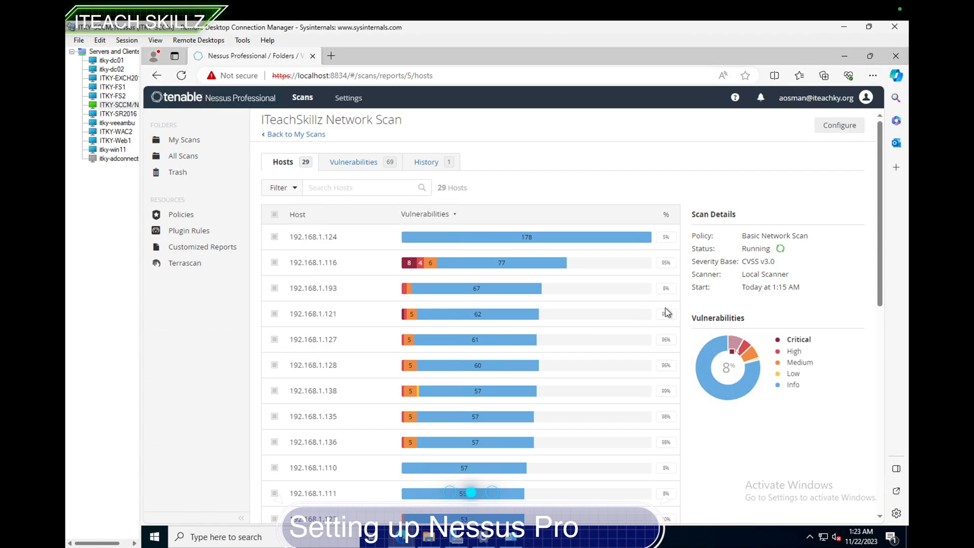
{"action": "mouse_move", "coordinate": [408, 262]}
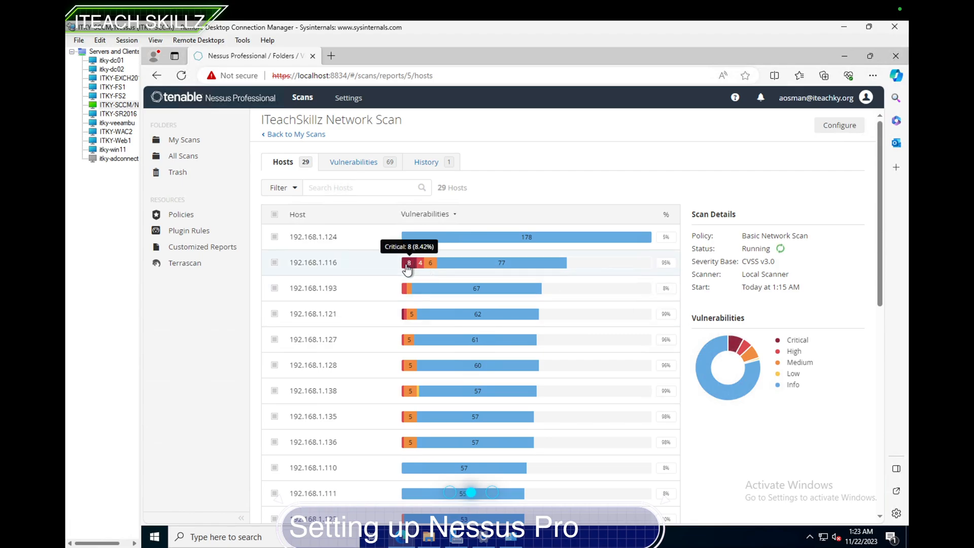
{"action": "left_click", "coordinate": [314, 262]}
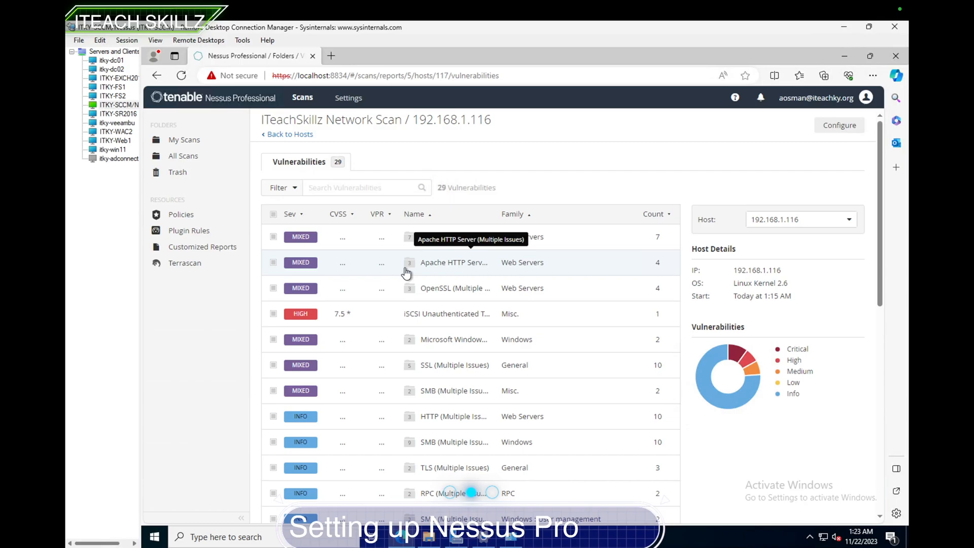
{"action": "mouse_move", "coordinate": [407, 319]}
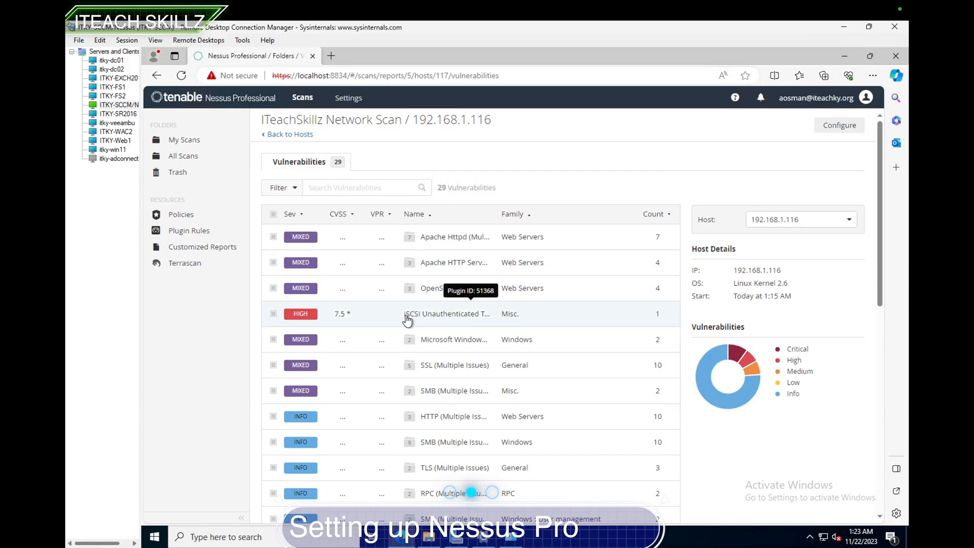
{"action": "mouse_move", "coordinate": [354, 346]}
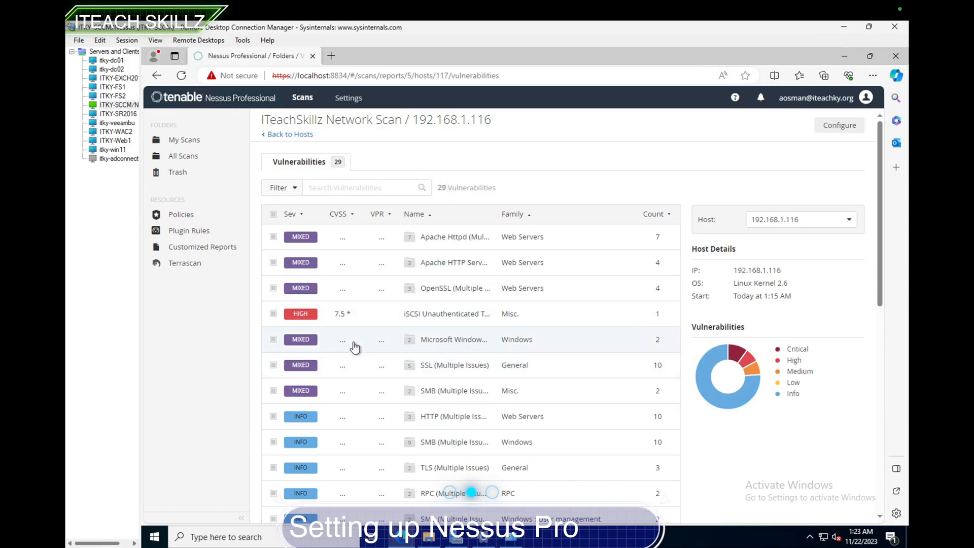
{"action": "mouse_move", "coordinate": [313, 317]}
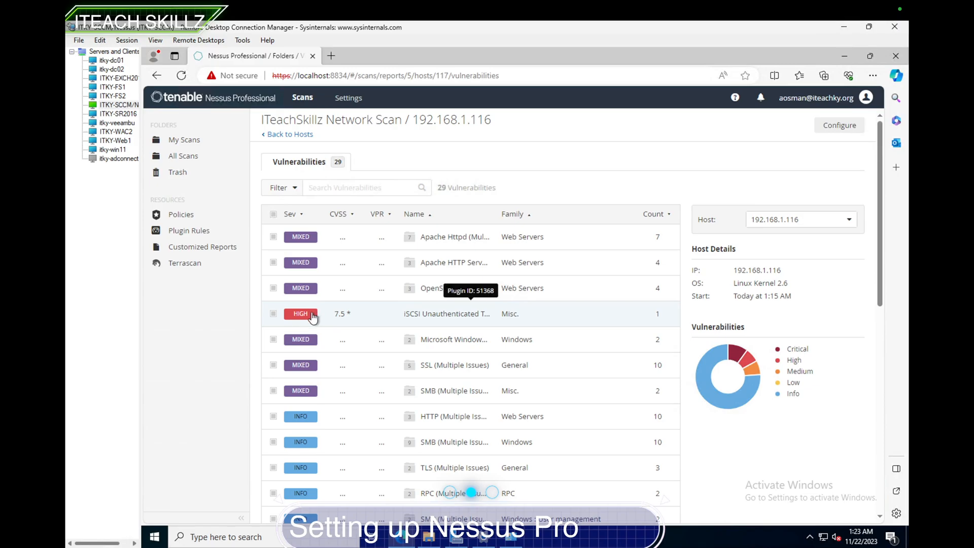
{"action": "mouse_move", "coordinate": [366, 386]}
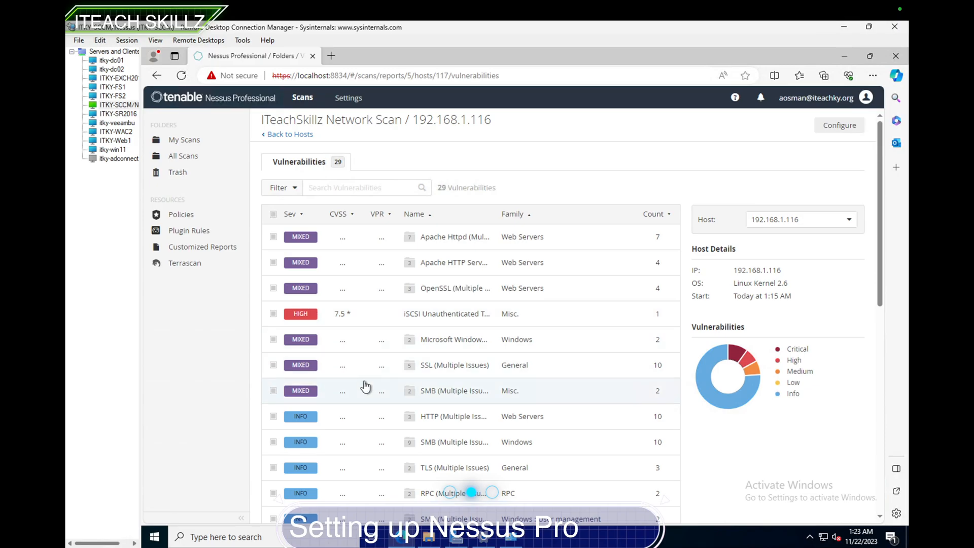
{"action": "scroll", "scroll_direction": "down", "scroll_amount": 3}
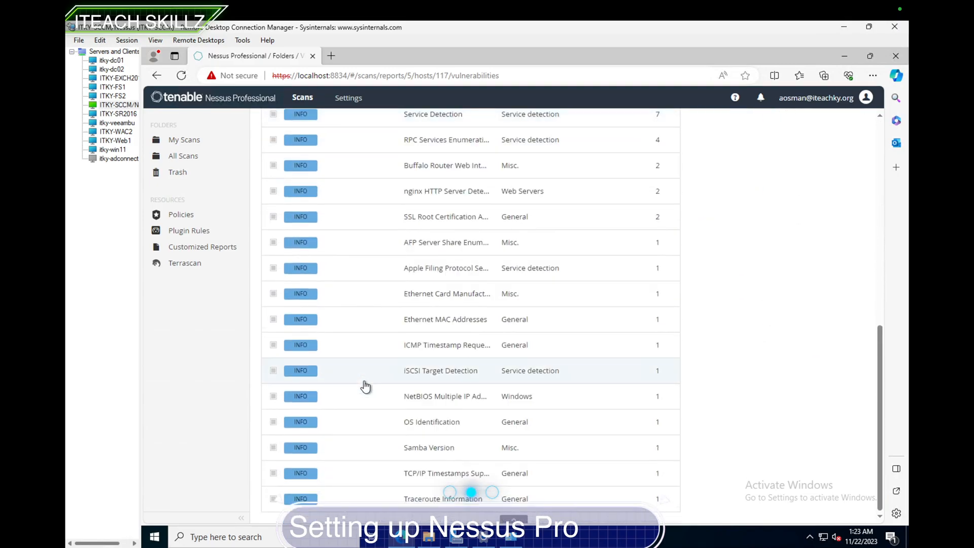
{"action": "left_click", "coordinate": [439, 370]}
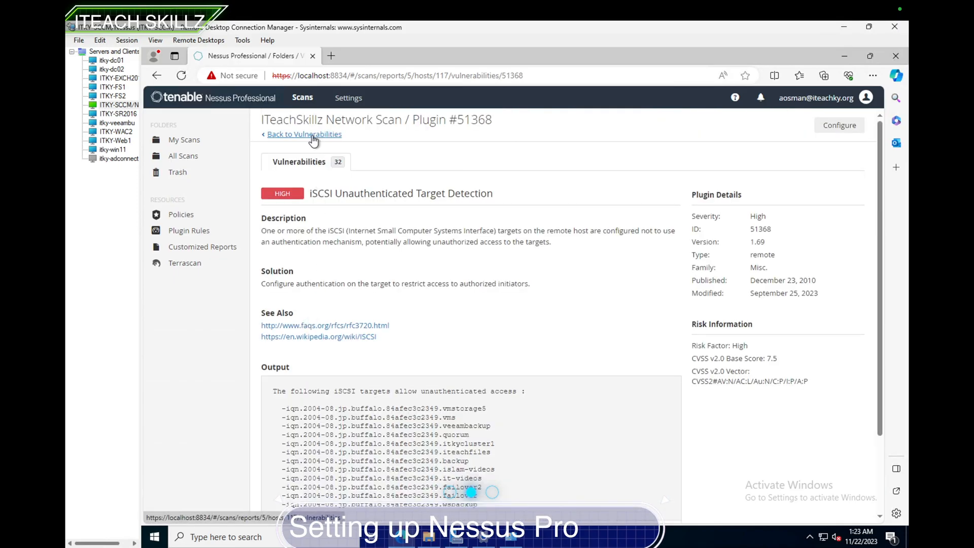
{"action": "left_click", "coordinate": [304, 134]}
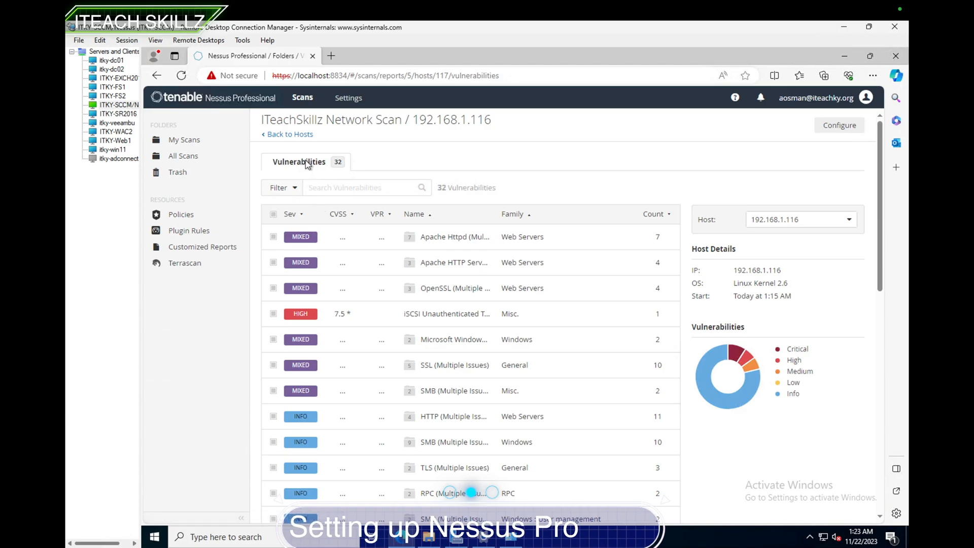
{"action": "left_click", "coordinate": [287, 134]}
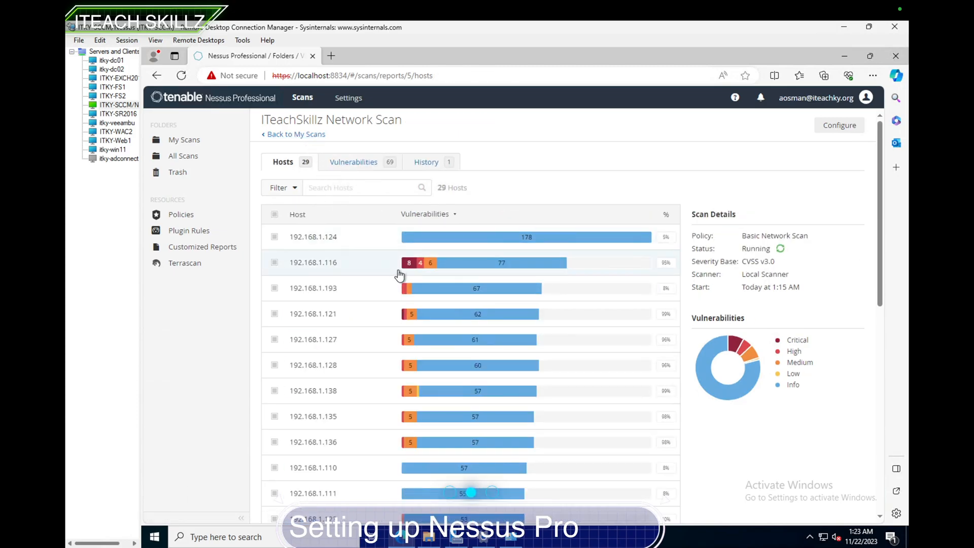